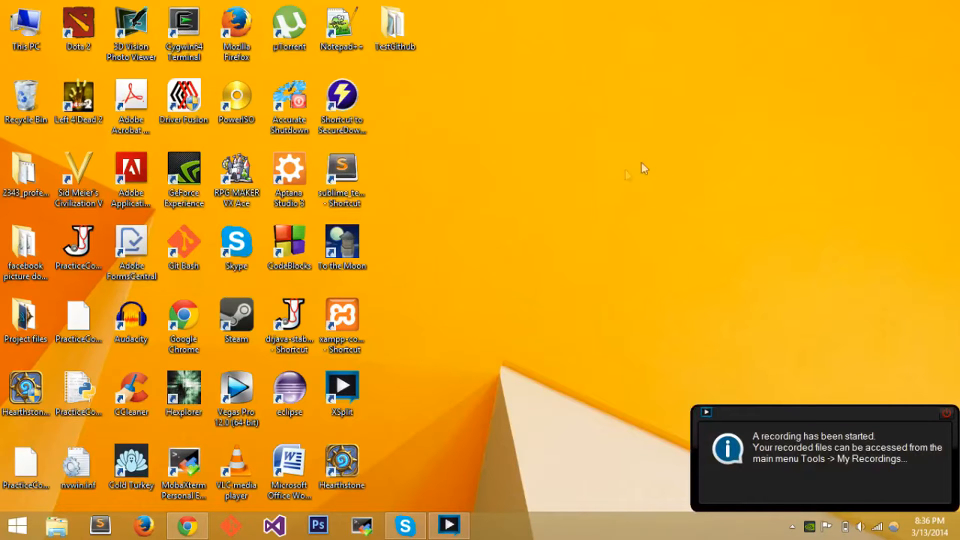
pyautogui.moveTo(602, 150)
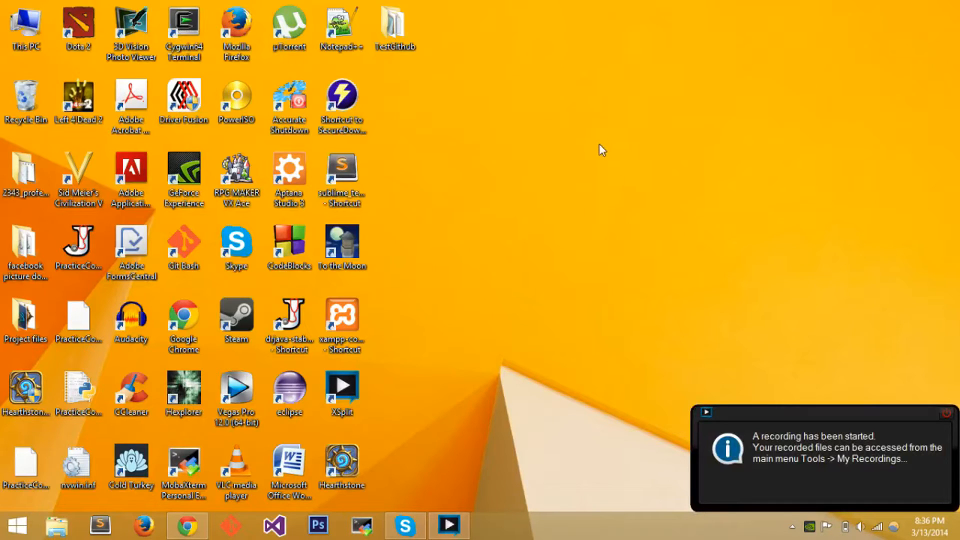
pyautogui.moveTo(569, 182)
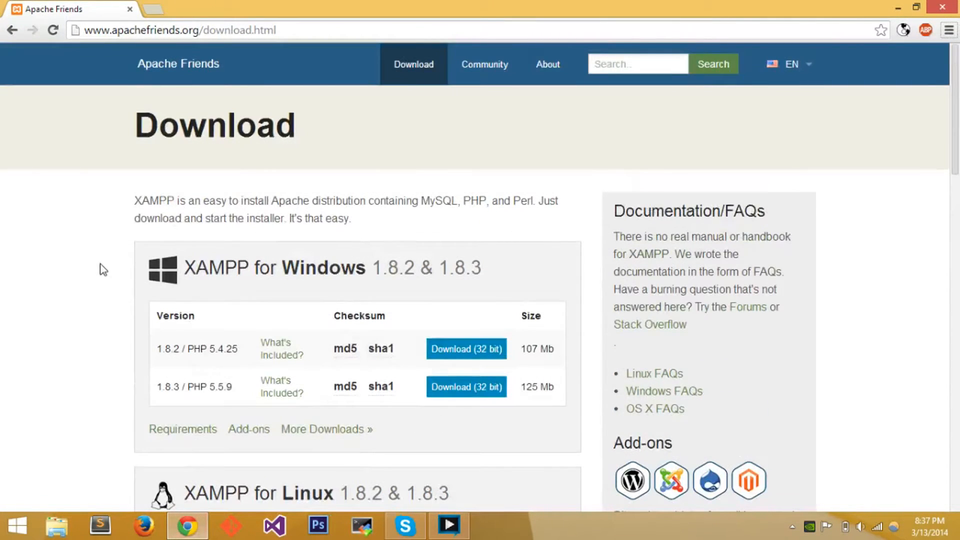
# Step: Scroll down the download success page and go to the Windows FAQs page
pyautogui.scroll(-3)
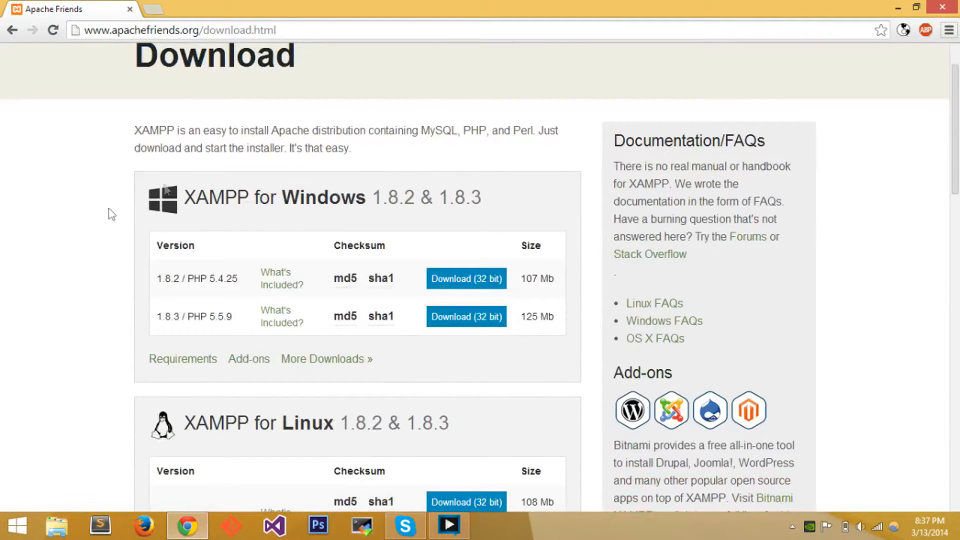
pyautogui.scroll(-3)
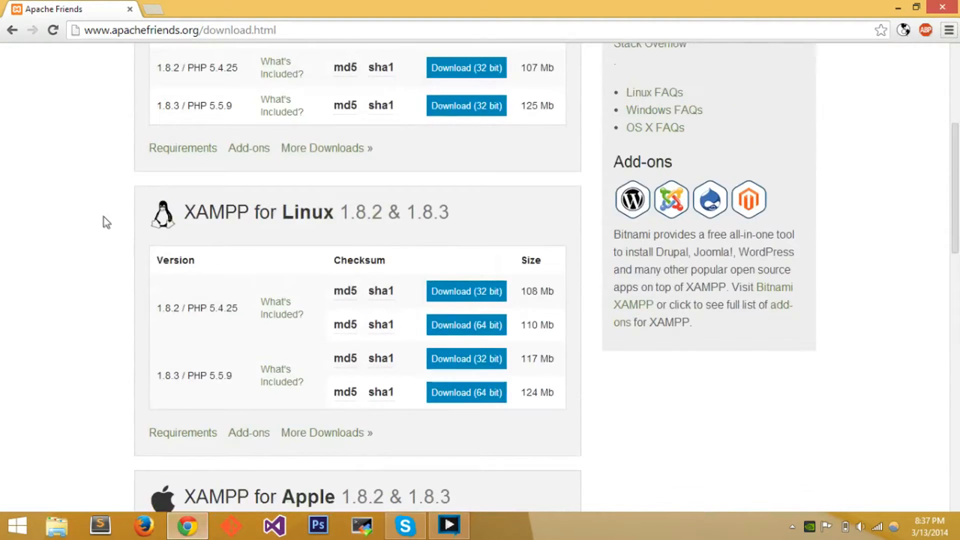
pyautogui.scroll(-3)
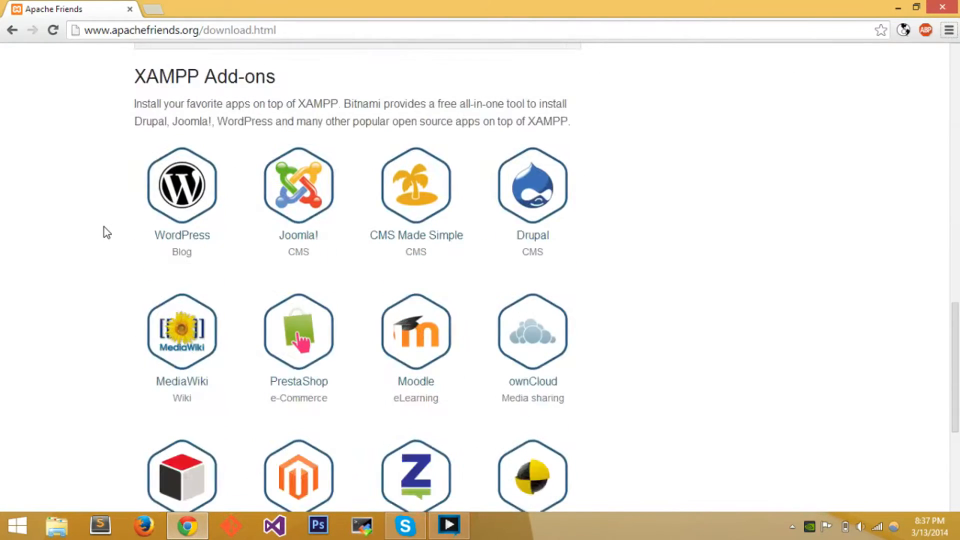
pyautogui.scroll(-3)
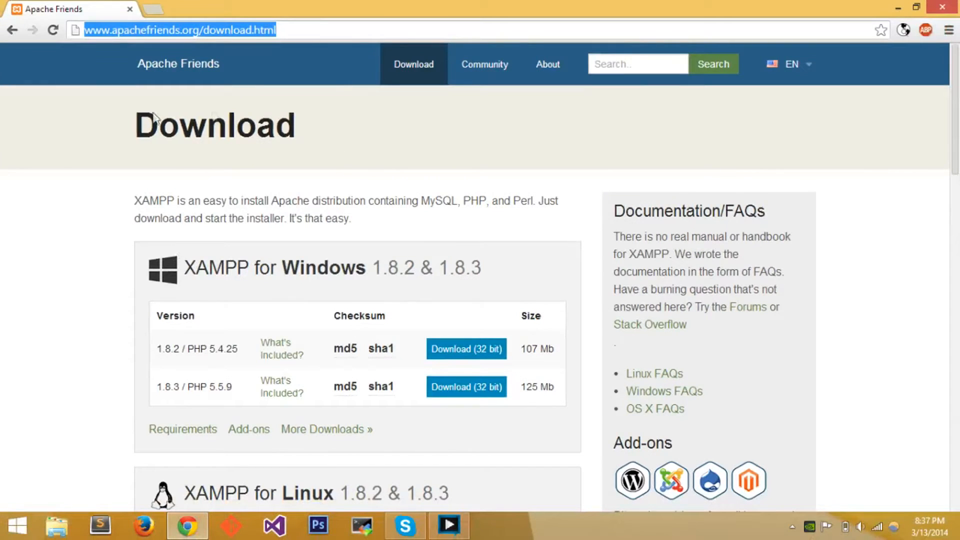
pyautogui.scroll(-3)
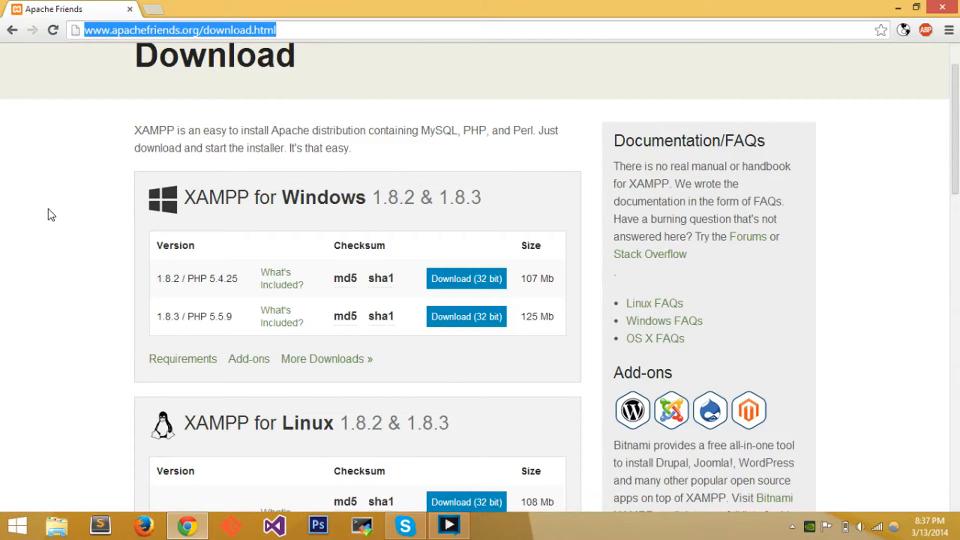
pyautogui.scroll(-3)
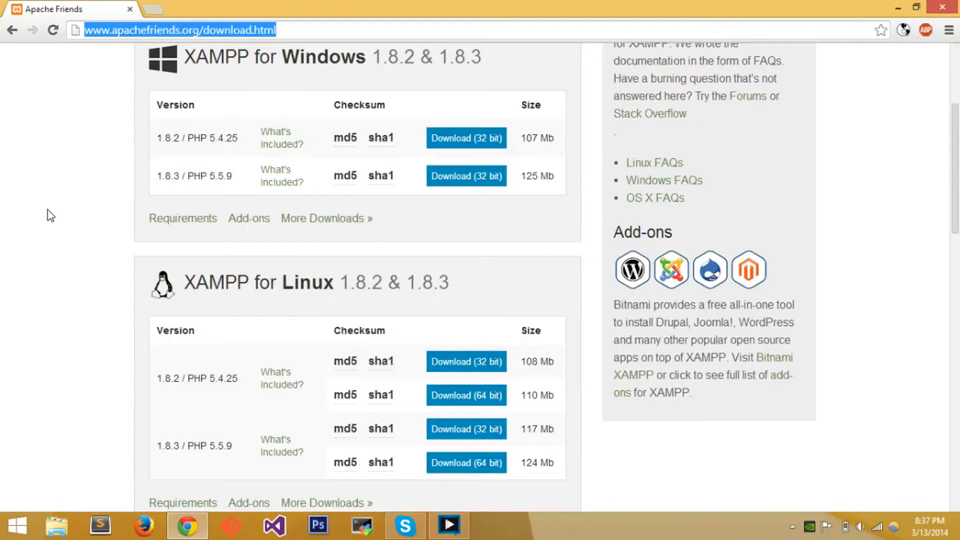
pyautogui.moveTo(15, 132)
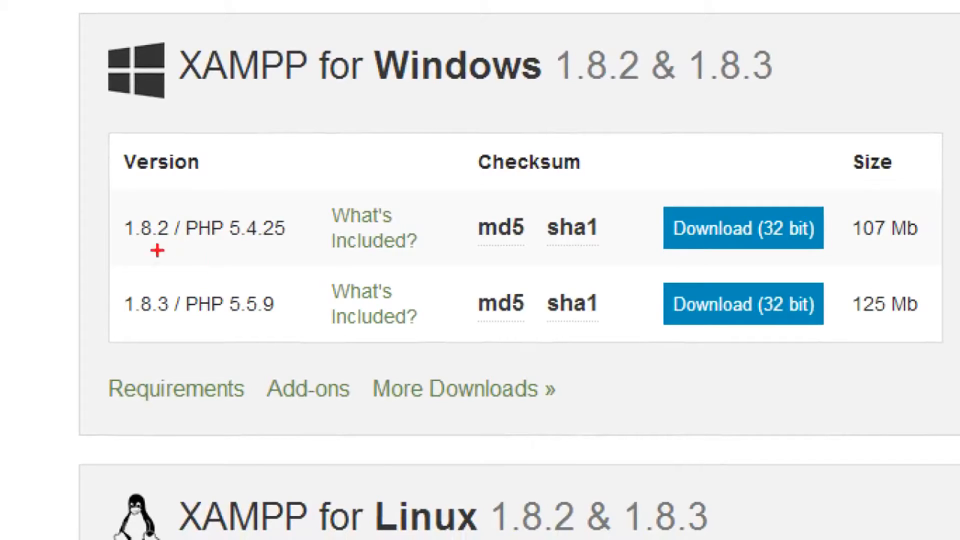
pyautogui.moveTo(294, 288)
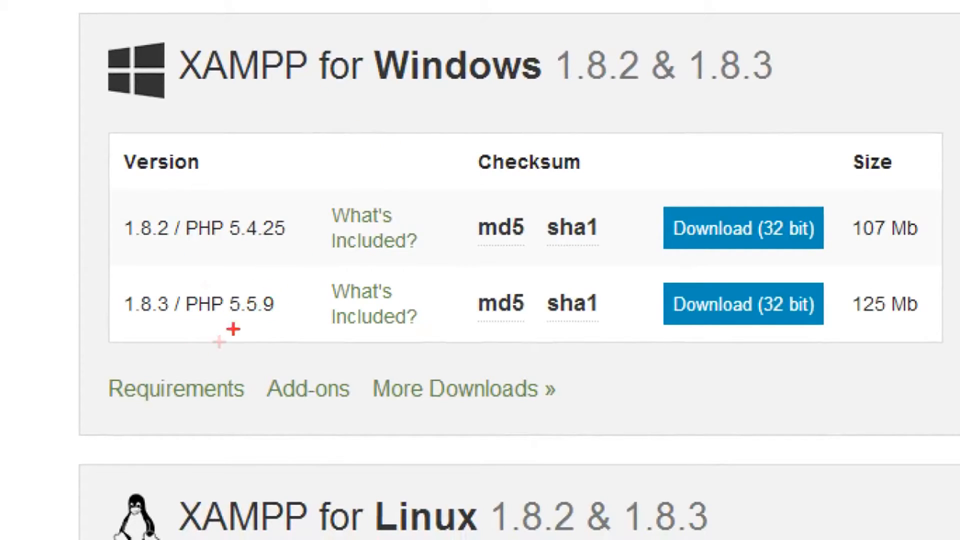
pyautogui.moveTo(282, 334)
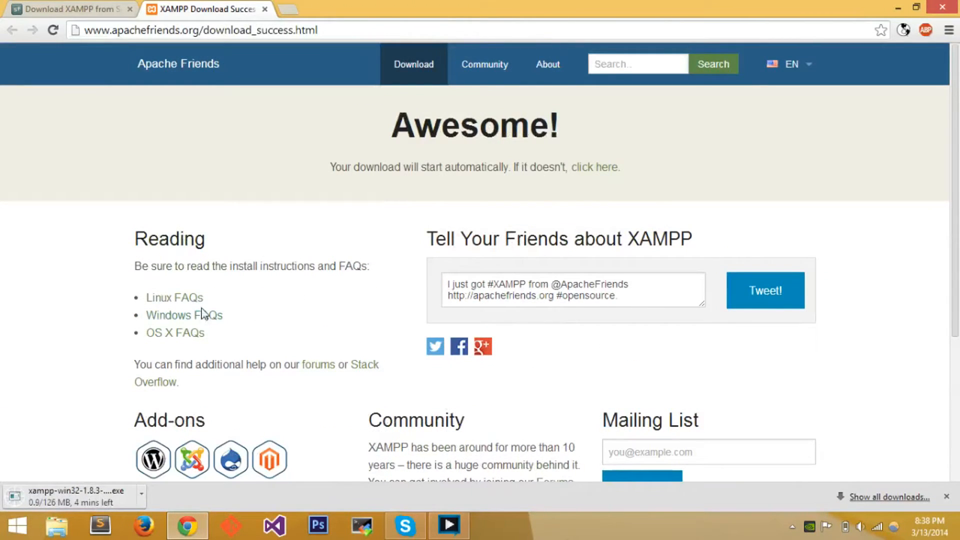
pyautogui.moveTo(107, 251)
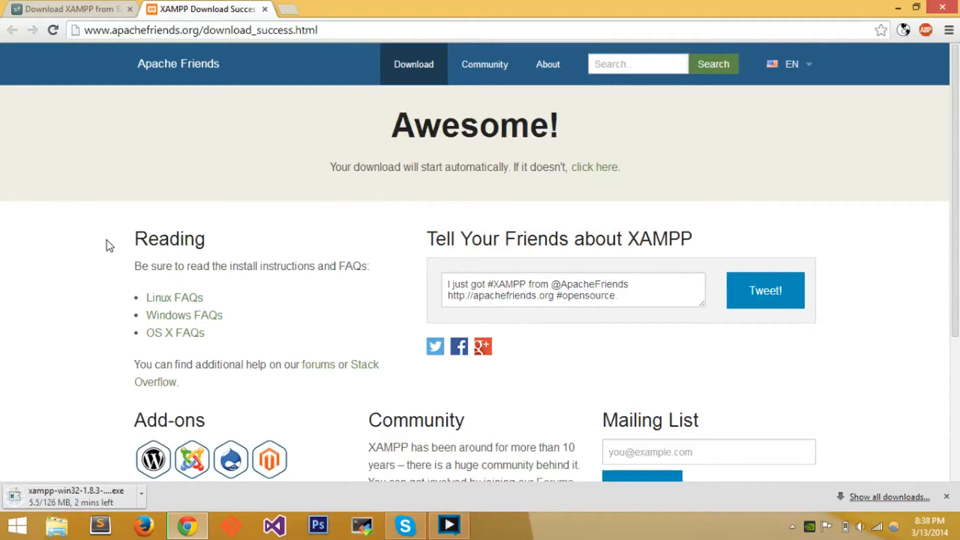
pyautogui.scroll(-3)
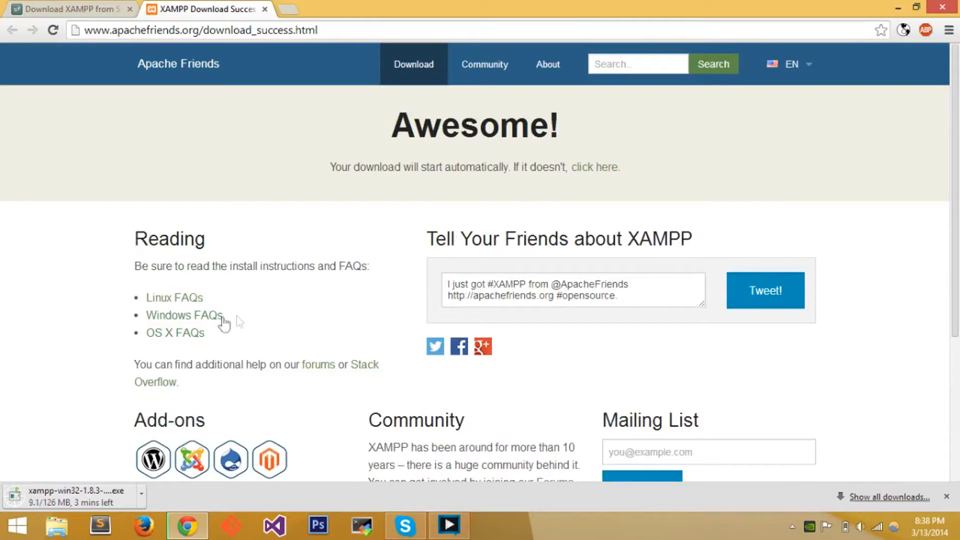
pyautogui.click(184, 315)
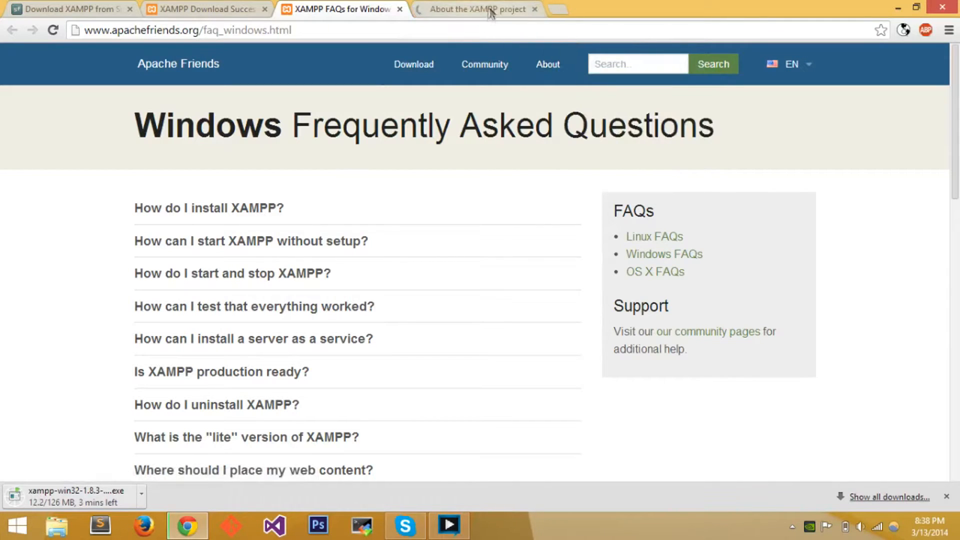
# Step: Read through the About the XAMPP project page, then go to the Community page
pyautogui.click(478, 9)
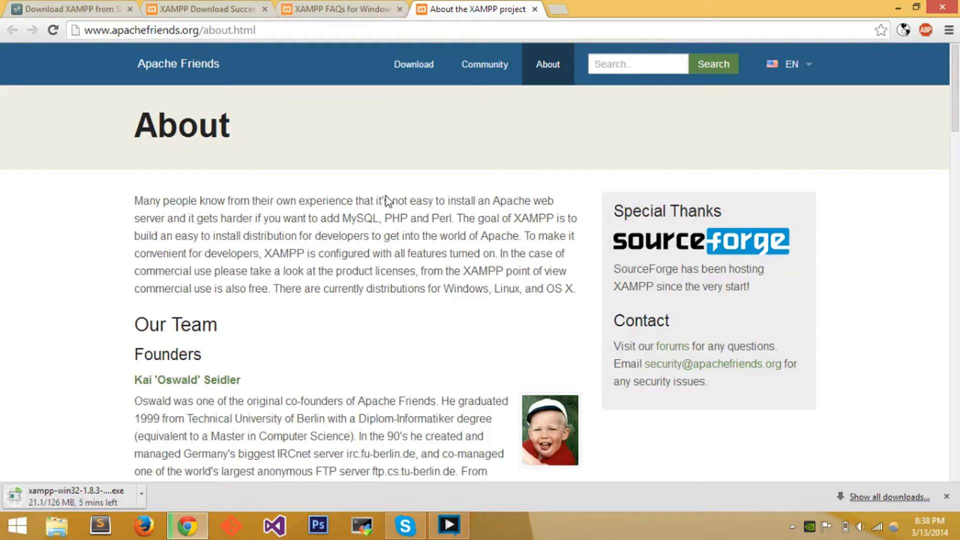
pyautogui.scroll(-3)
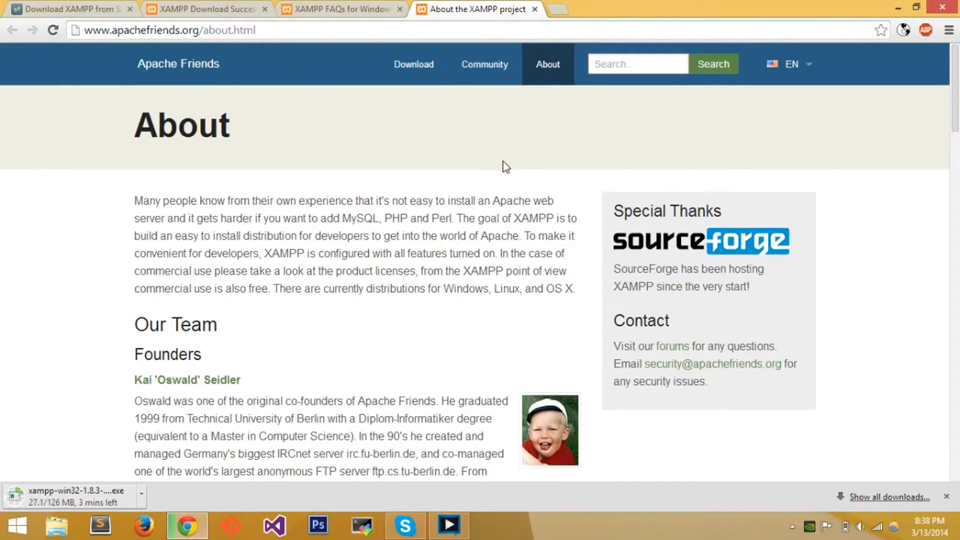
pyautogui.scroll(-3)
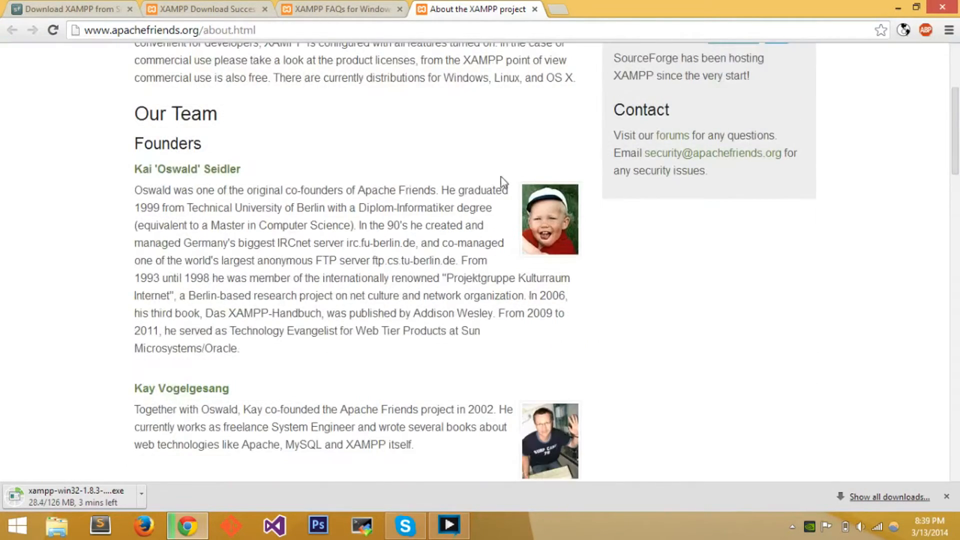
pyautogui.scroll(-3)
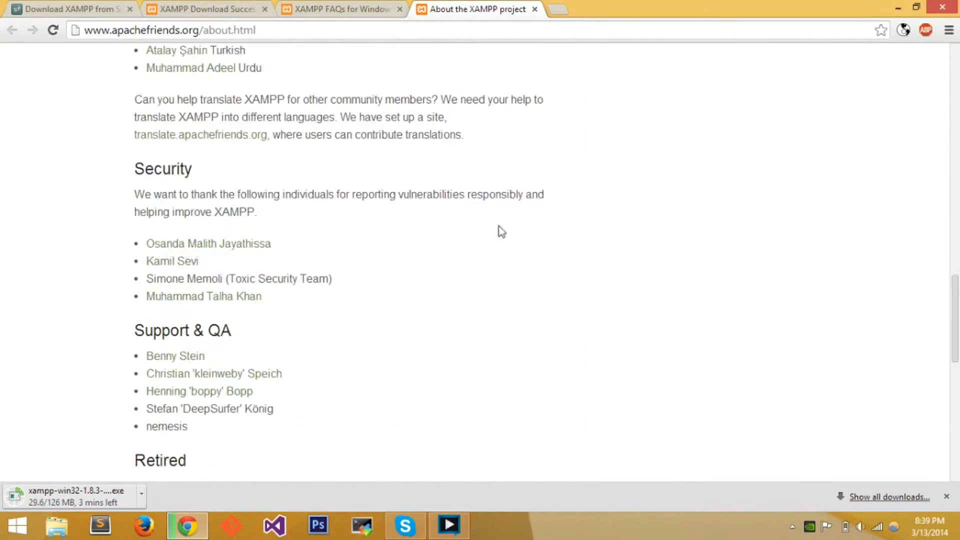
pyautogui.scroll(-3)
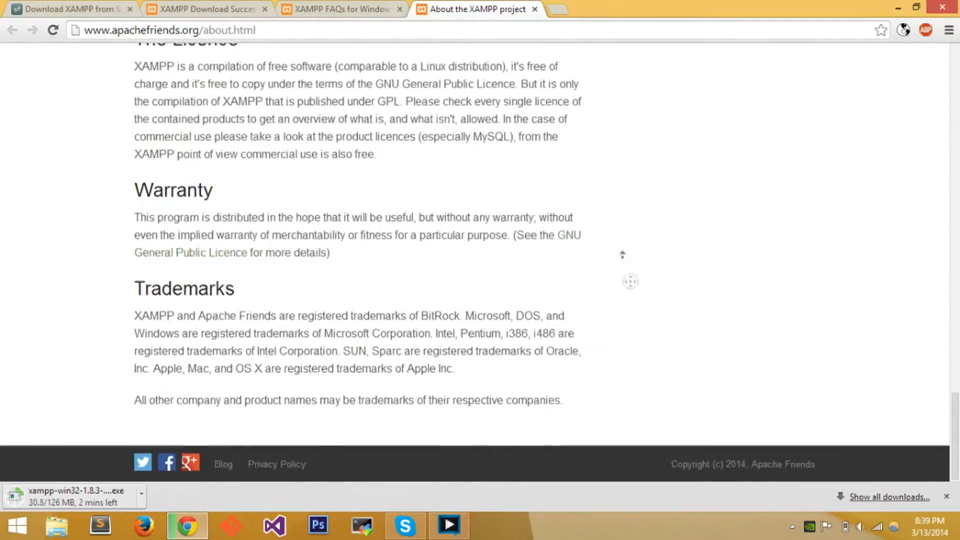
pyautogui.scroll(3)
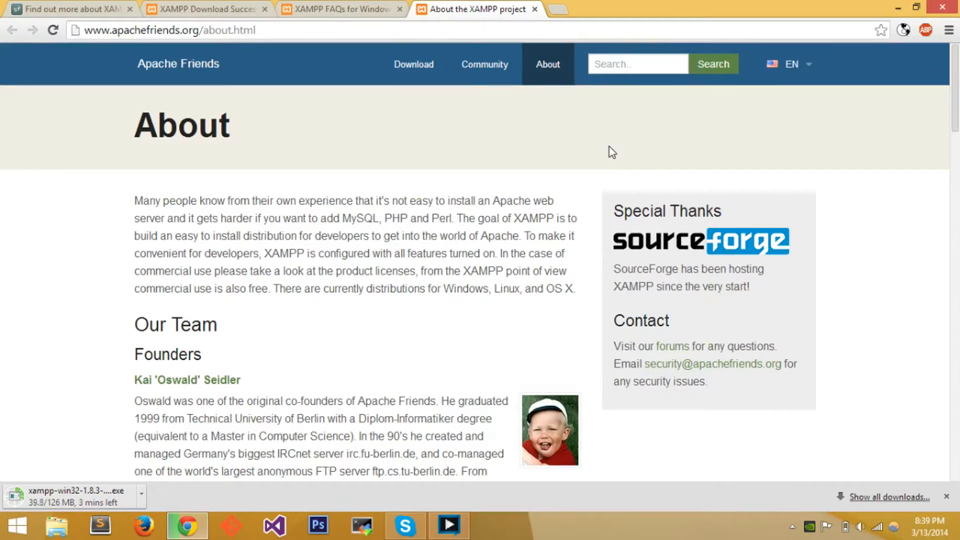
pyautogui.click(484, 64)
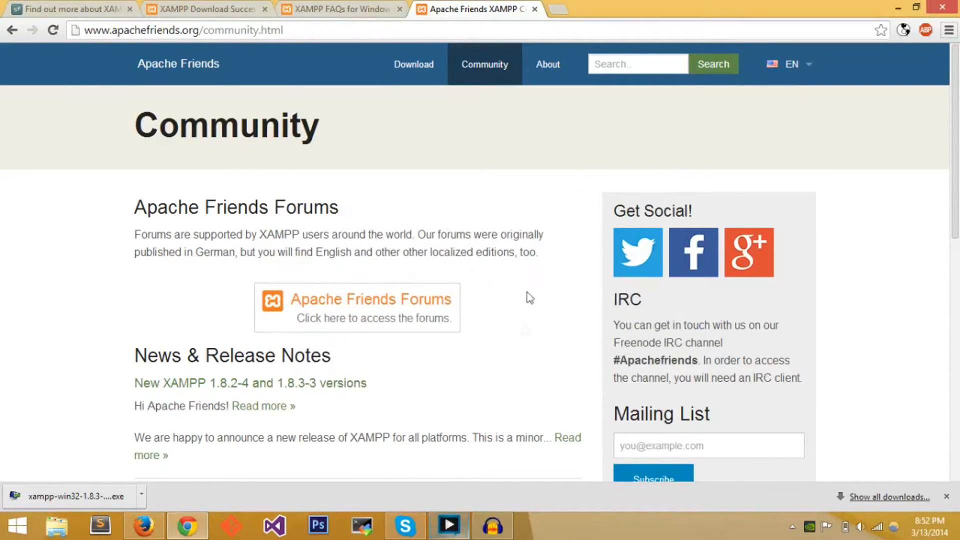
pyautogui.moveTo(536, 251)
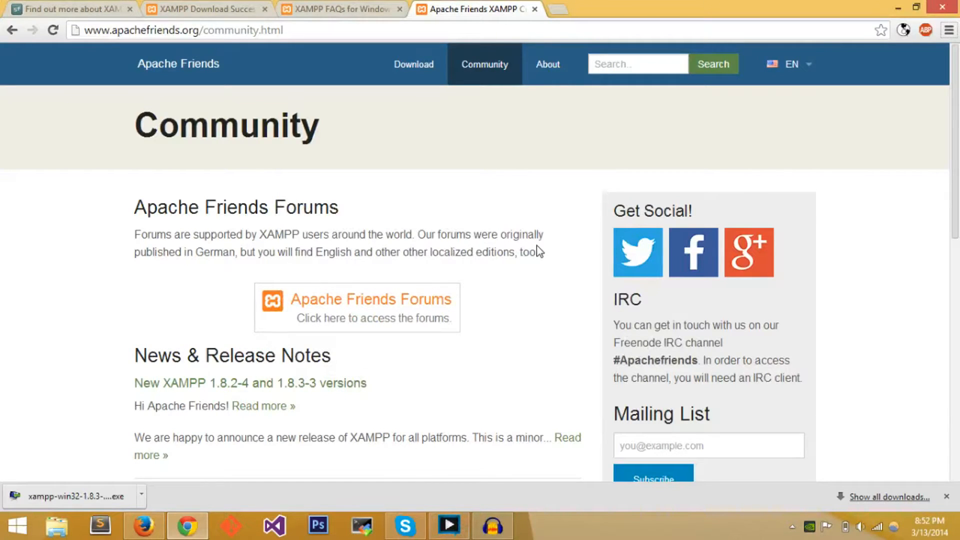
pyautogui.moveTo(57, 366)
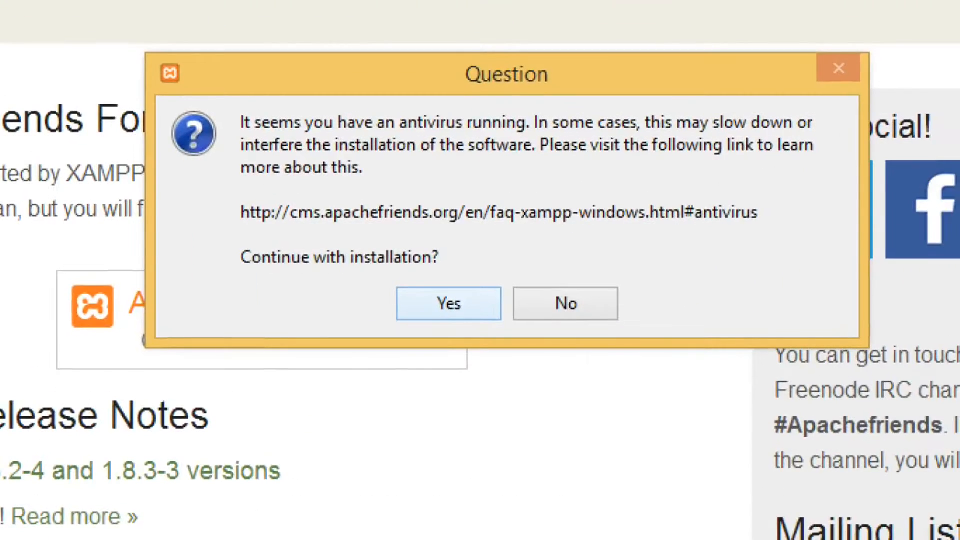
# Step: Answer Yes to the antivirus question and acknowledge the User Account Control warning
pyautogui.click(448, 303)
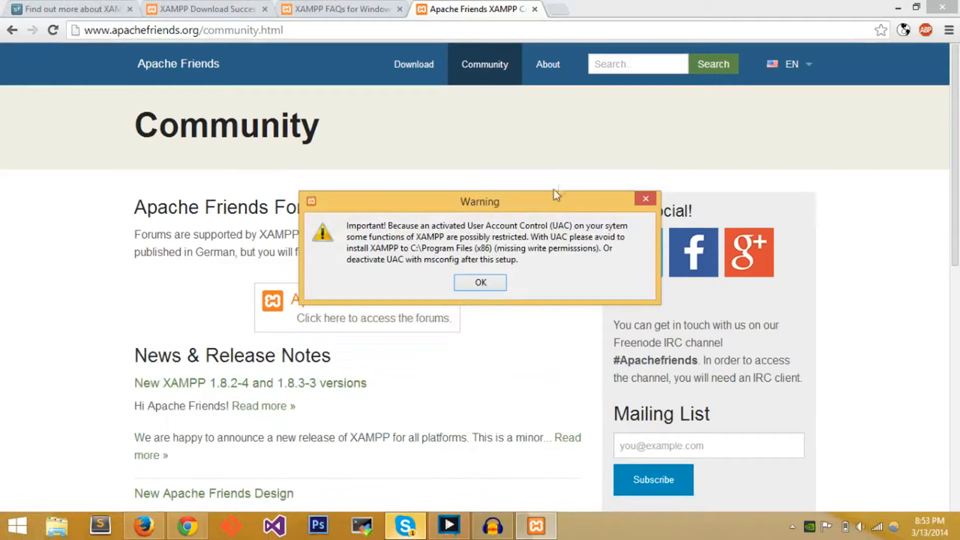
pyautogui.moveTo(480, 201); pyautogui.dragTo(515, 120)
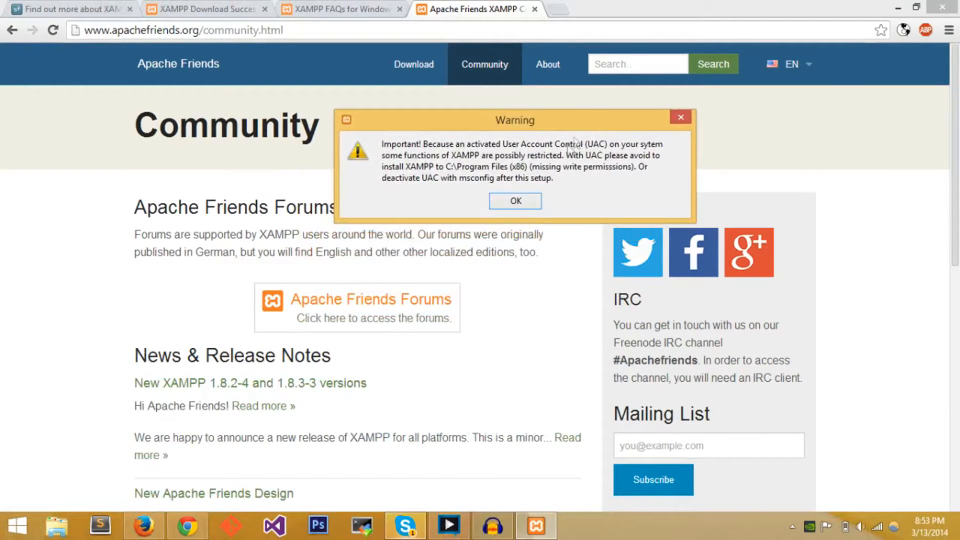
pyautogui.moveTo(612, 179)
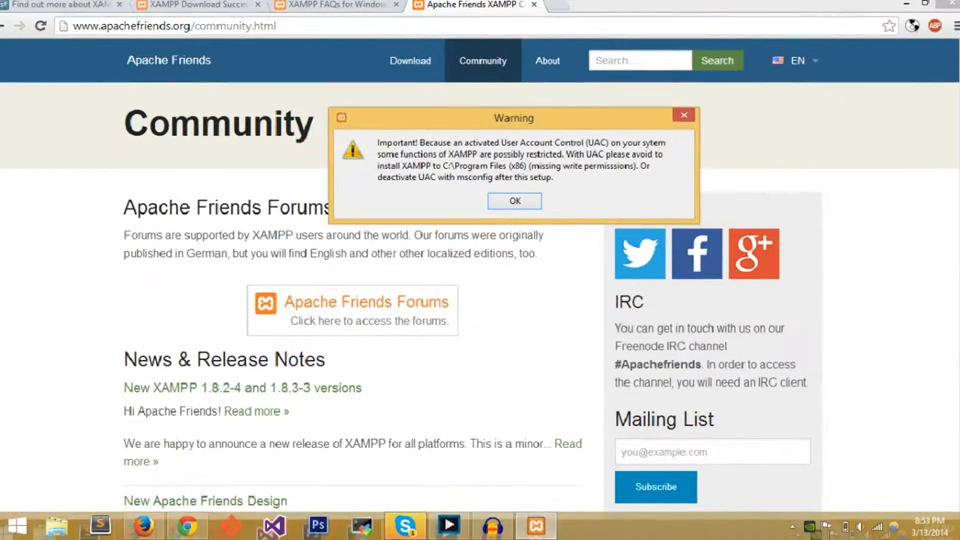
pyautogui.click(514, 201)
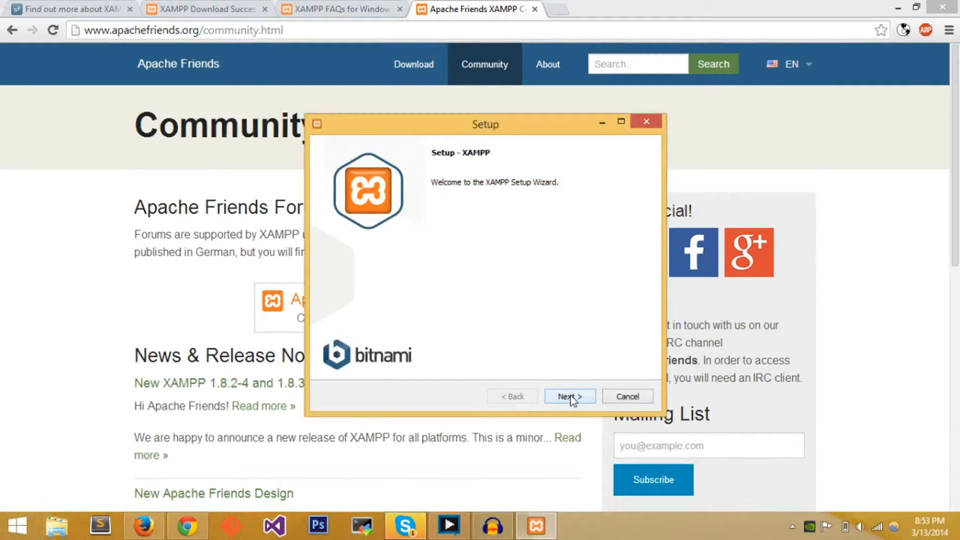
pyautogui.moveTo(568, 399)
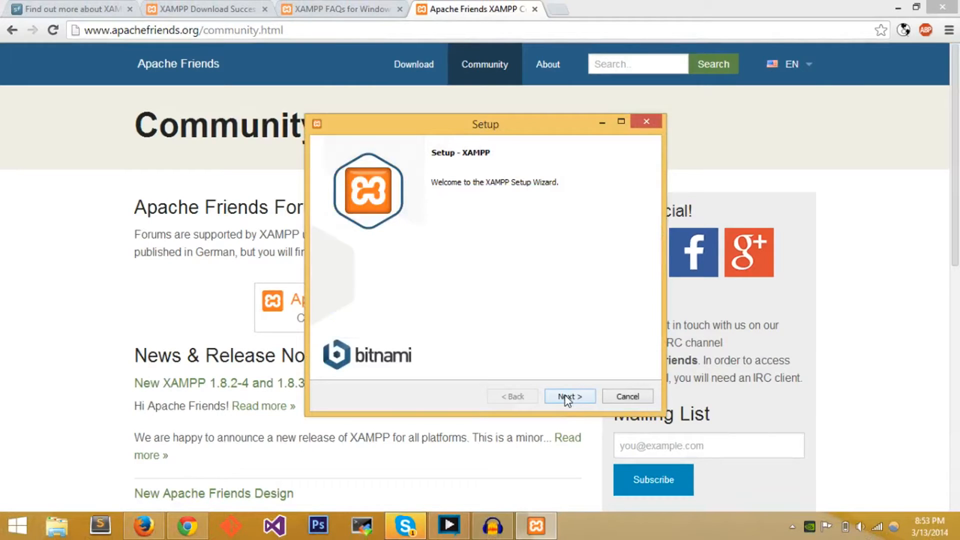
pyautogui.moveTo(605, 186)
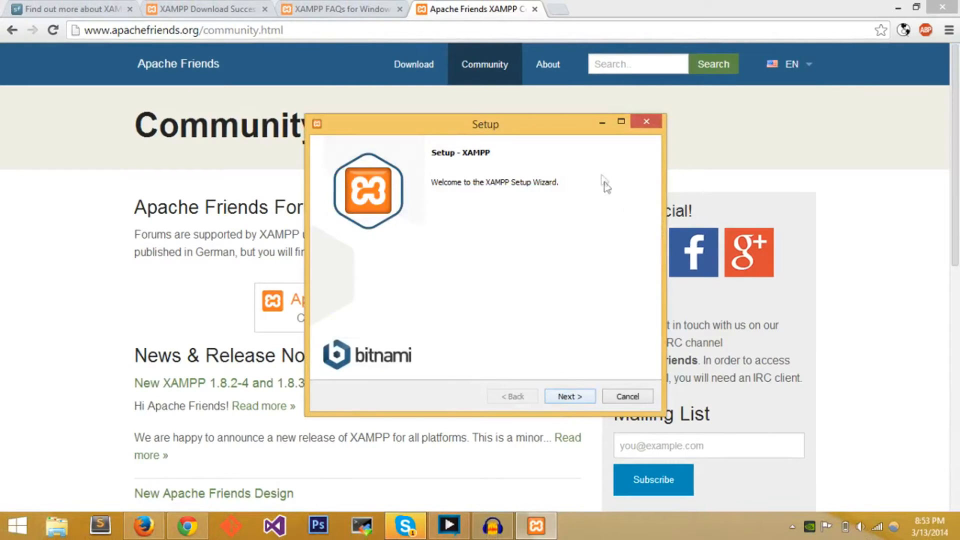
pyautogui.moveTo(435, 300)
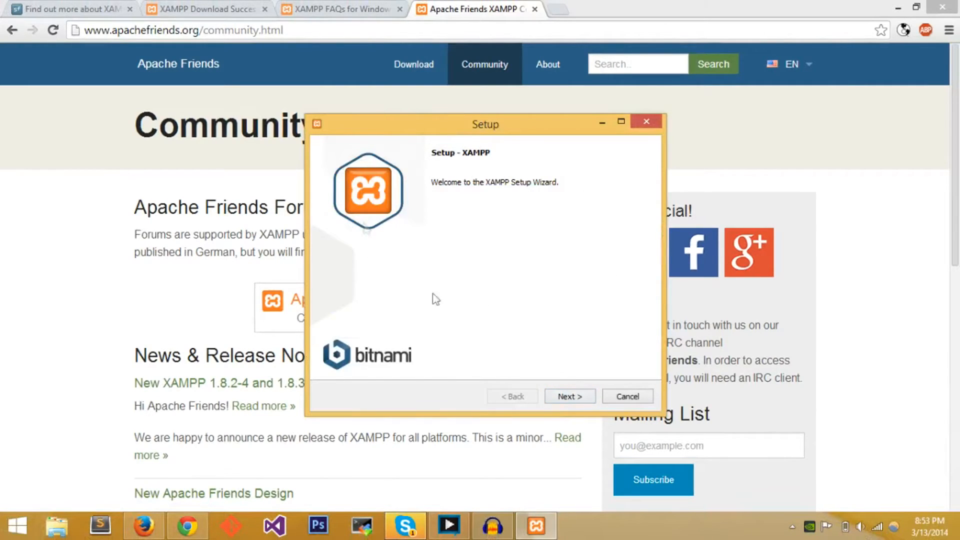
# Step: Advance from the welcome page to Select Components, then bring up the Downloads folder
pyautogui.click(569, 396)
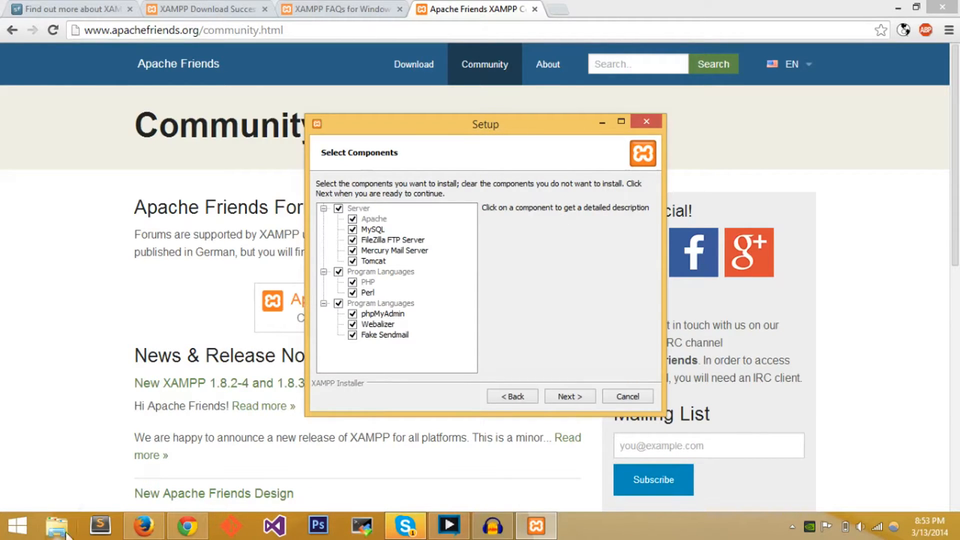
pyautogui.click(56, 525)
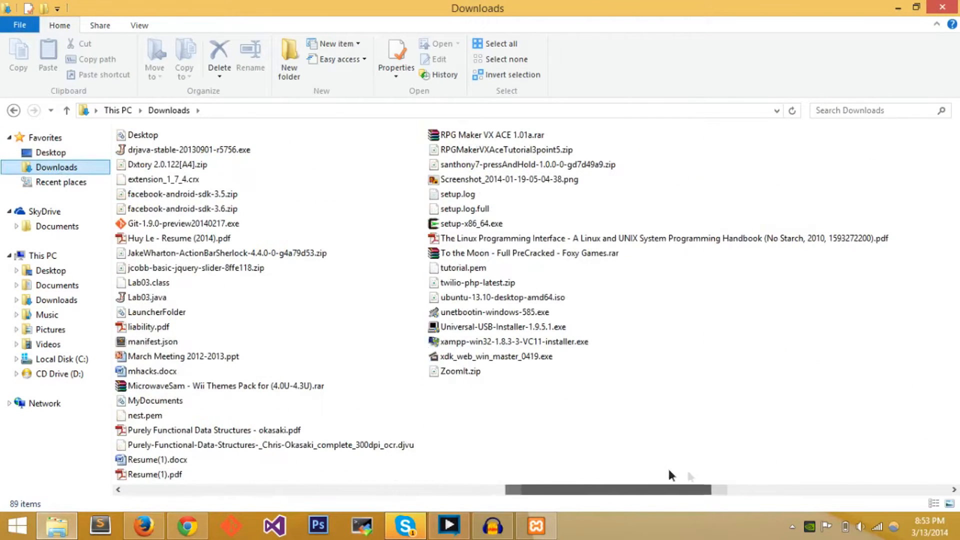
# Step: Run the xampp installer .exe from Downloads as administrator
pyautogui.click(513, 341)
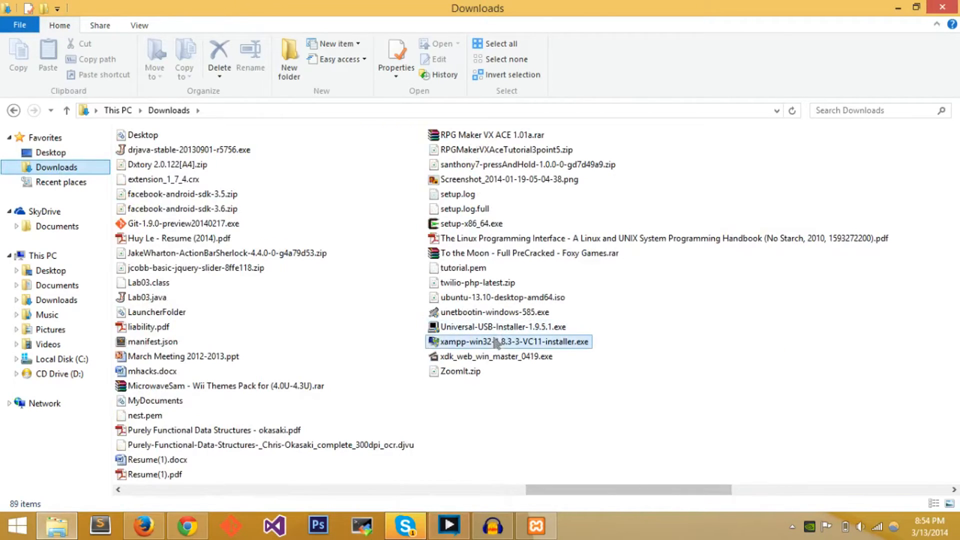
pyautogui.click(513, 342)
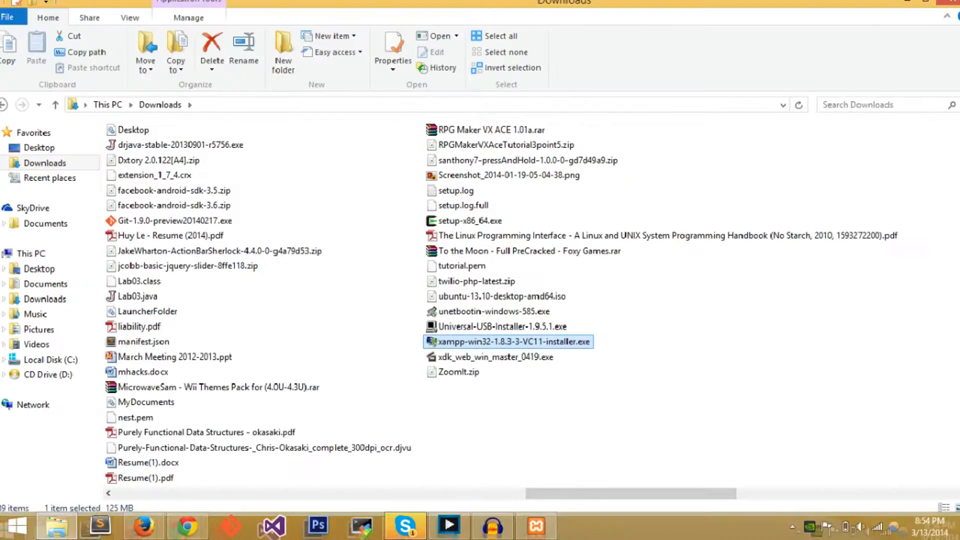
pyautogui.rightClick(513, 341)
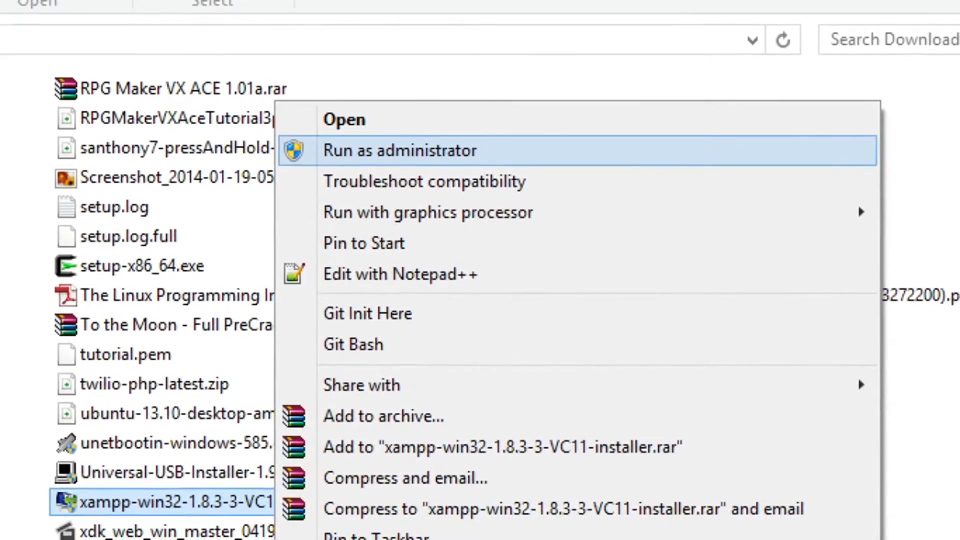
pyautogui.click(400, 151)
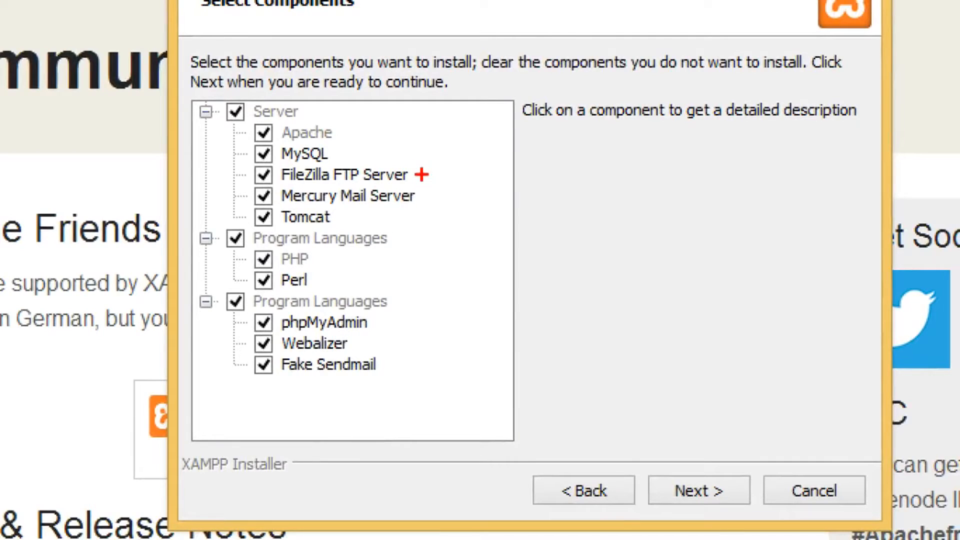
pyautogui.moveTo(432, 272)
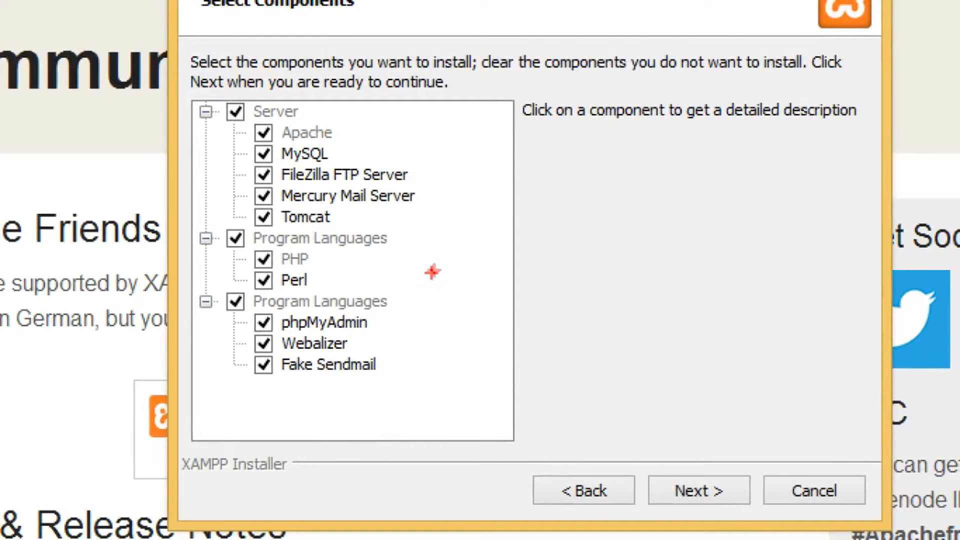
pyautogui.moveTo(422, 290)
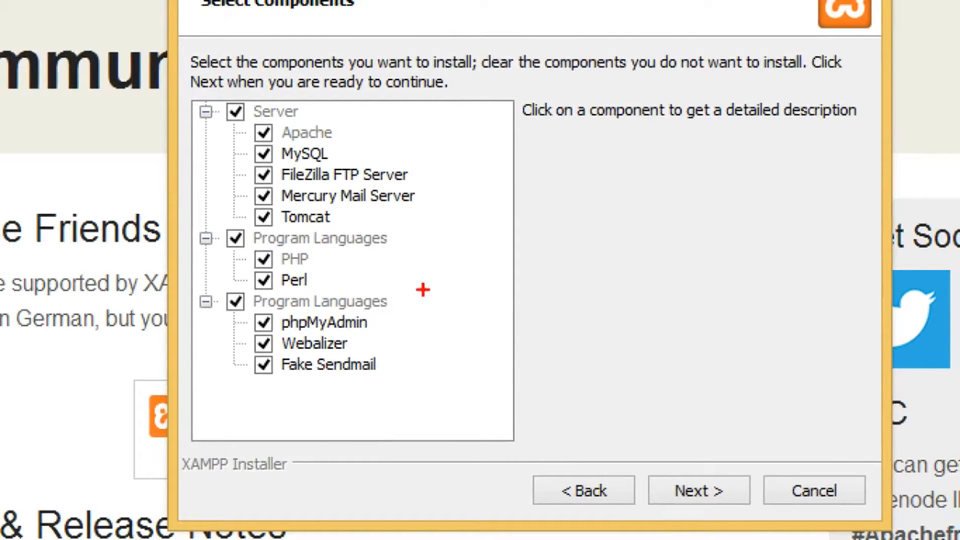
pyautogui.moveTo(418, 297)
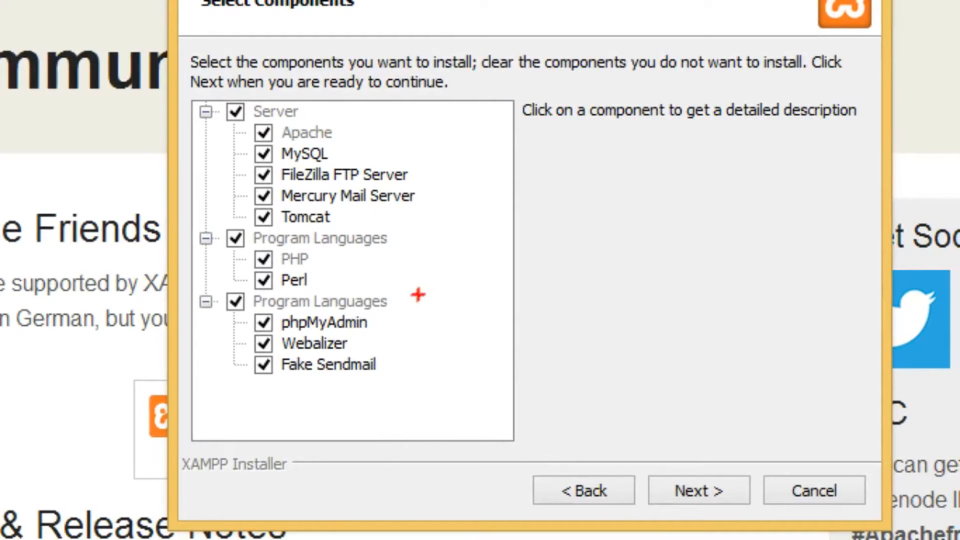
pyautogui.moveTo(395, 349)
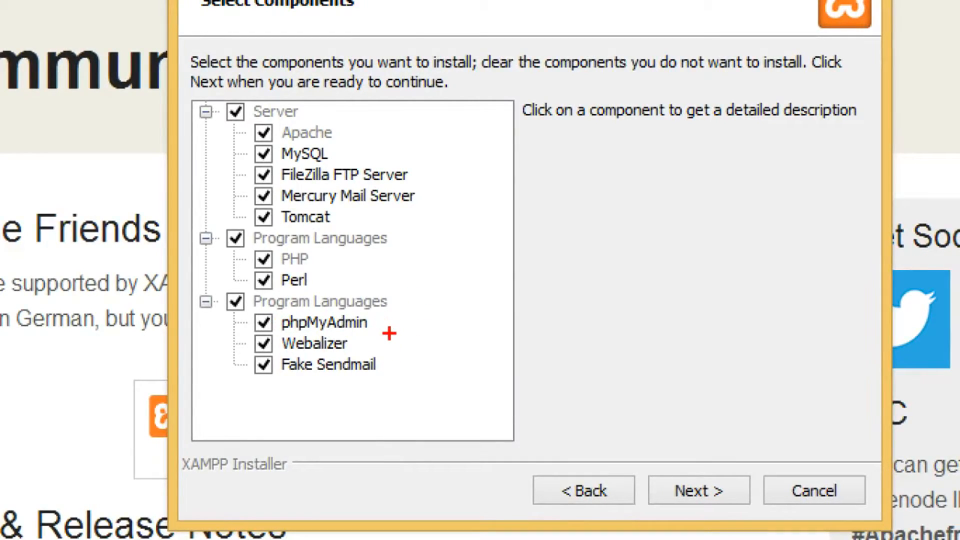
pyautogui.moveTo(380, 362)
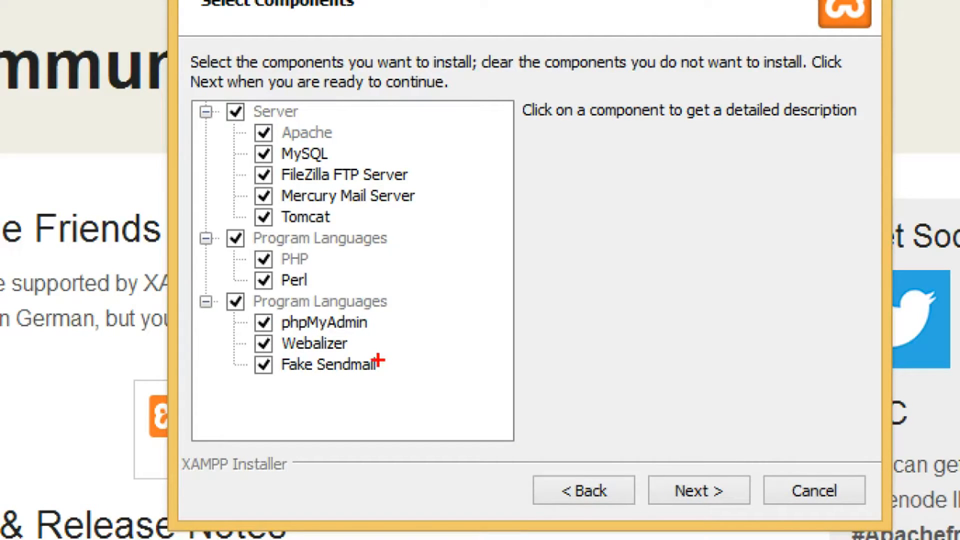
# Step: Keep all components checked, including Fake Sendmail, and continue to the installation folder page
pyautogui.click(263, 364)
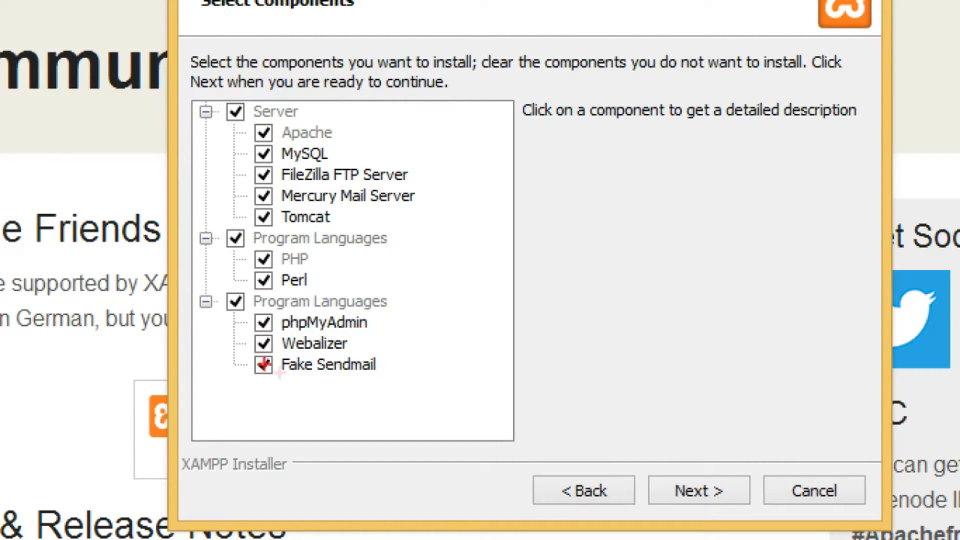
pyautogui.click(263, 364)
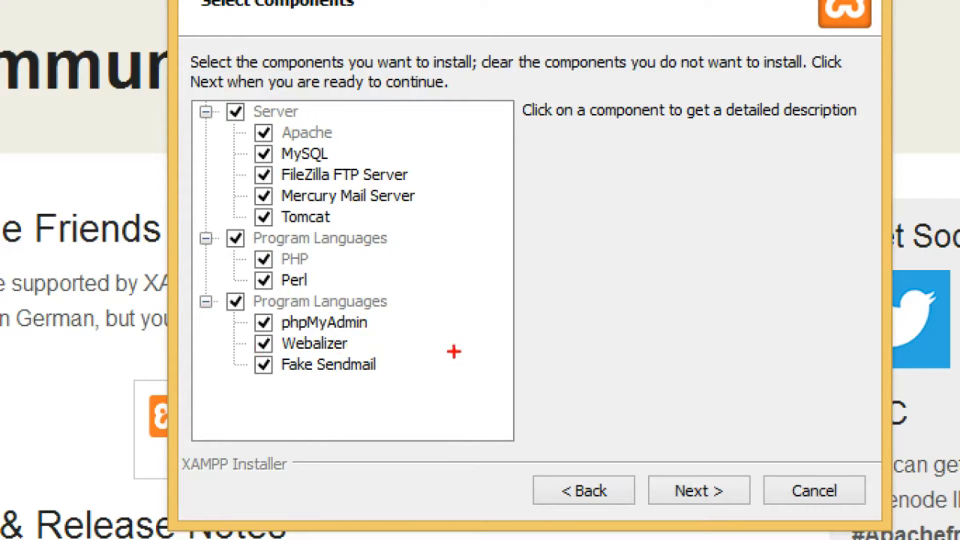
pyautogui.moveTo(395, 153)
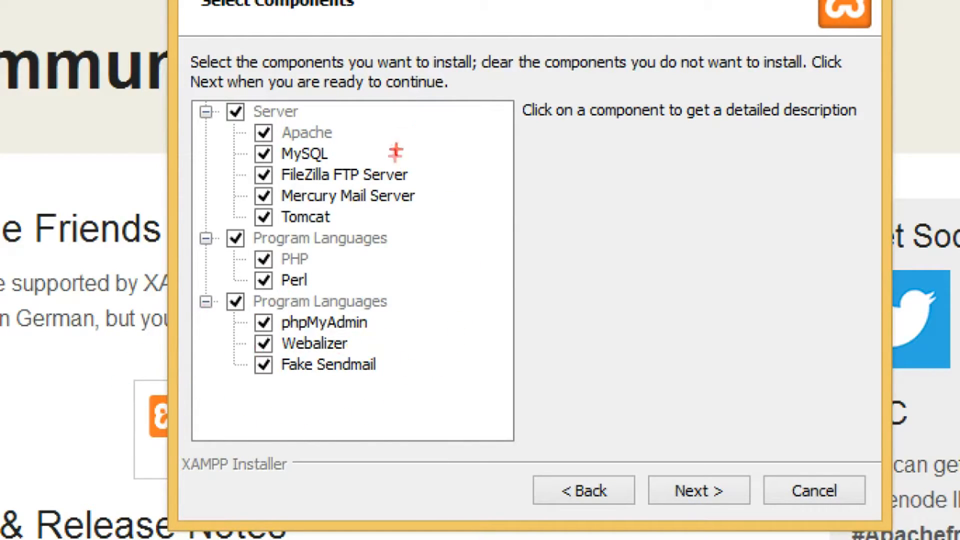
pyautogui.moveTo(346, 151)
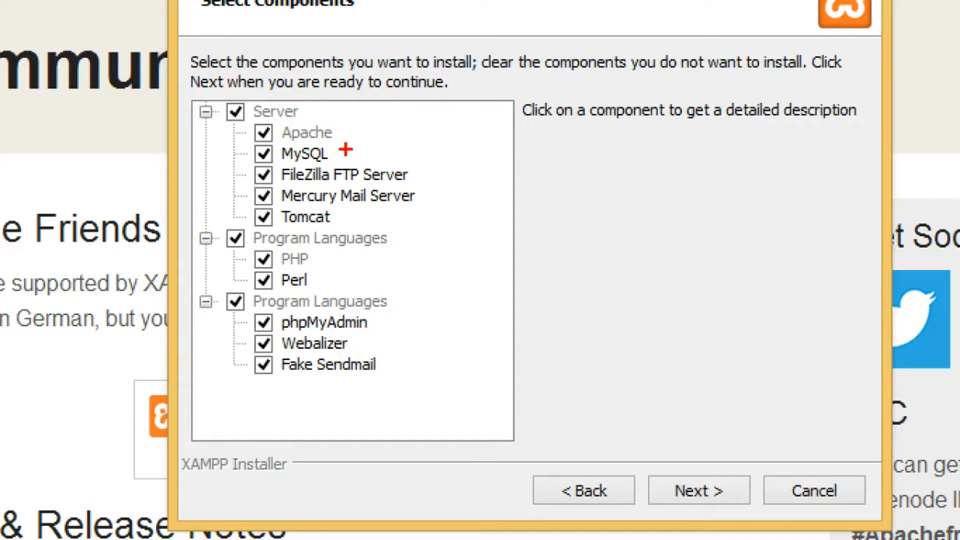
pyautogui.moveTo(343, 110)
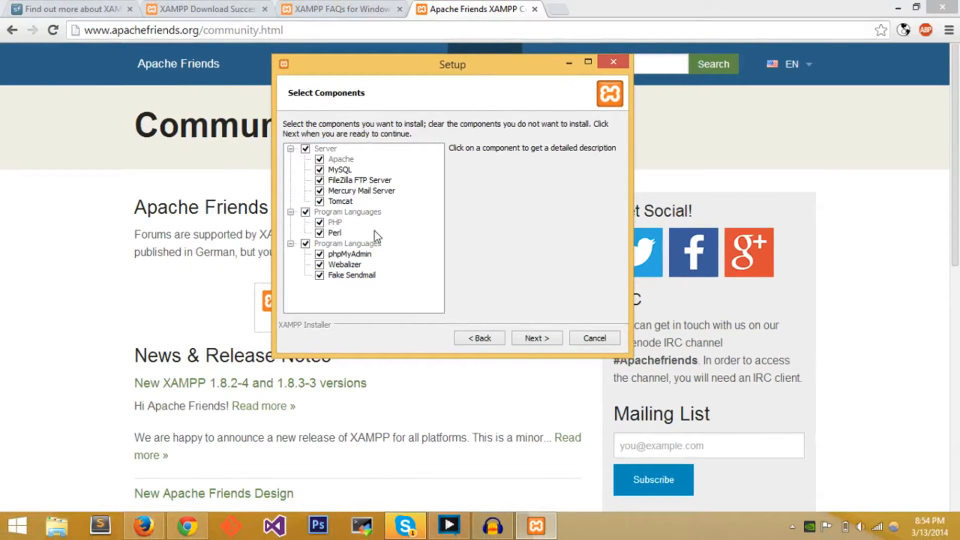
pyautogui.click(536, 337)
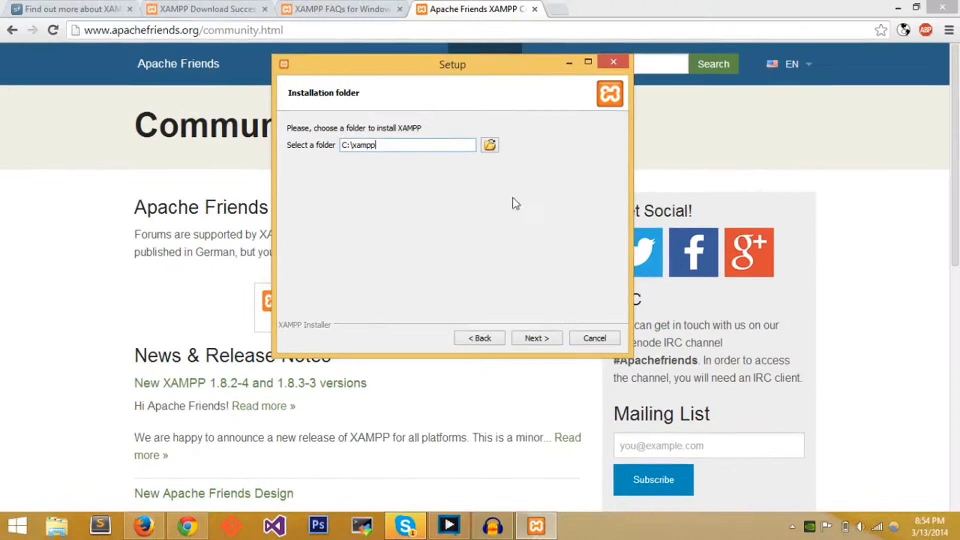
# Step: Dismiss the folder-not-empty warning and rename the existing C:\xampp folder to xampp(old)
pyautogui.click(536, 337)
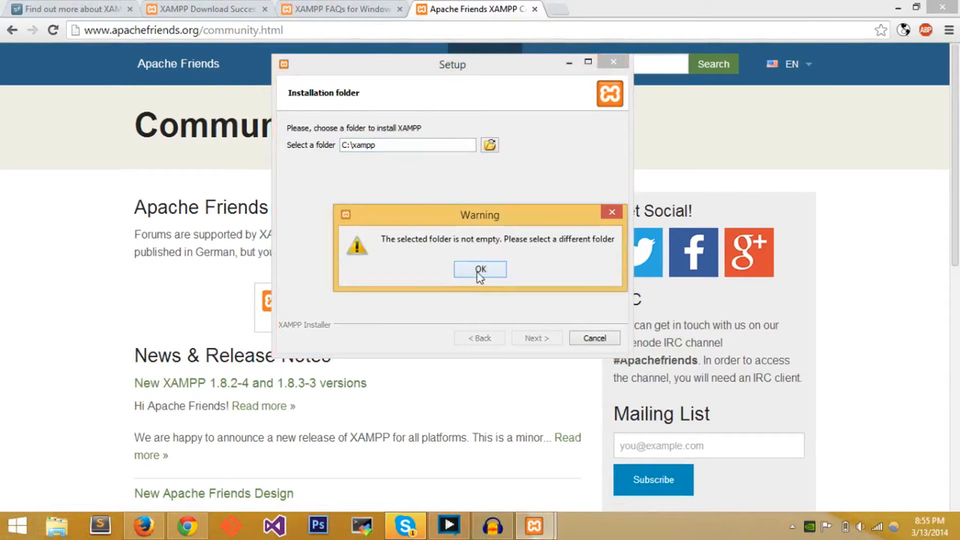
pyautogui.click(479, 269)
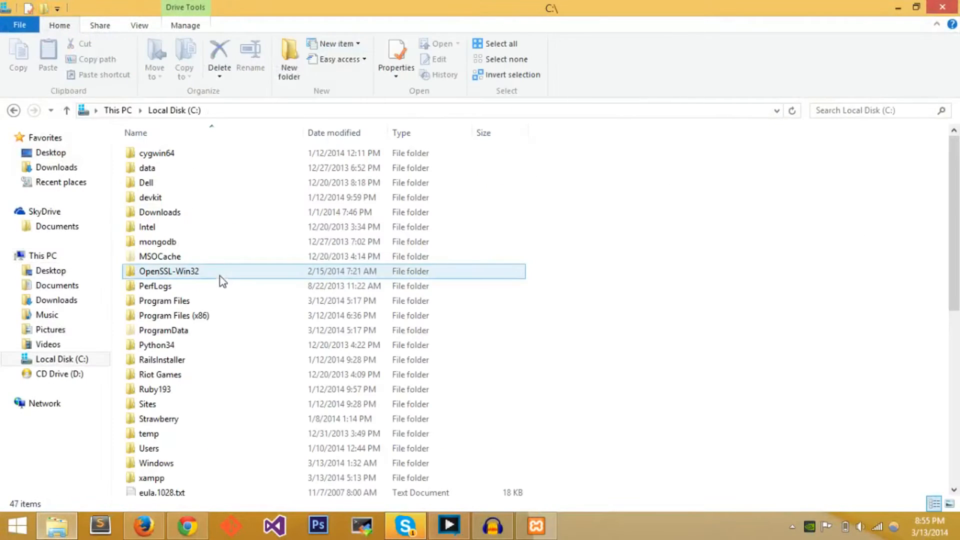
pyautogui.doubleClick(151, 478)
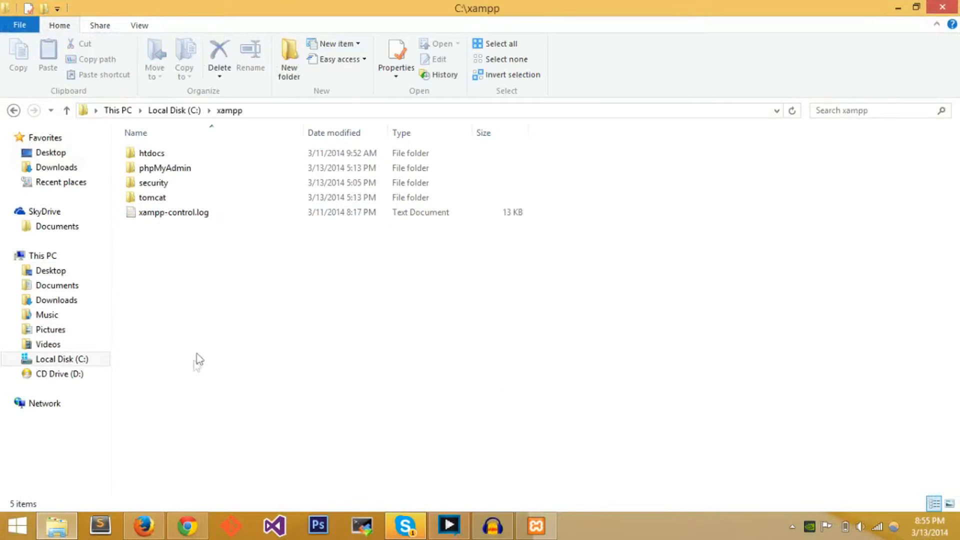
pyautogui.click(151, 153)
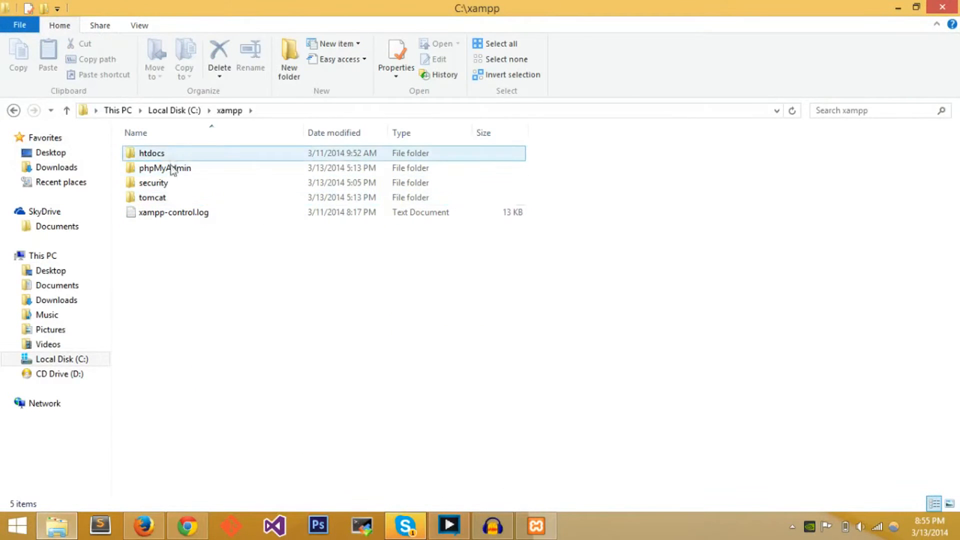
pyautogui.click(151, 153)
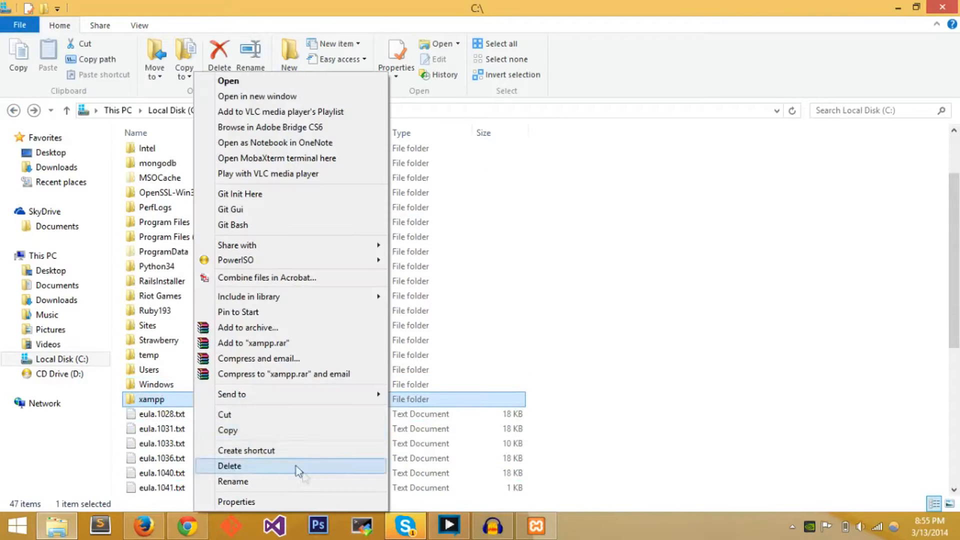
pyautogui.click(233, 481)
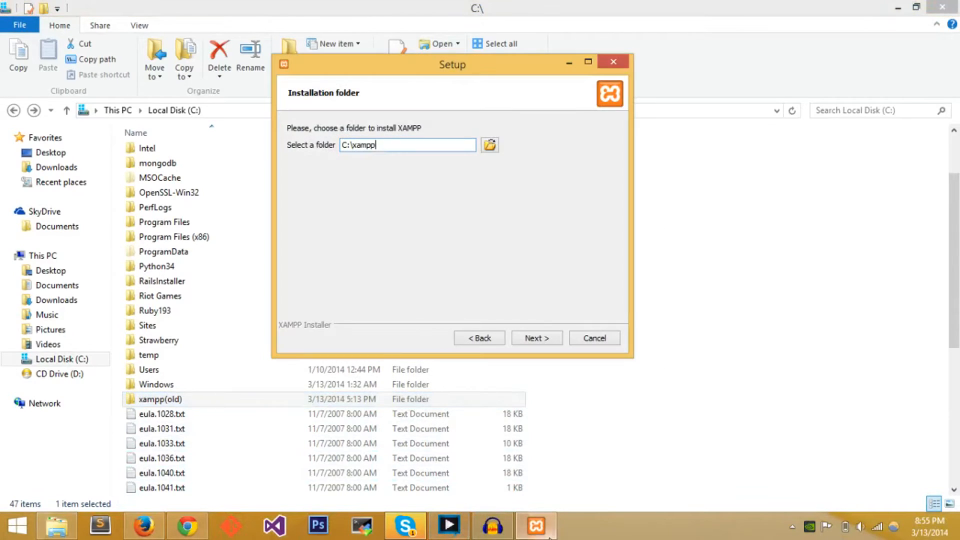
# Step: Uncheck 'Learn more about Bitnami for XAMPP' and begin installing into C:\xampp
pyautogui.click(536, 337)
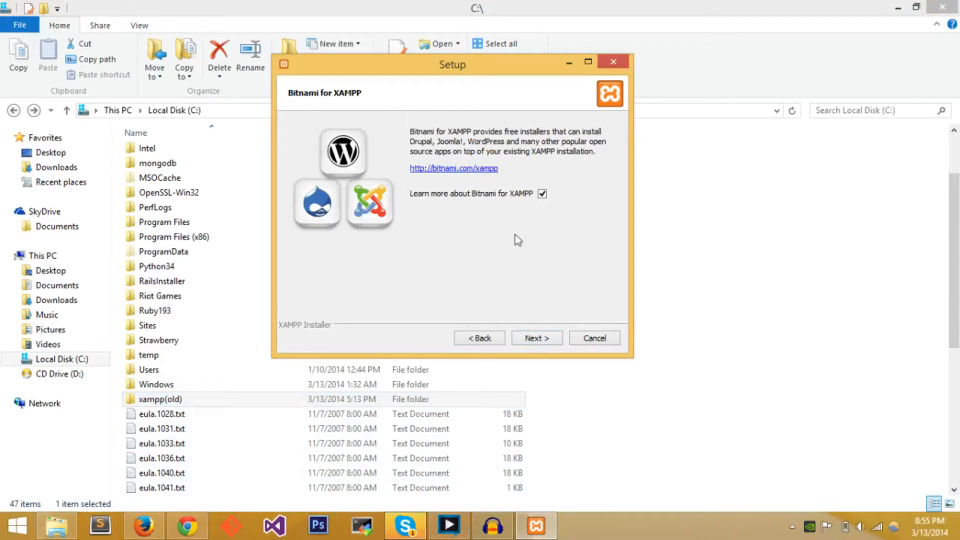
pyautogui.moveTo(533, 206)
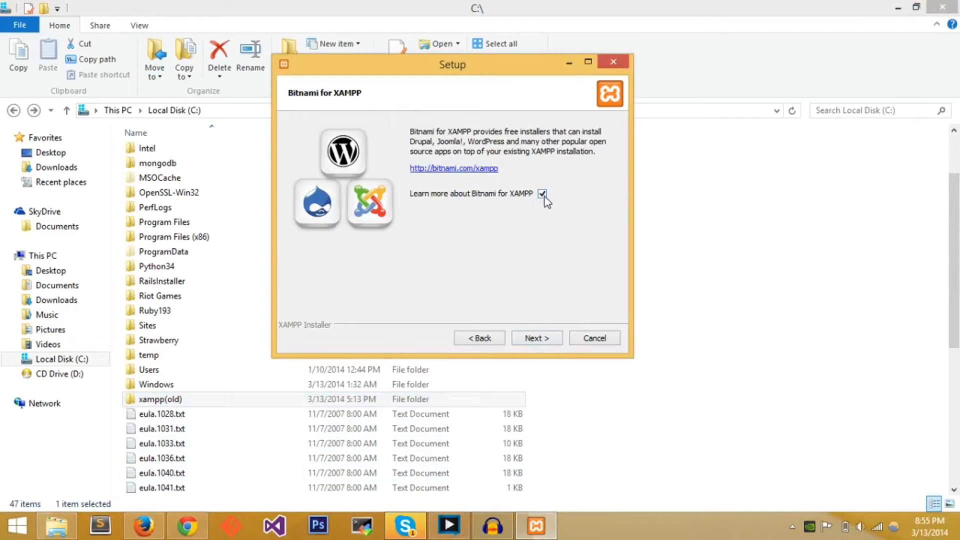
pyautogui.click(541, 193)
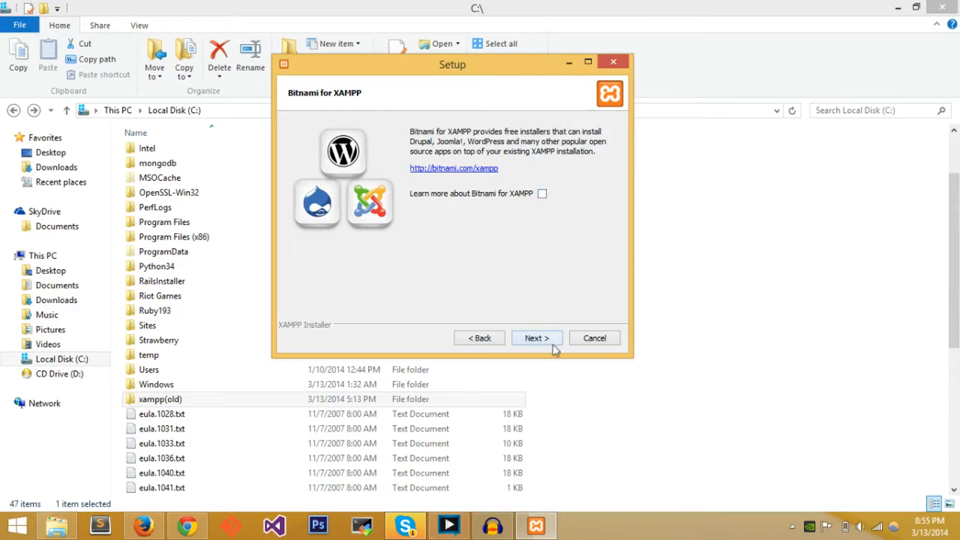
pyautogui.click(536, 337)
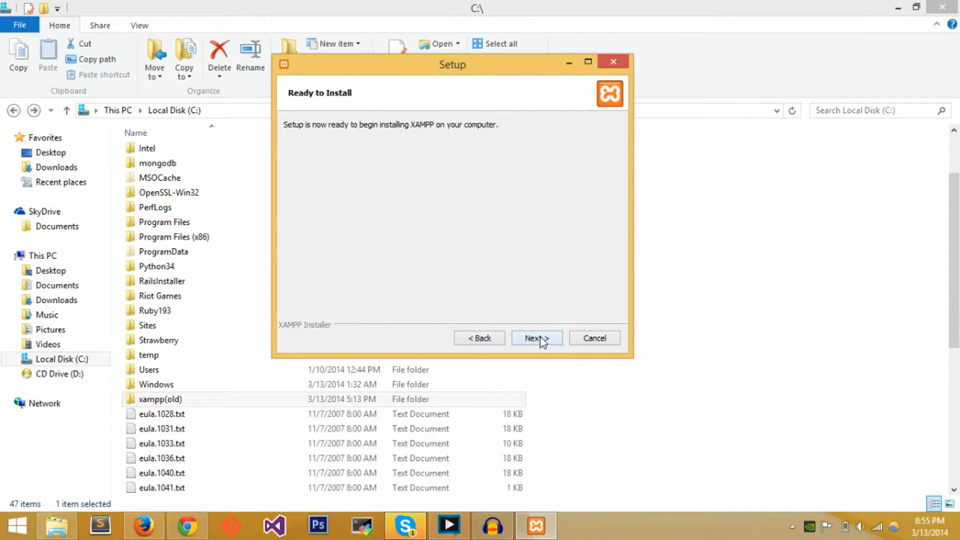
pyautogui.click(536, 338)
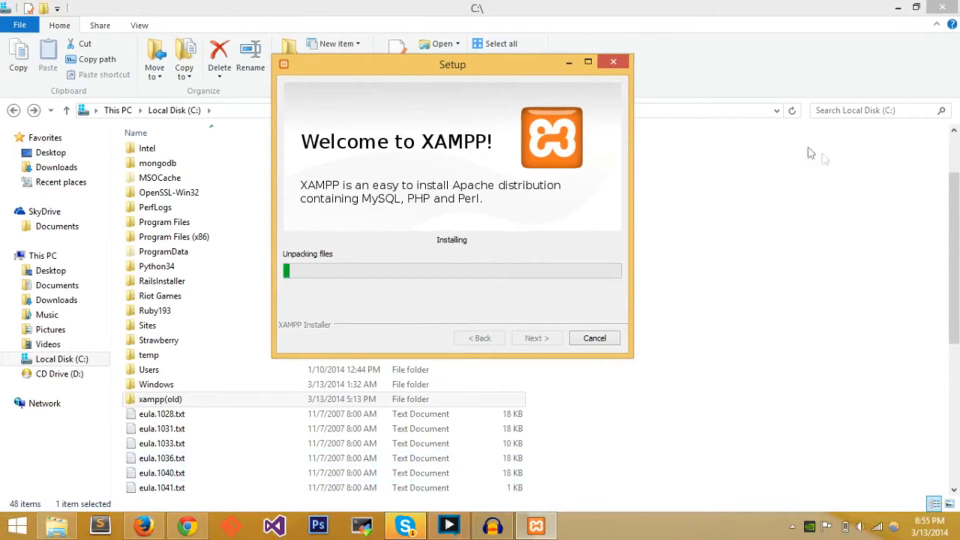
pyautogui.moveTo(612, 121)
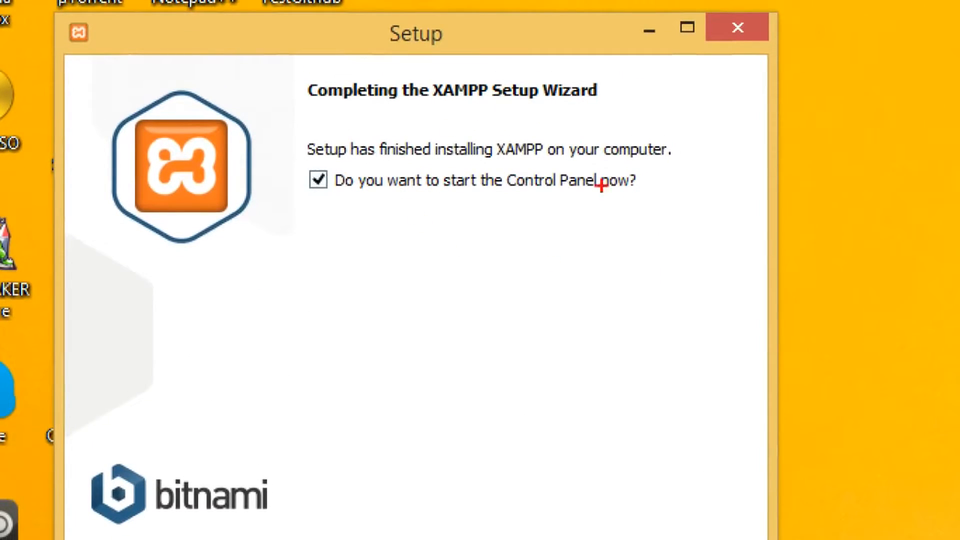
pyautogui.moveTo(654, 234)
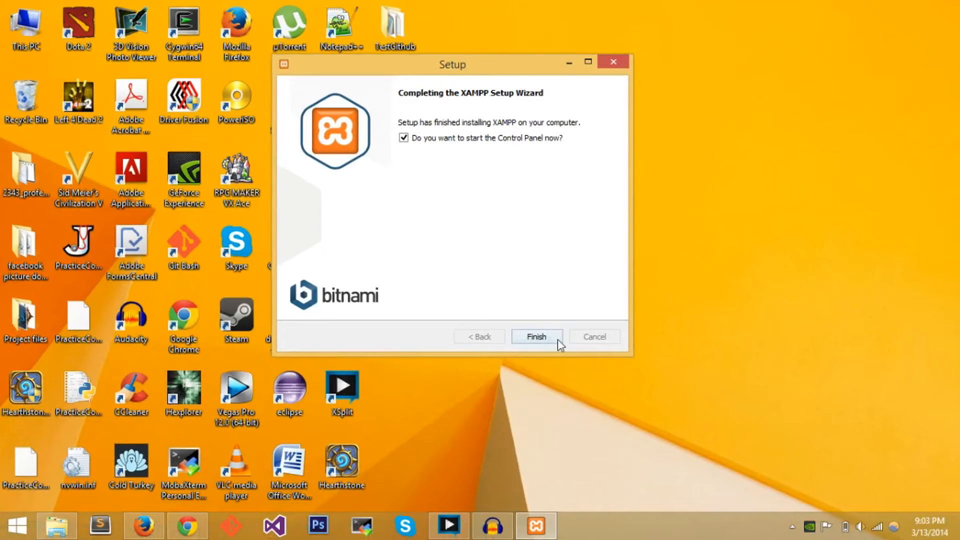
# Step: Finish setup with 'start the Control Panel now' checked
pyautogui.click(536, 336)
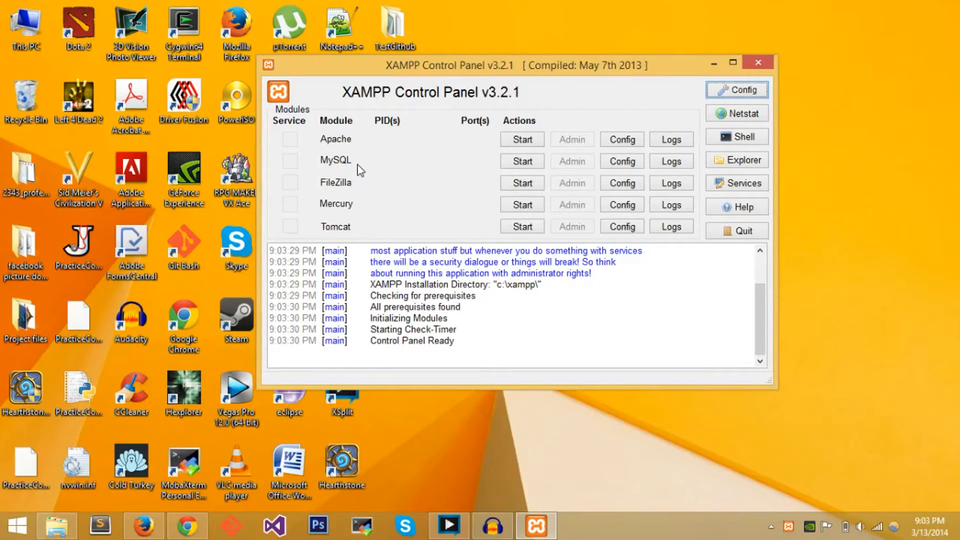
pyautogui.moveTo(391, 405)
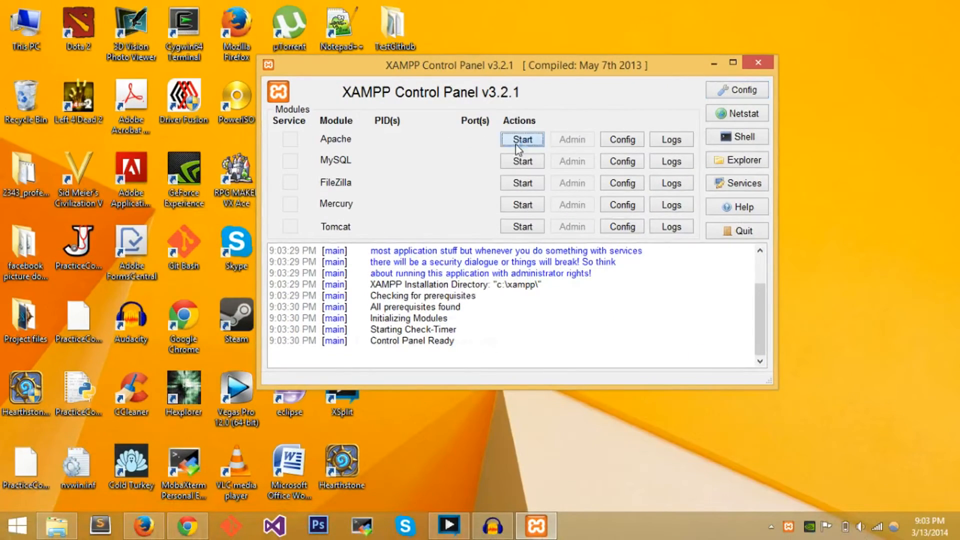
# Step: Start the Apache and MySQL services in the Control Panel
pyautogui.click(522, 139)
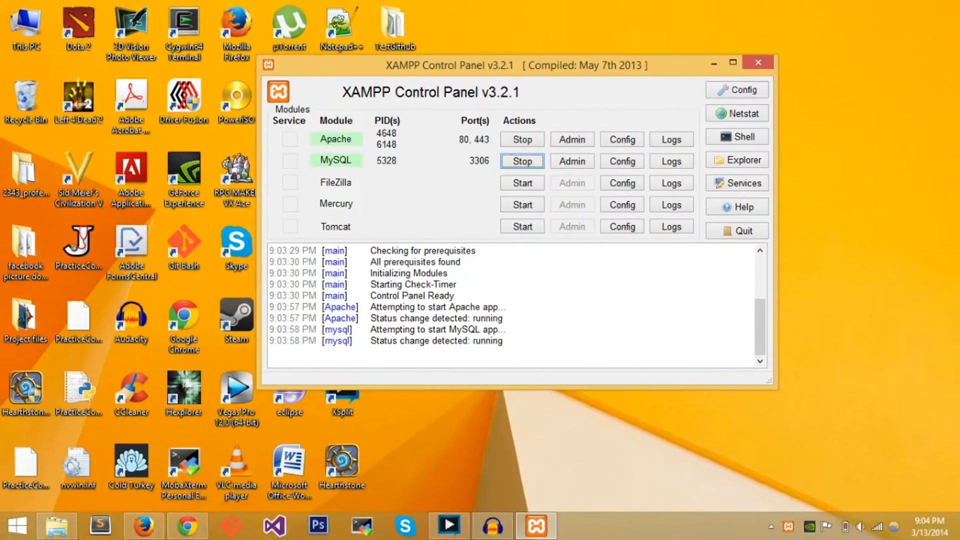
pyautogui.moveTo(367, 306); pyautogui.dragTo(502, 343)
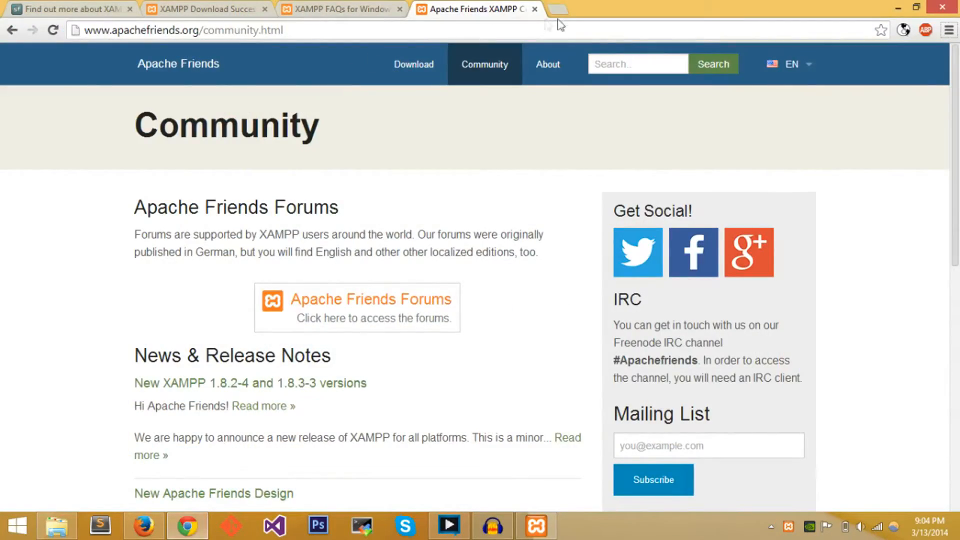
# Step: Browse to localhost and choose English for the XAMPP welcome page
pyautogui.write('localhost/xampp/splash.php')
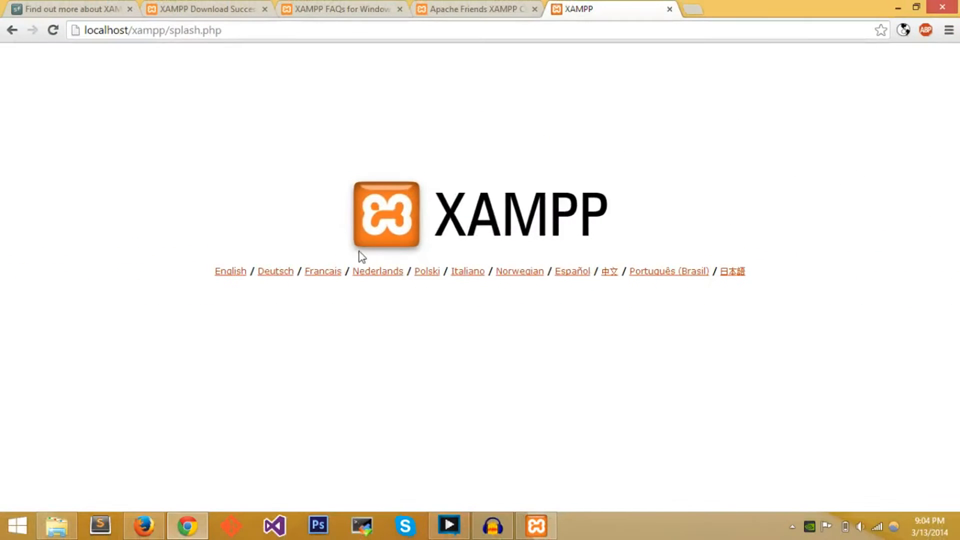
pyautogui.moveTo(320, 207)
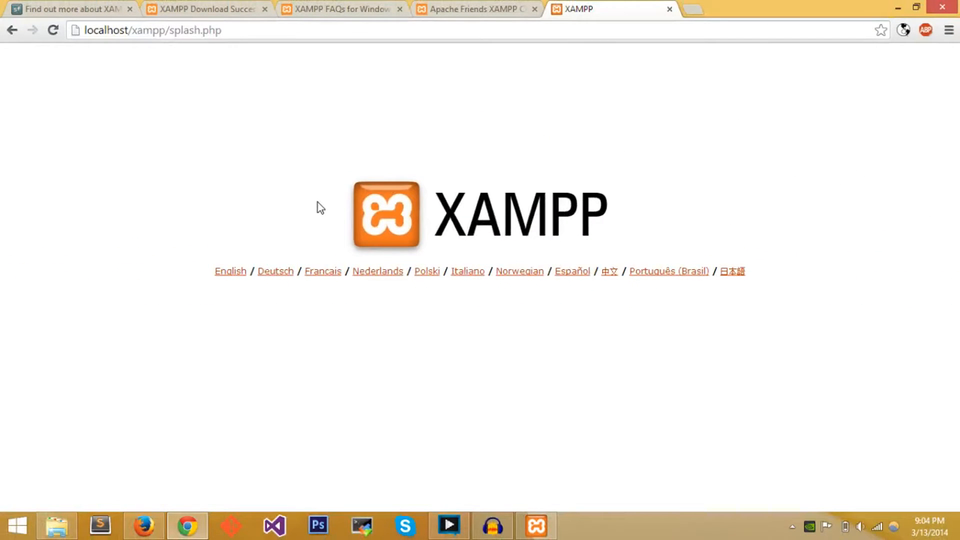
pyautogui.moveTo(589, 262)
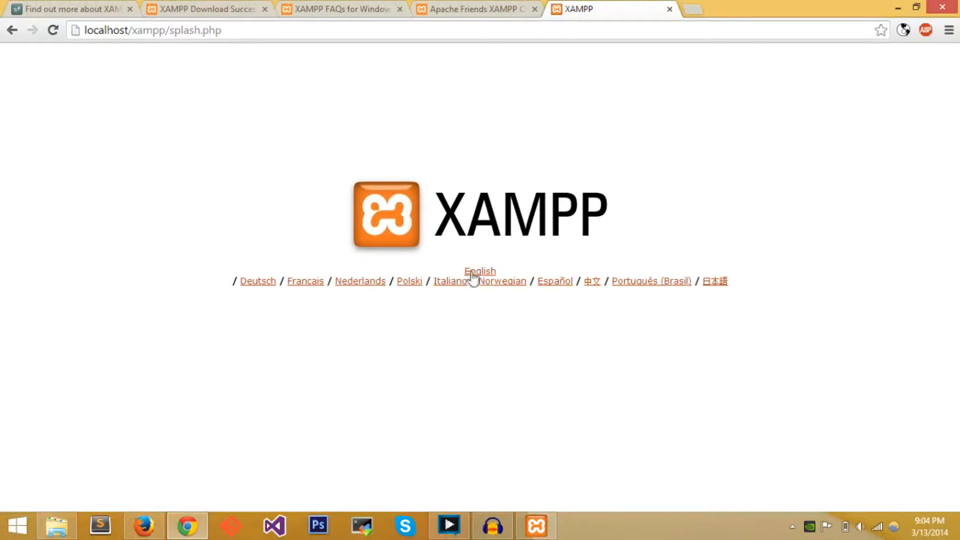
pyautogui.click(479, 271)
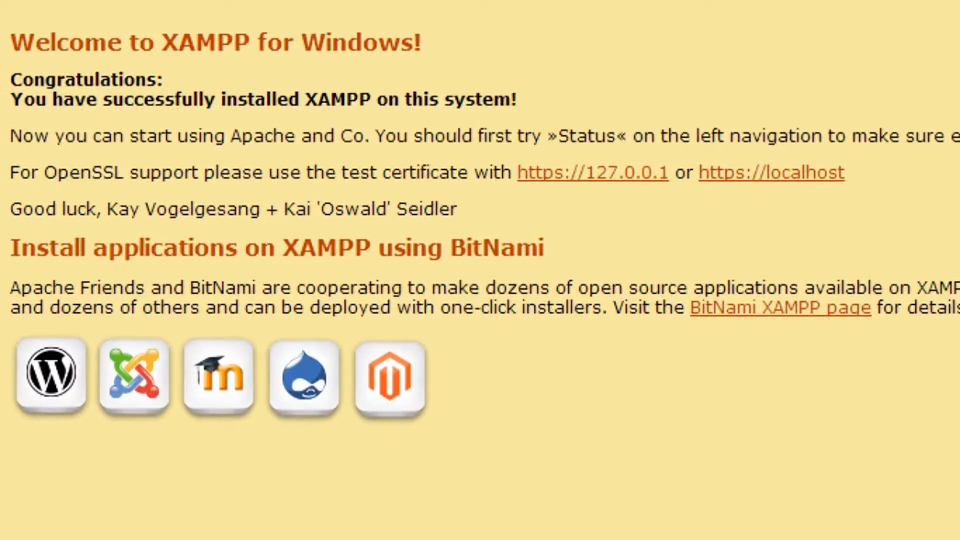
# Step: Review the Security status report, then go to xamppsecurity.php to fix the unsecure items
pyautogui.scroll(-3)
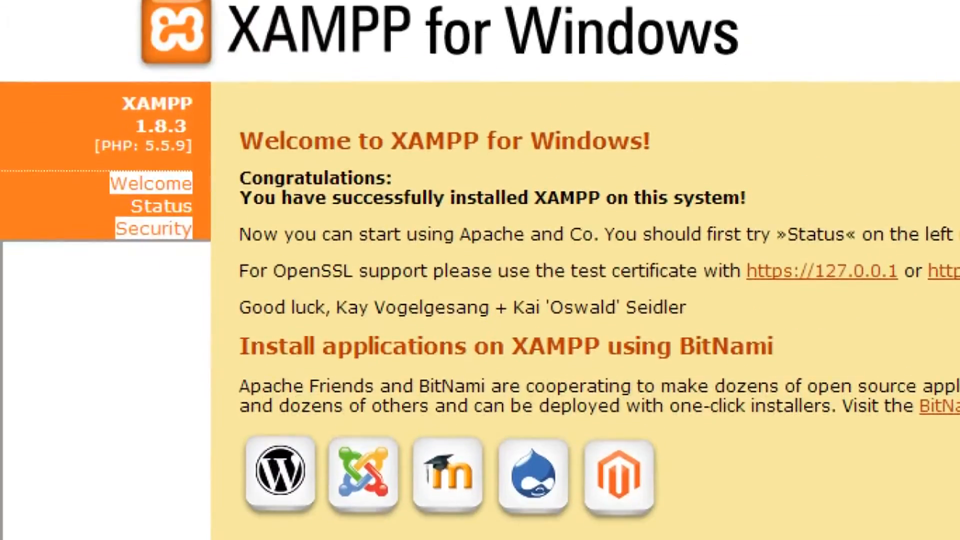
pyautogui.click(153, 228)
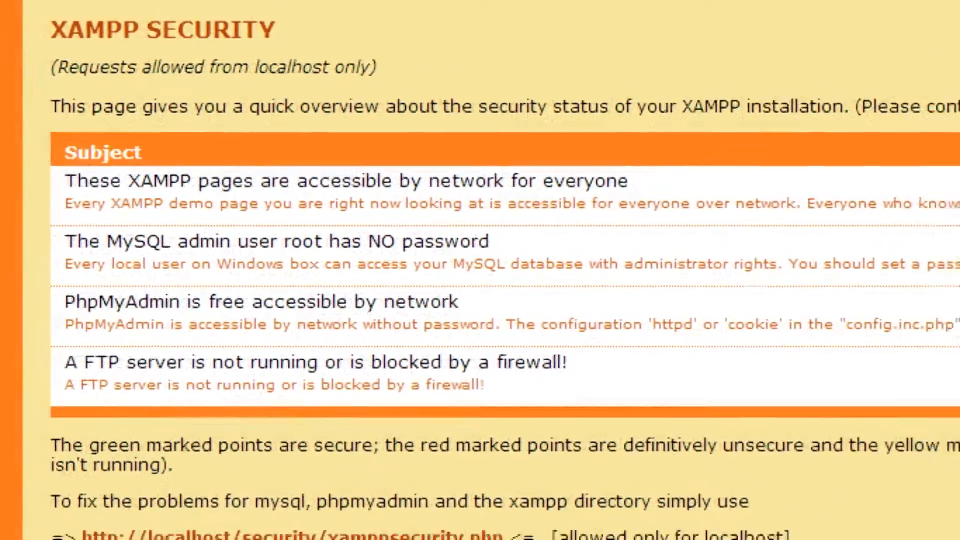
pyautogui.scroll(-3)
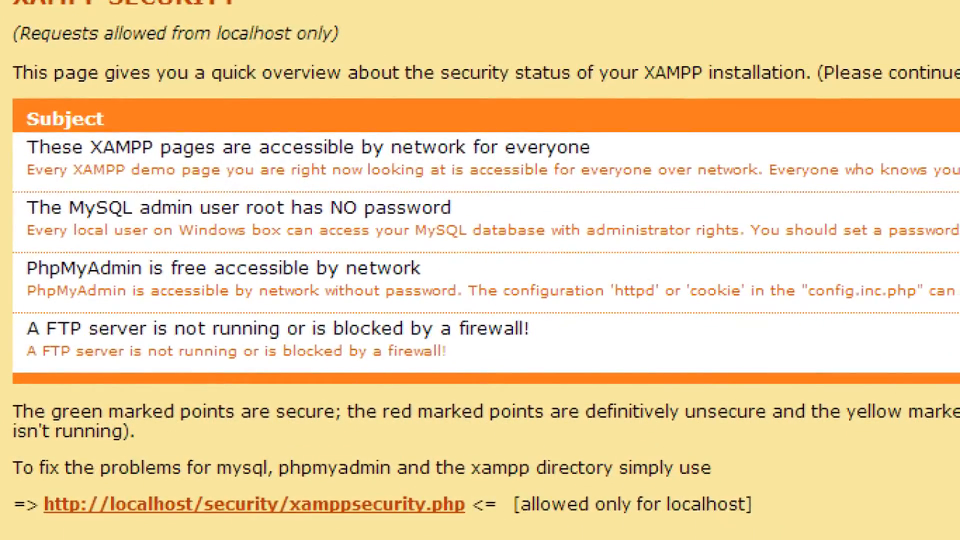
pyautogui.scroll(-3)
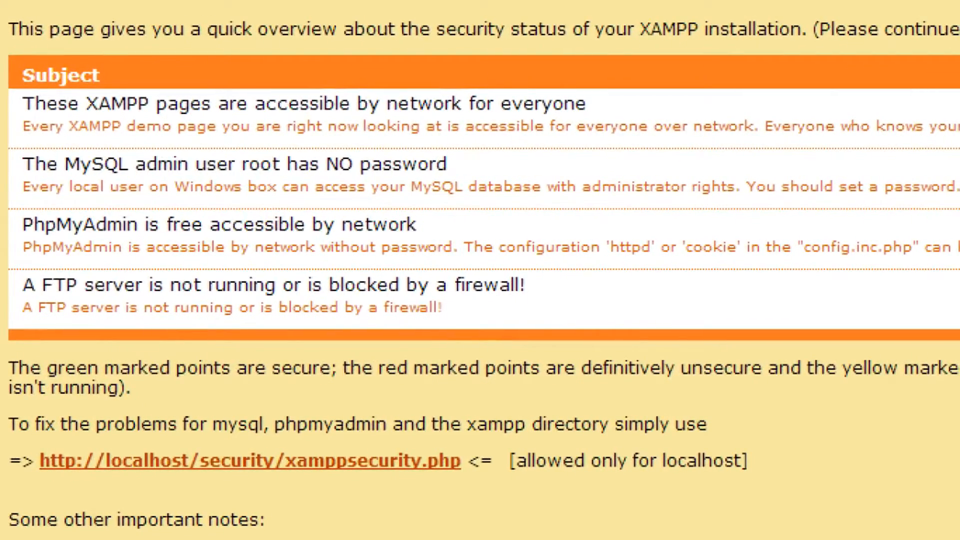
pyautogui.hscroll(3)
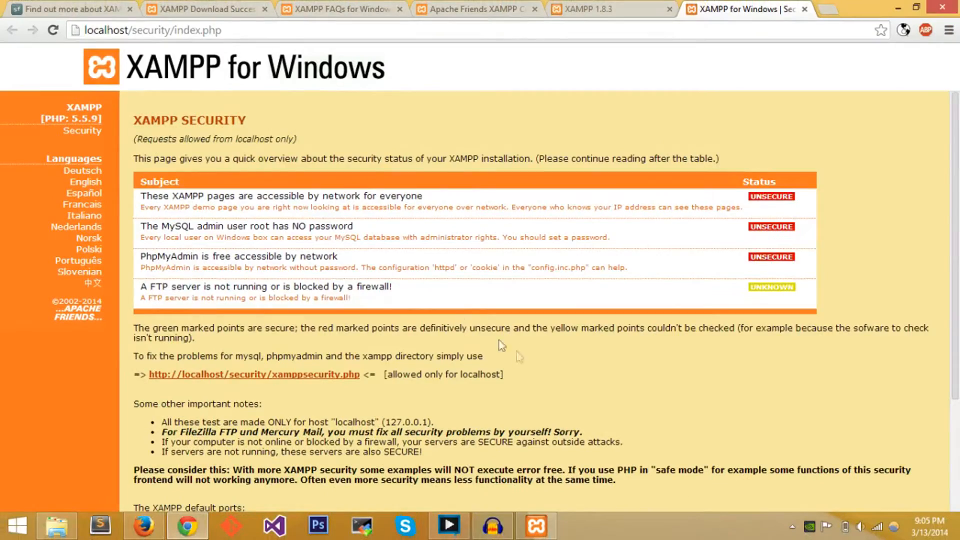
pyautogui.scroll(-3)
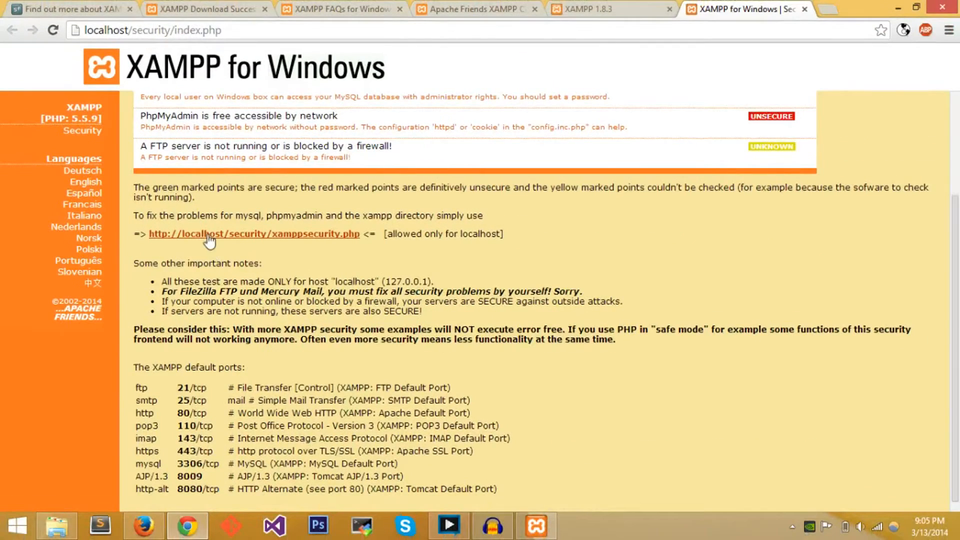
pyautogui.click(254, 234)
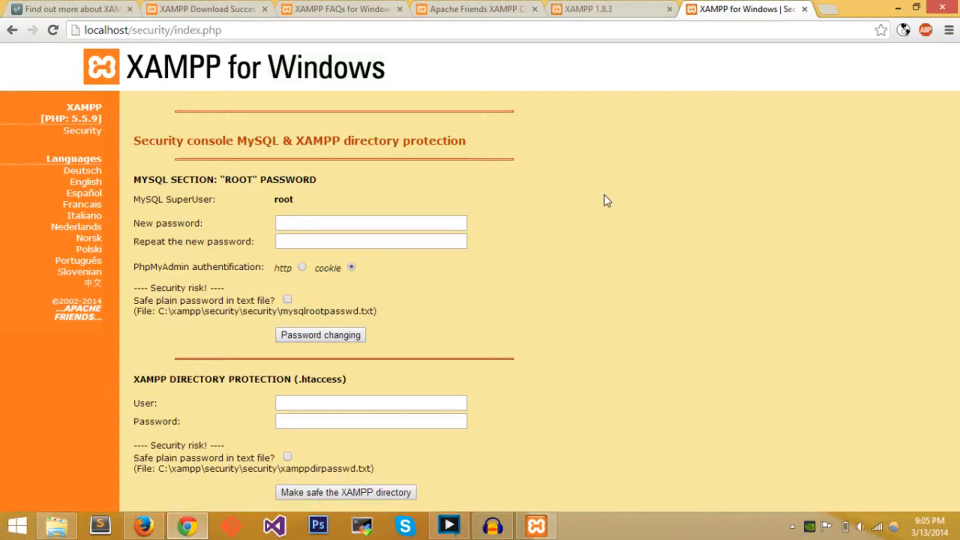
pyautogui.moveTo(591, 138)
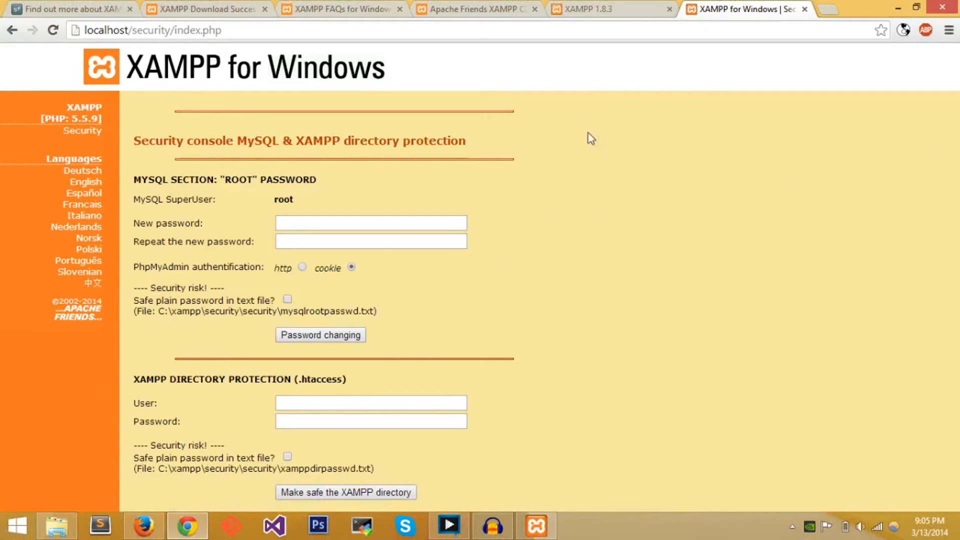
# Step: Skim the MySQL root password fields and move down to the XAMPP directory protection section
pyautogui.click(370, 222)
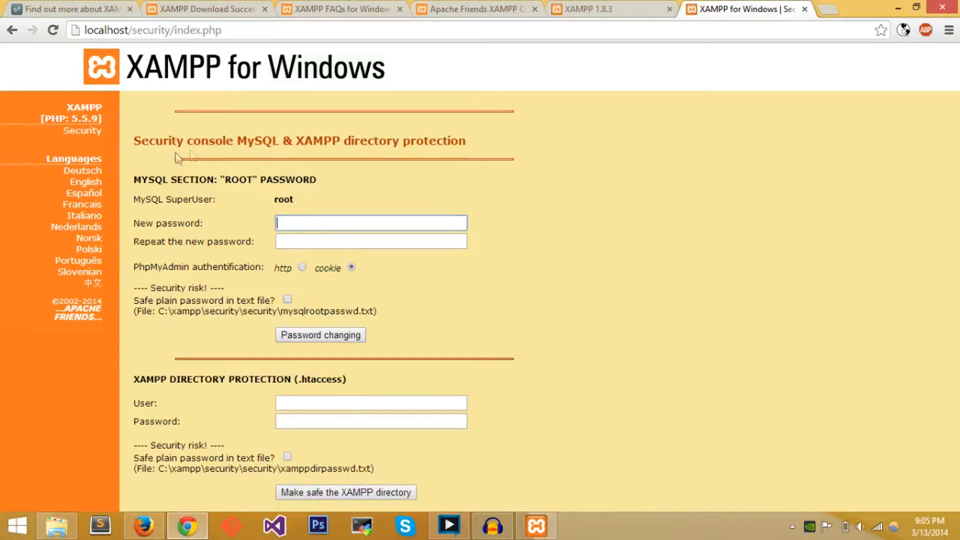
pyautogui.click(370, 241)
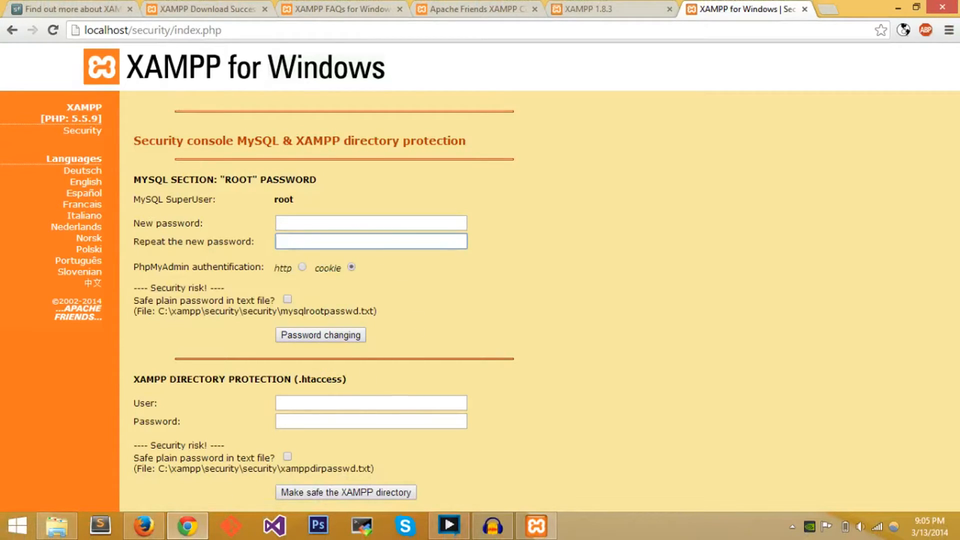
pyautogui.click(370, 402)
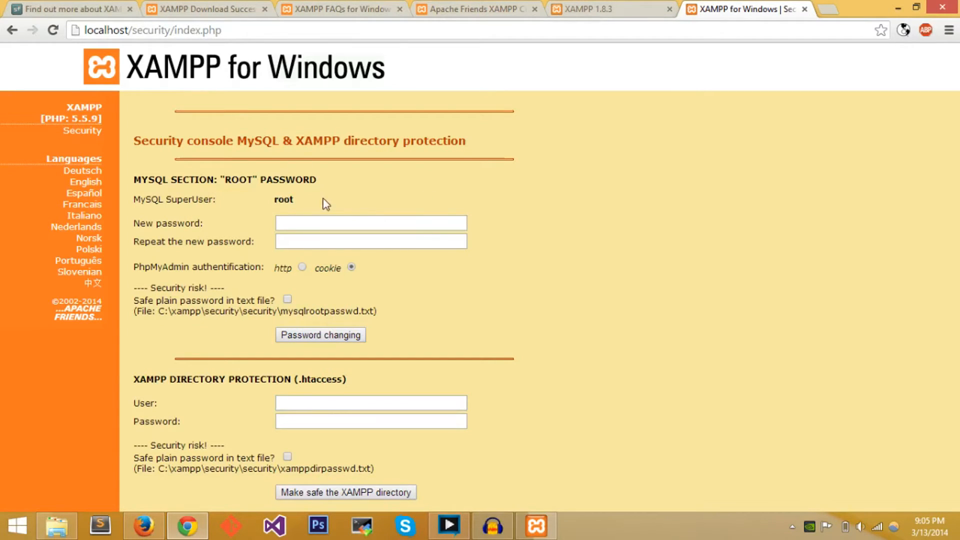
pyautogui.moveTo(168, 411)
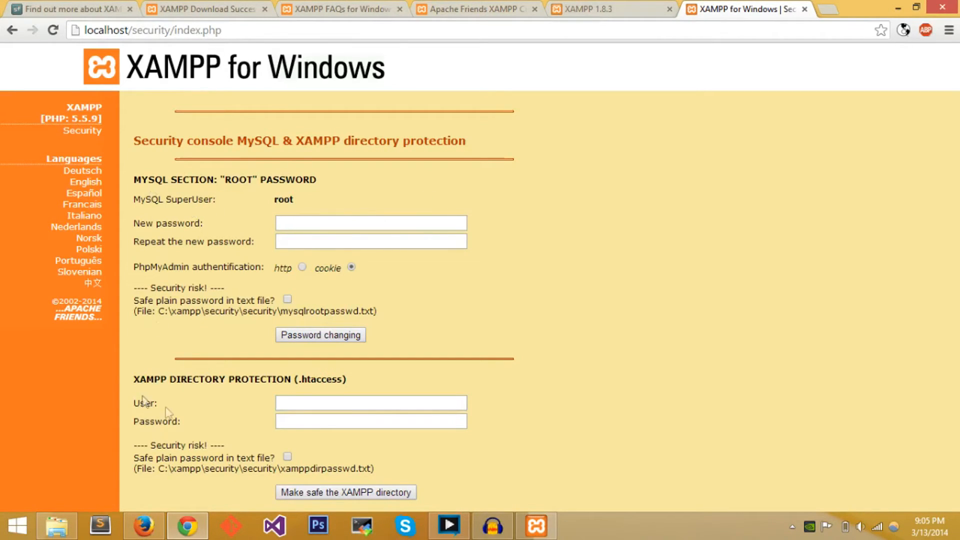
pyautogui.press('ctrl+plus')
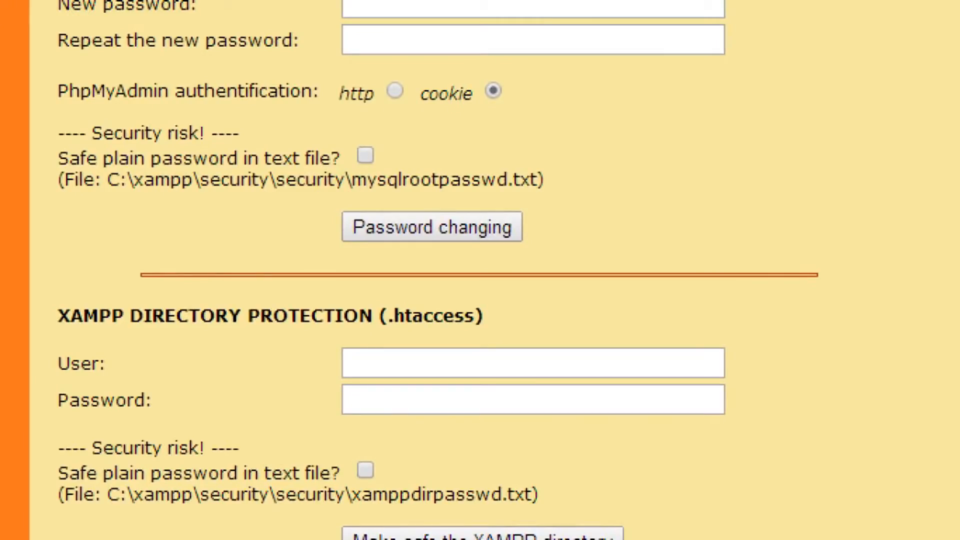
pyautogui.scroll(-3)
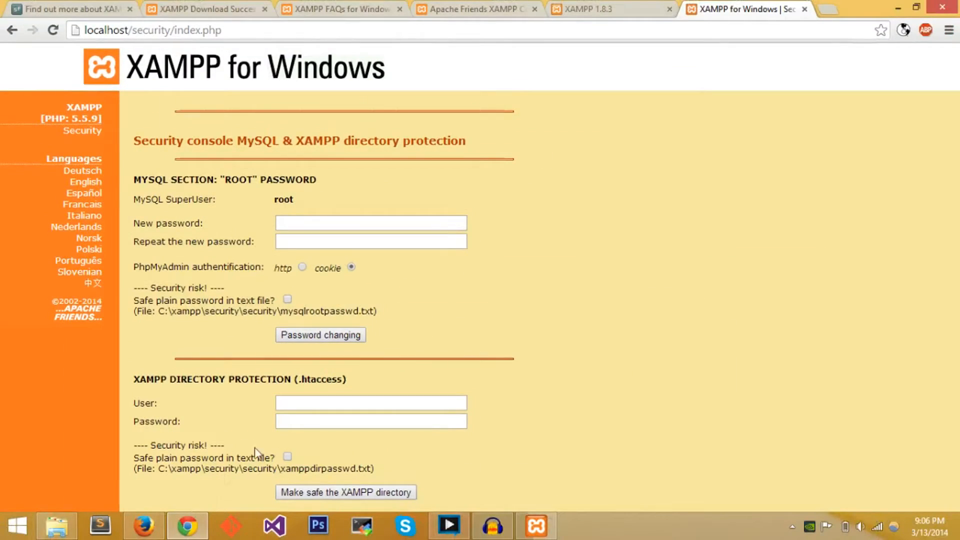
pyautogui.click(370, 402)
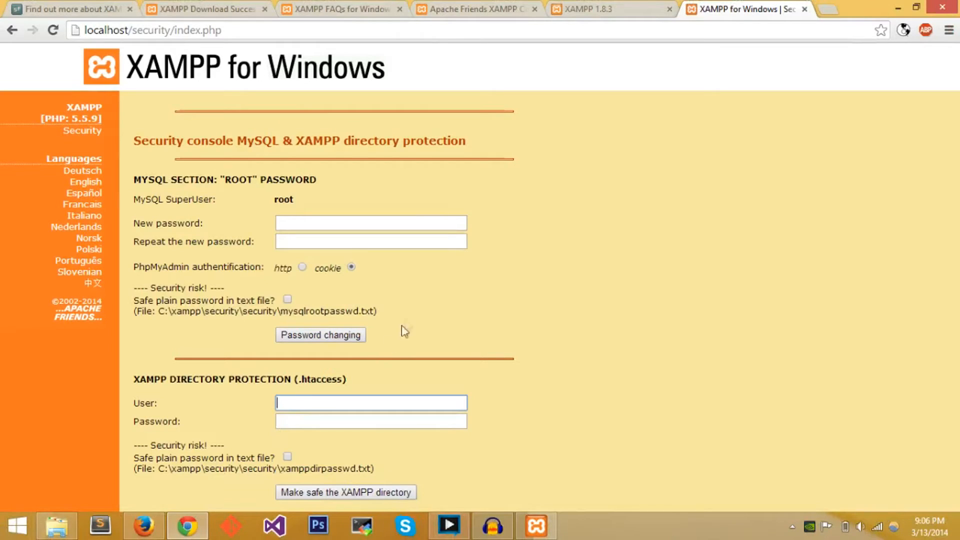
pyautogui.moveTo(420, 306)
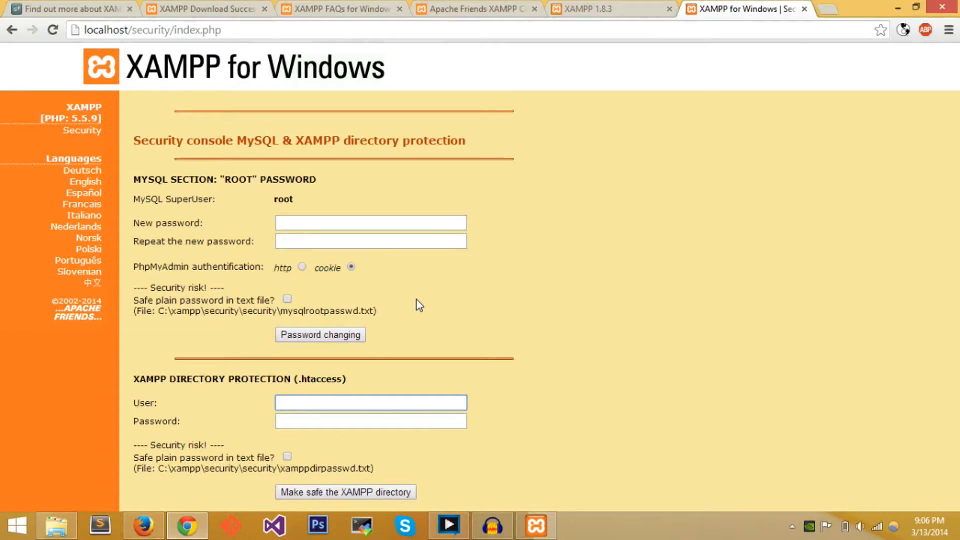
pyautogui.click(370, 402)
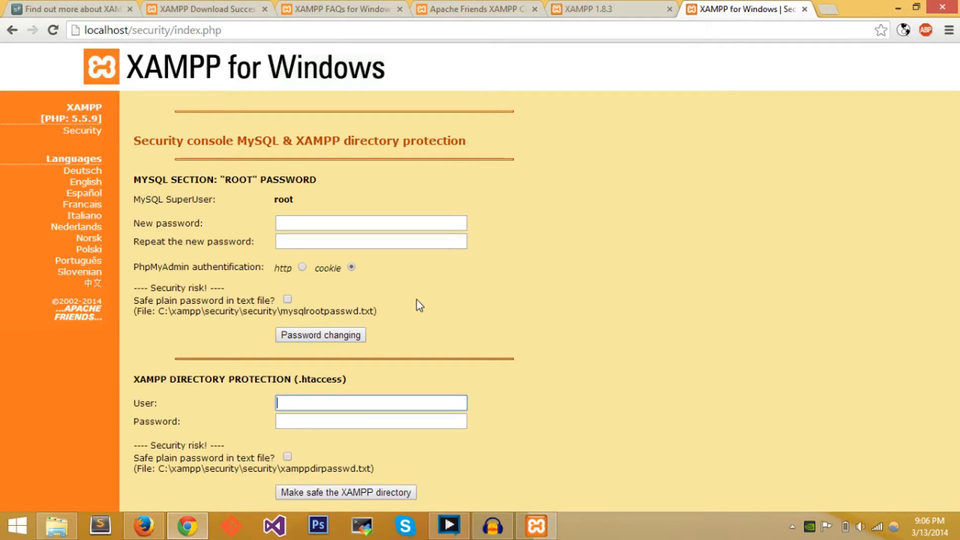
pyautogui.write('root')
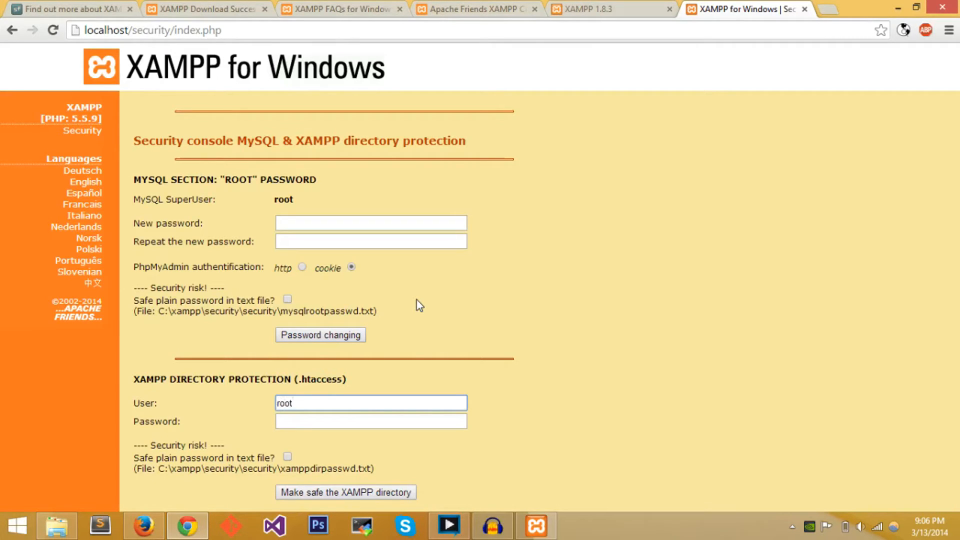
pyautogui.click(370, 421)
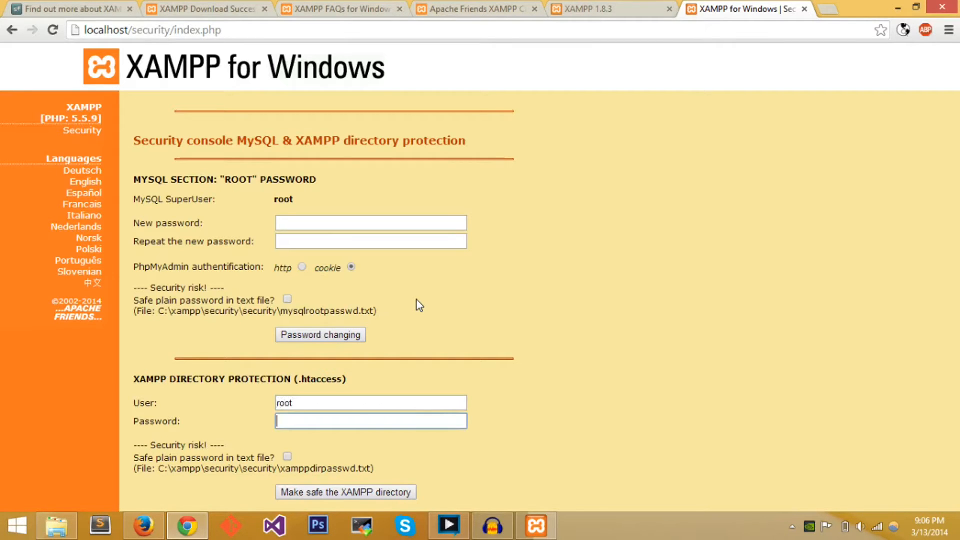
pyautogui.write('password')
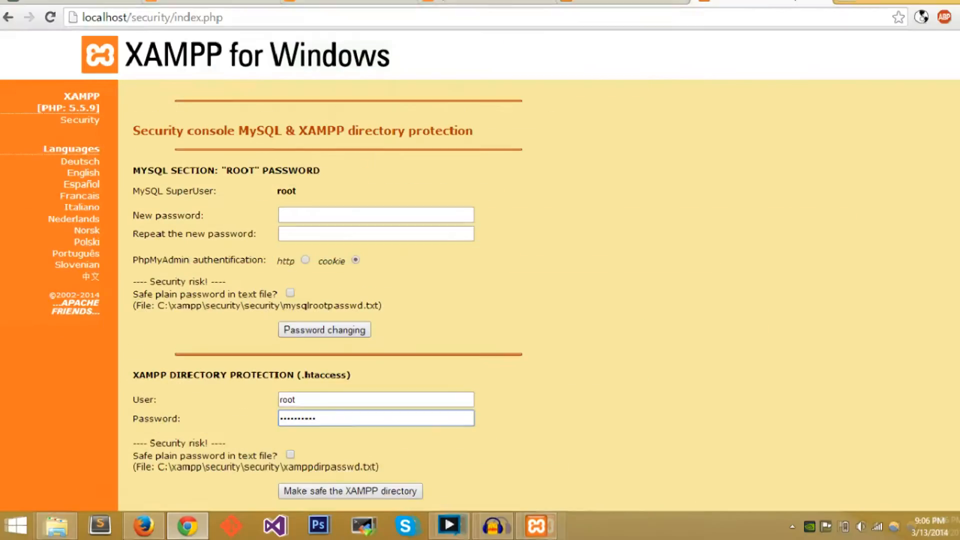
pyautogui.click(350, 490)
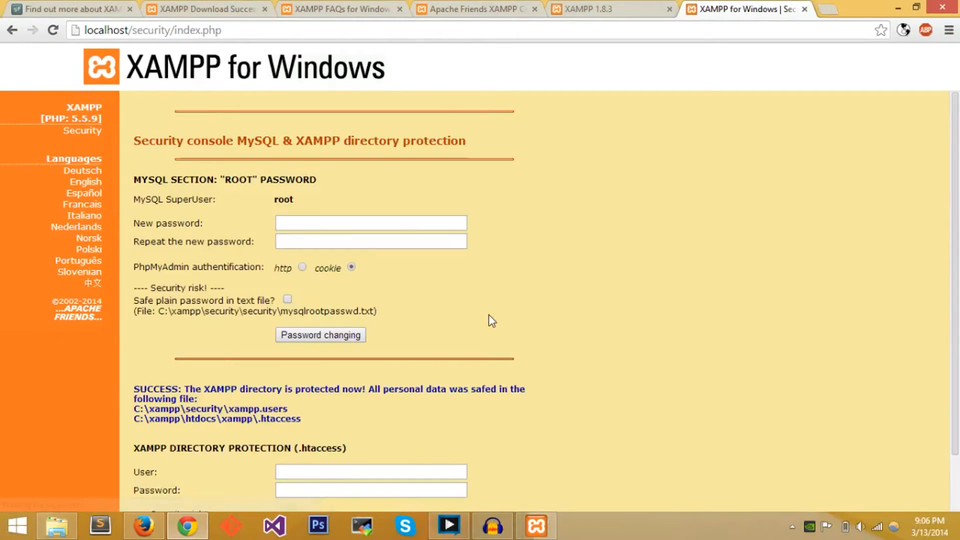
# Step: Set the new MySQL root password, keeping cookie authentication, via 'Password changing'
pyautogui.scroll(-3)
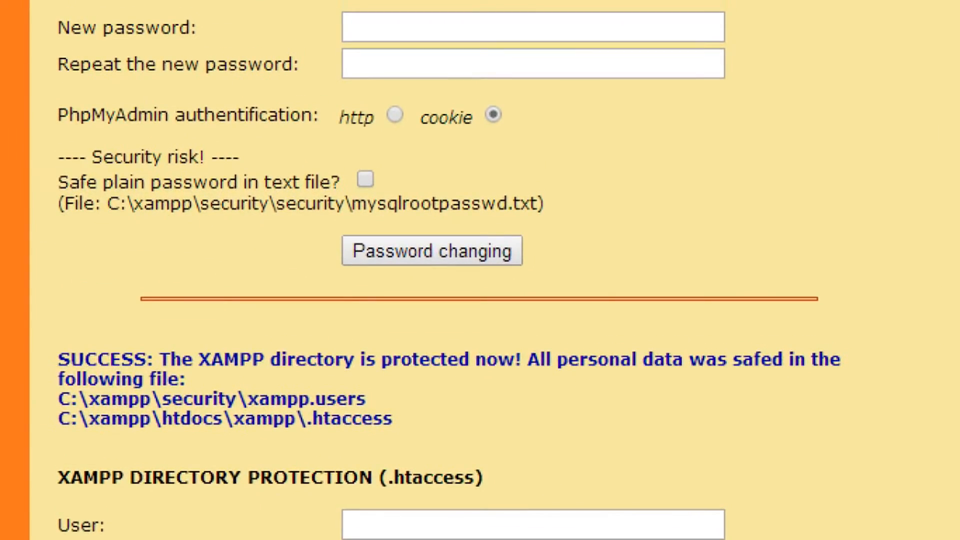
pyautogui.scroll(-3)
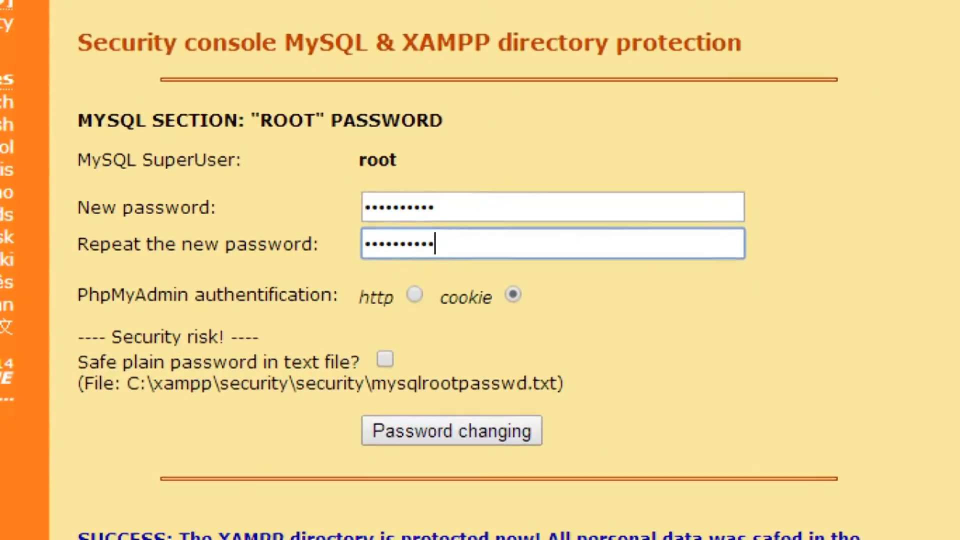
pyautogui.click(451, 430)
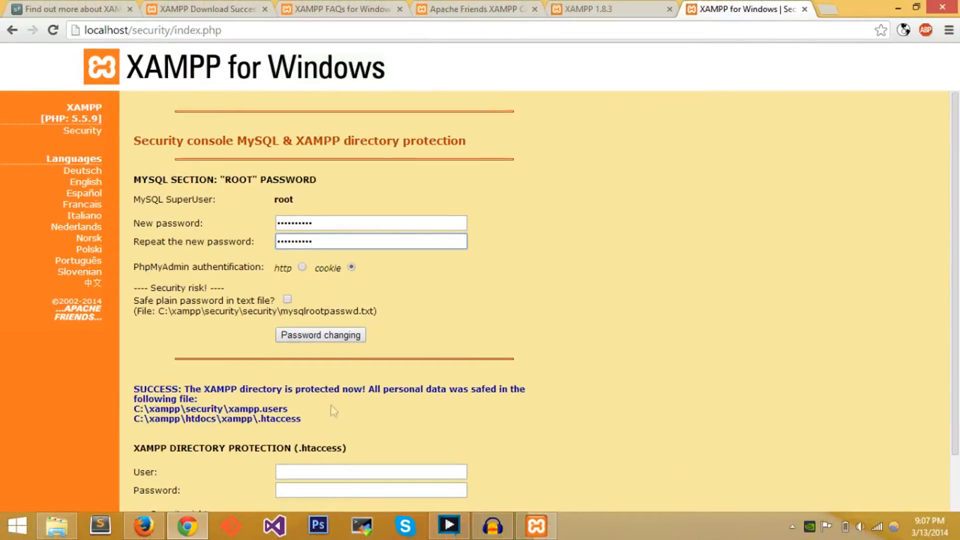
pyautogui.click(320, 335)
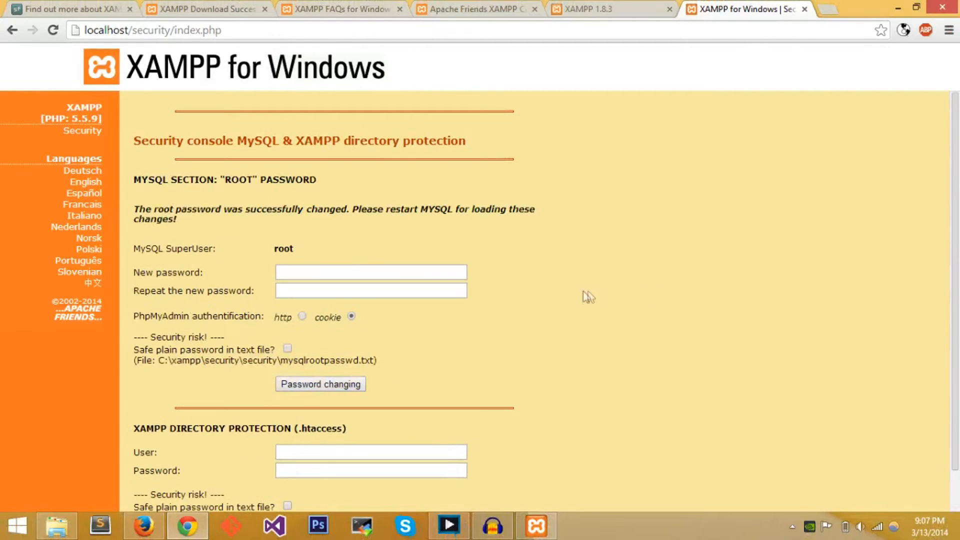
pyautogui.moveTo(318, 223)
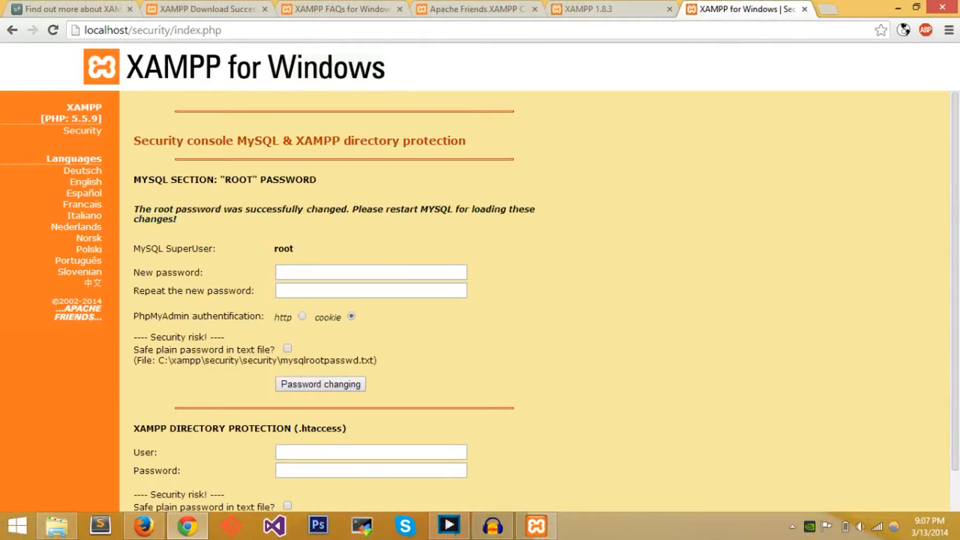
# Step: Review the XAMPP security table now rating root password and phpMyAdmin login as secure
pyautogui.scroll(-3)
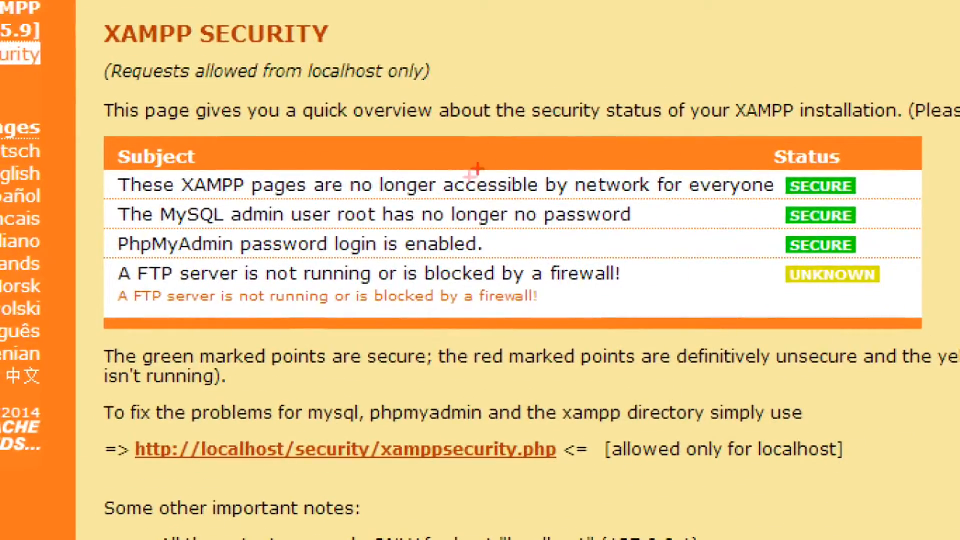
pyautogui.moveTo(842, 153)
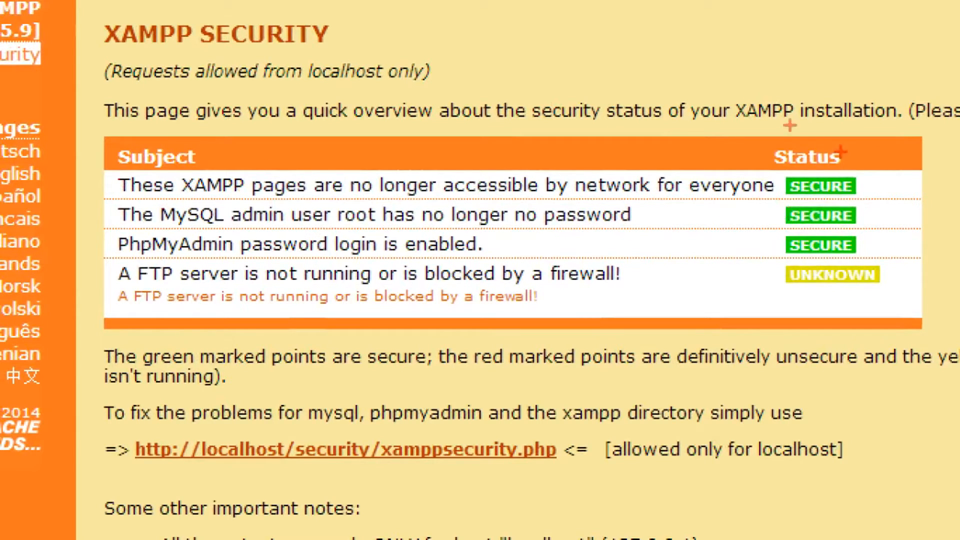
pyautogui.moveTo(692, 184)
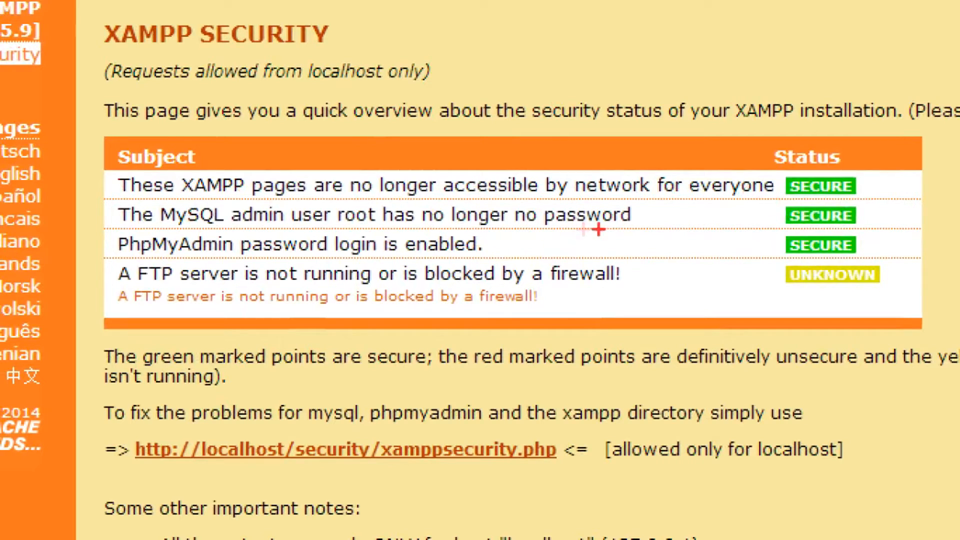
pyautogui.moveTo(677, 202)
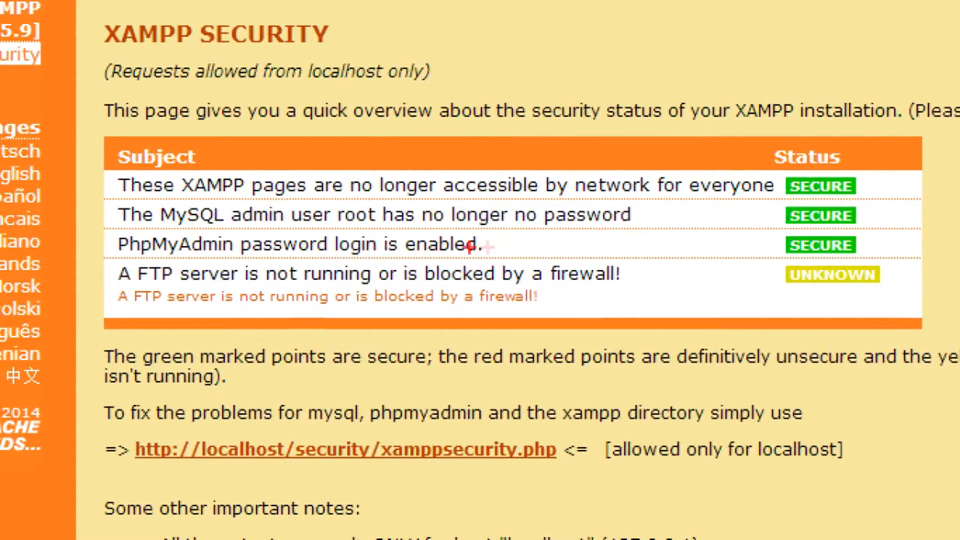
pyautogui.moveTo(759, 367)
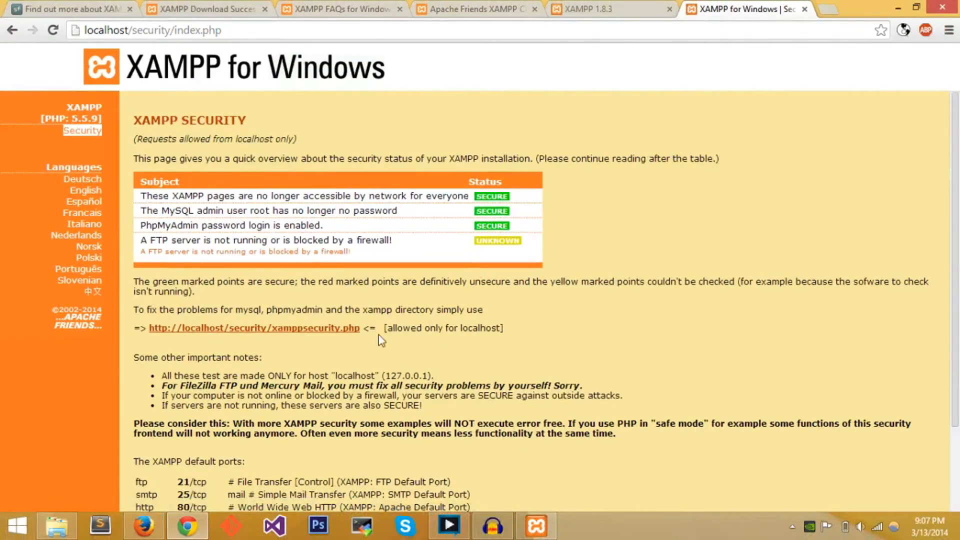
pyautogui.scroll(-3)
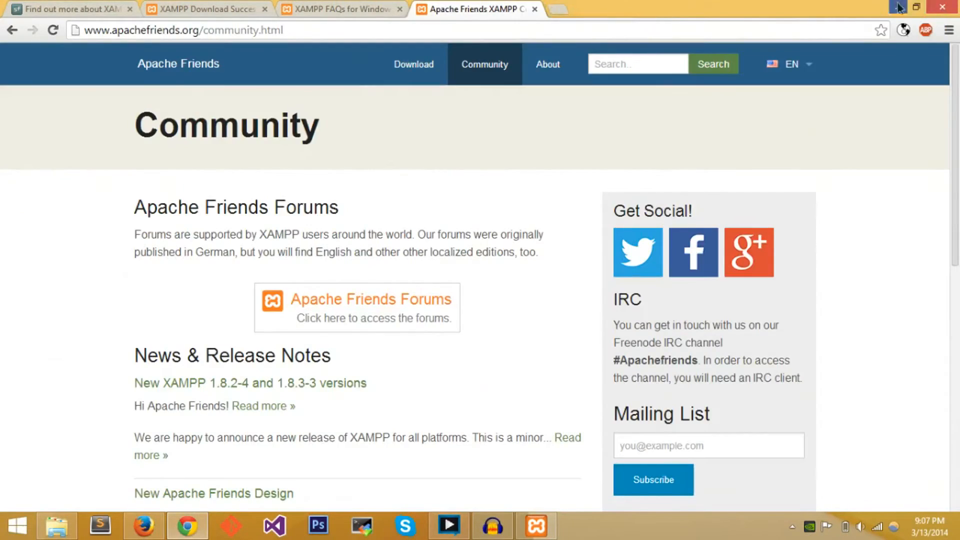
# Step: Restart Apache and MySQL from the XAMPP Control Panel so the new root password loads
pyautogui.click(522, 140)
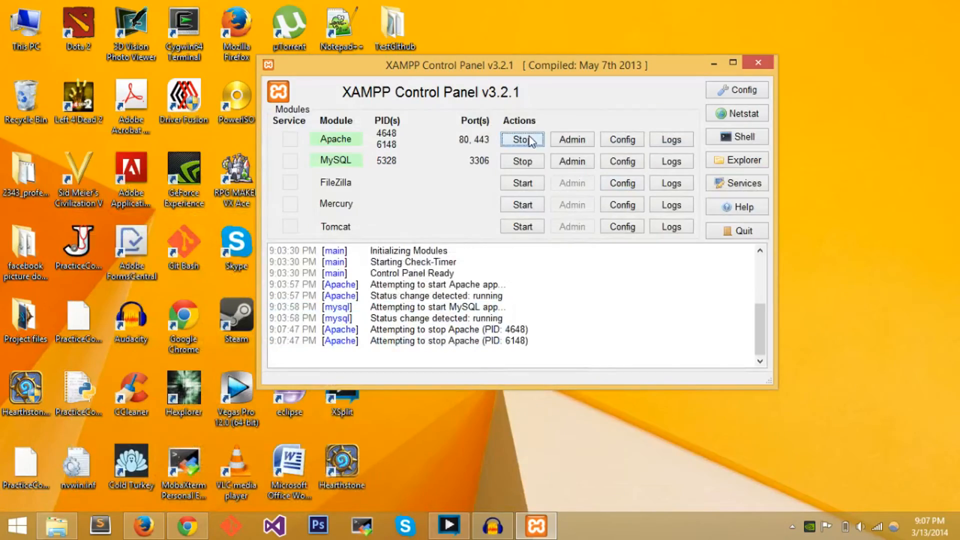
pyautogui.click(522, 139)
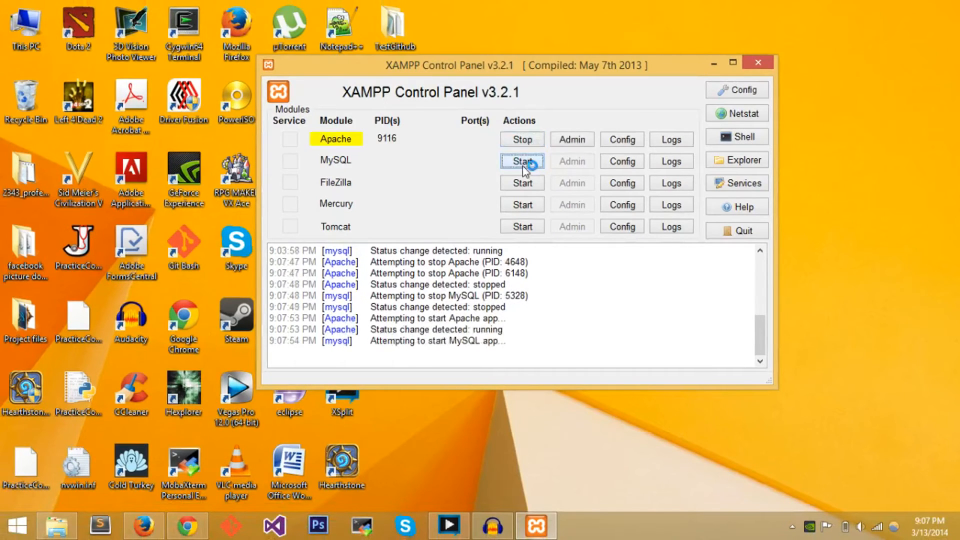
pyautogui.click(521, 161)
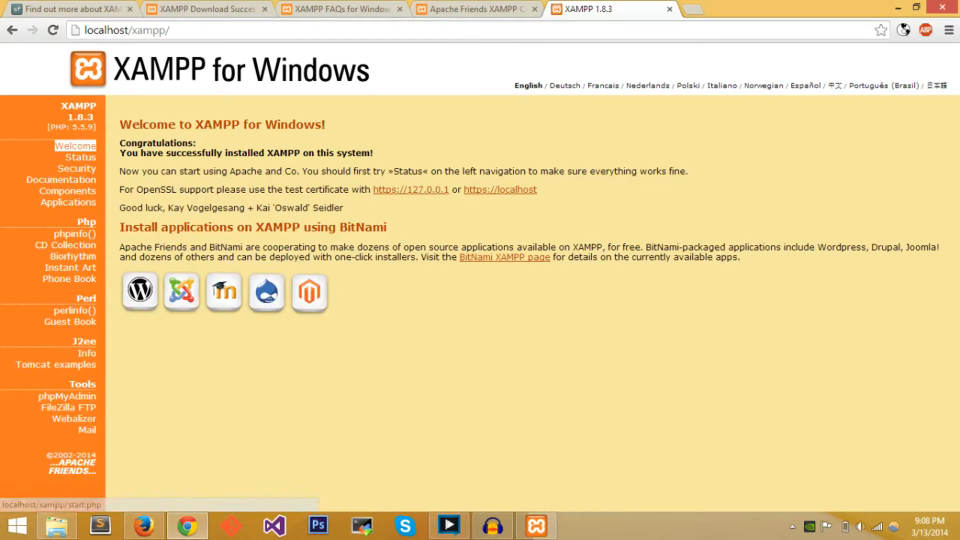
pyautogui.moveTo(80, 157)
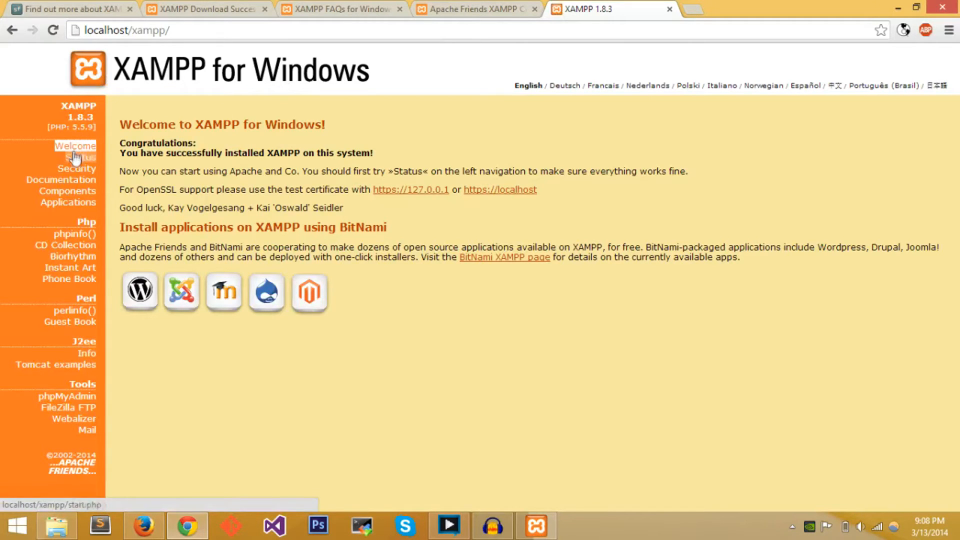
# Step: Check localhost/security/index.php shows all items secure and review the default ports list
pyautogui.click(78, 168)
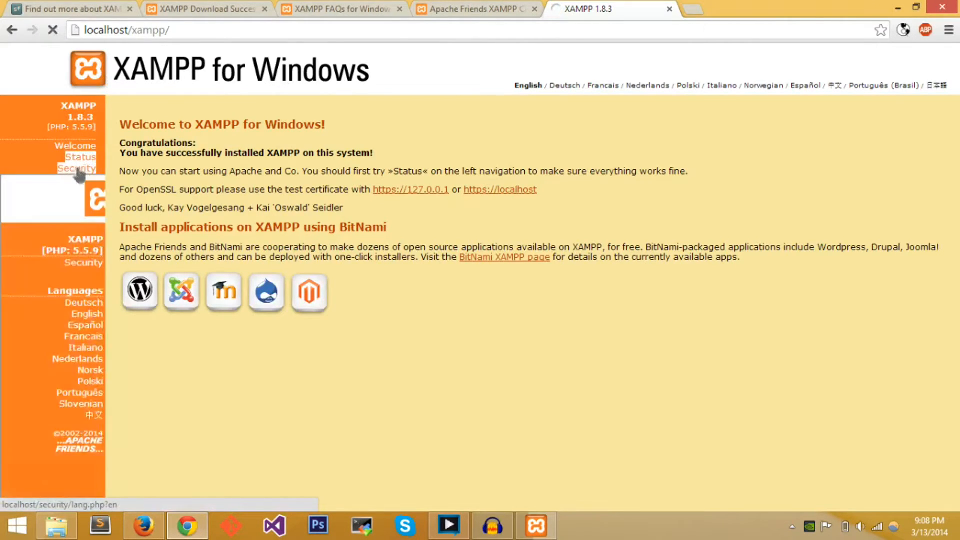
pyautogui.click(77, 169)
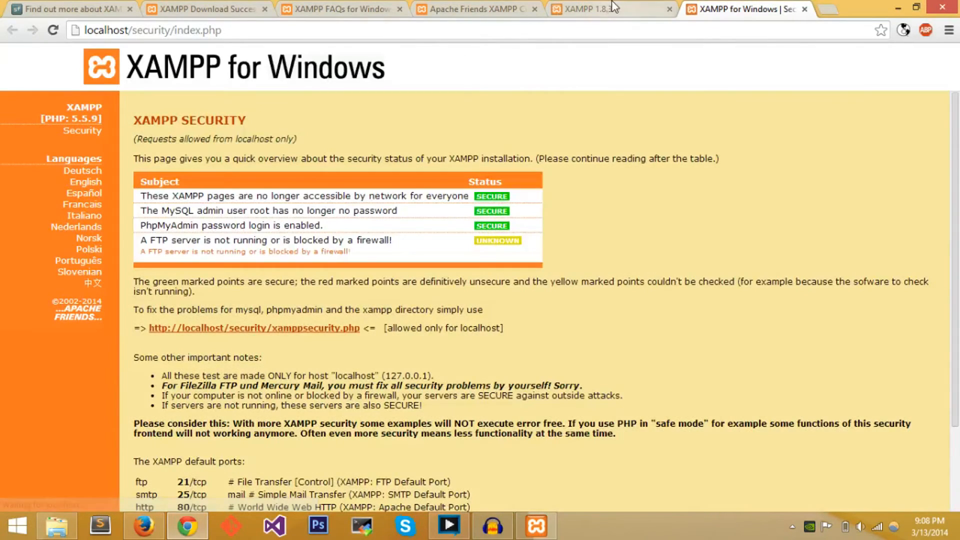
pyautogui.scroll(-3)
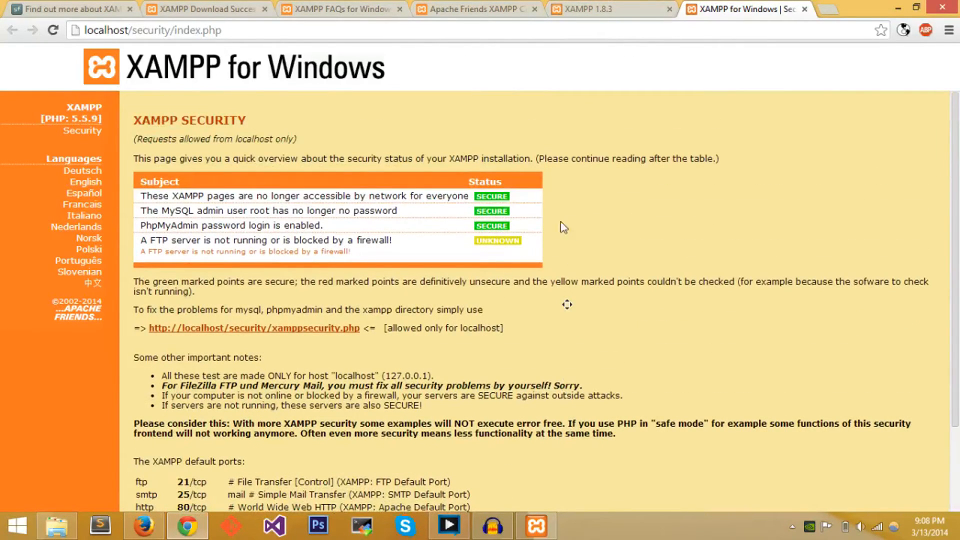
pyautogui.moveTo(842, 17)
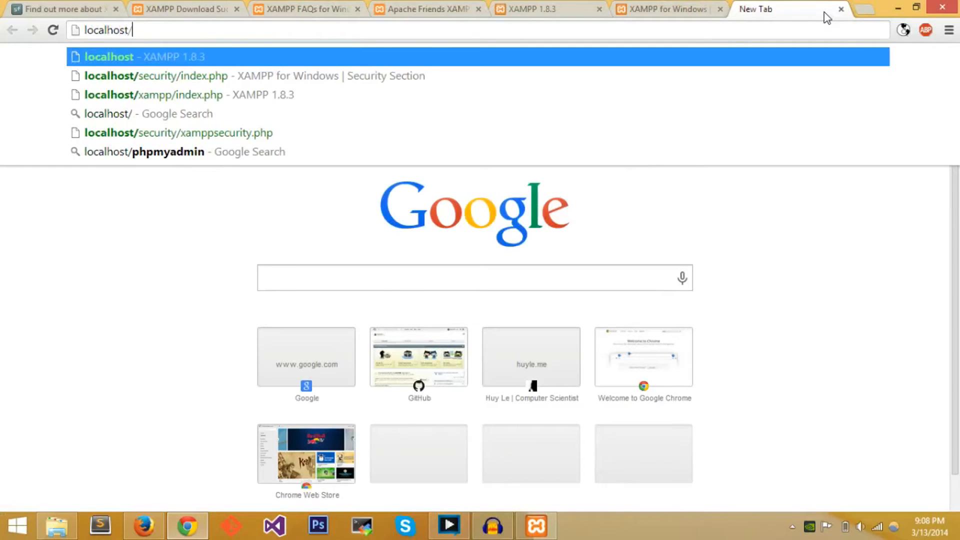
pyautogui.write('x.php')
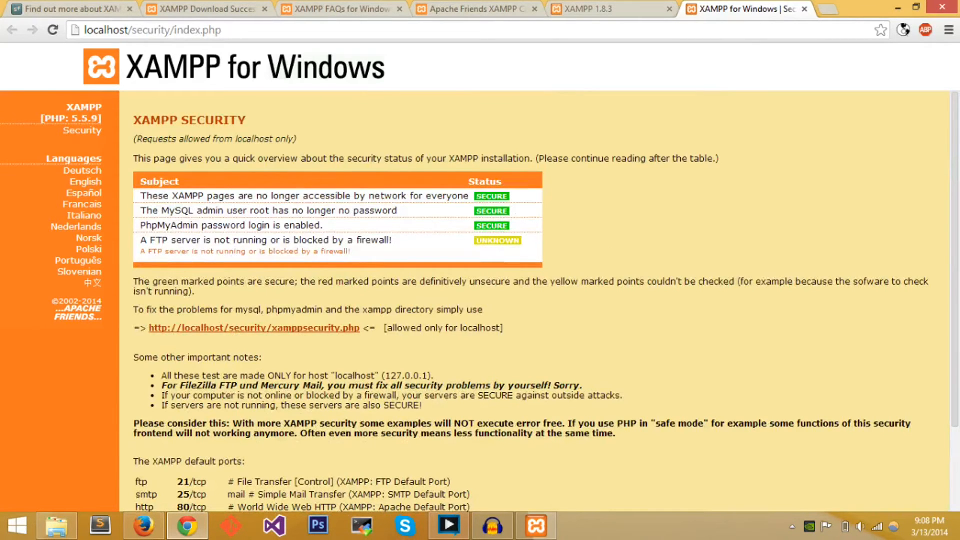
pyautogui.scroll(-3)
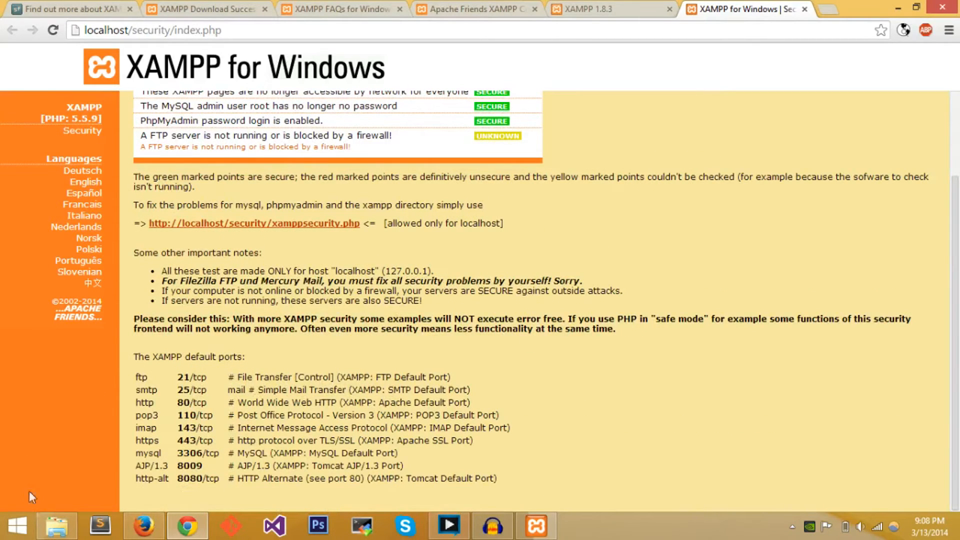
pyautogui.click(56, 525)
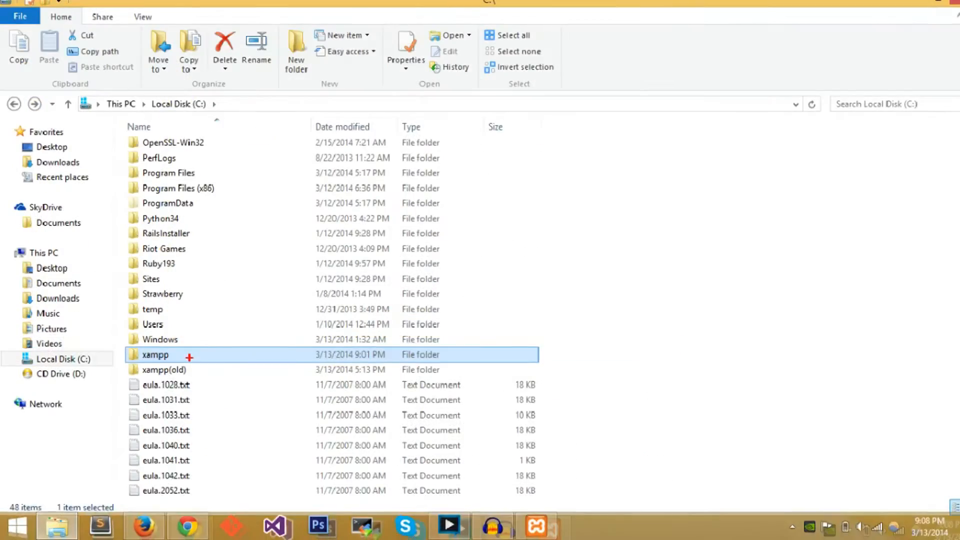
# Step: Browse into C:\xampp\htdocs in File Explorer
pyautogui.doubleClick(156, 354)
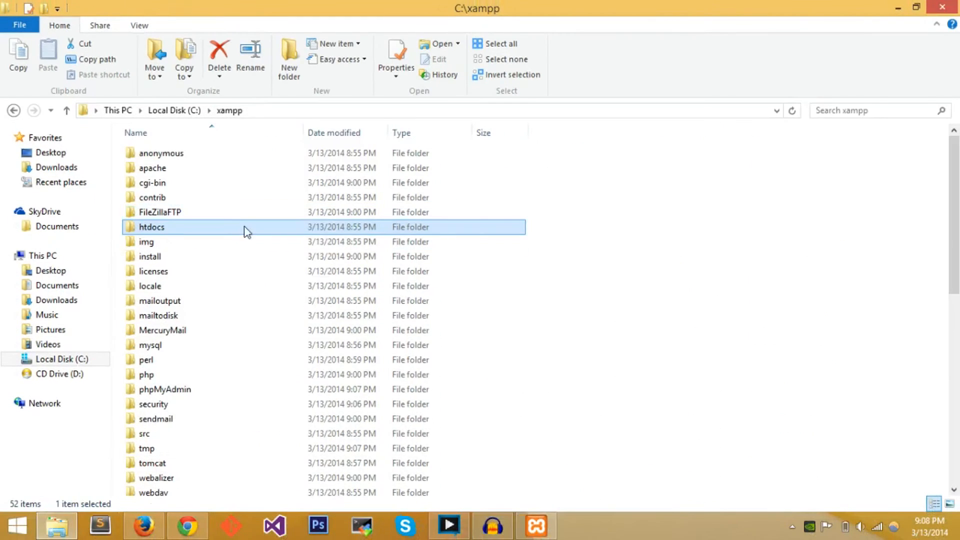
pyautogui.doubleClick(151, 227)
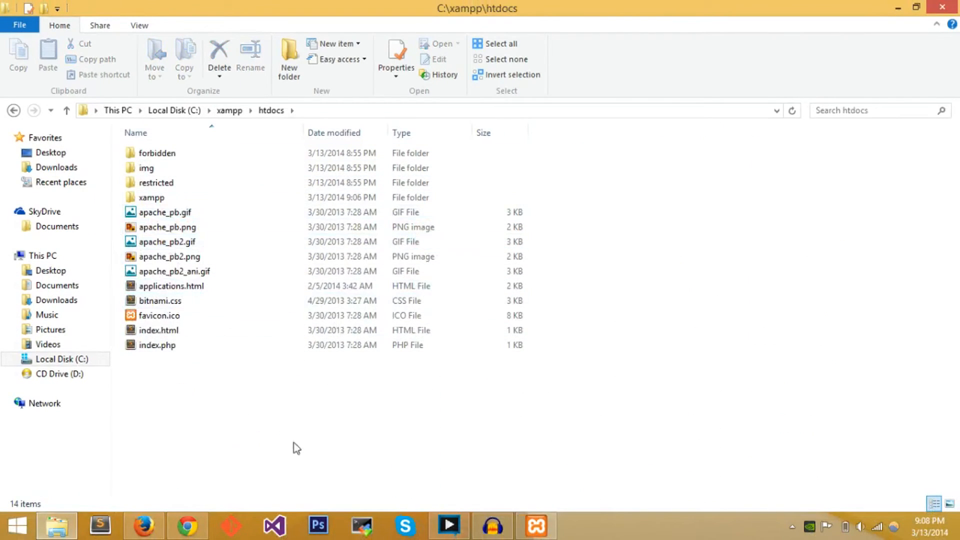
pyautogui.moveTo(300, 449)
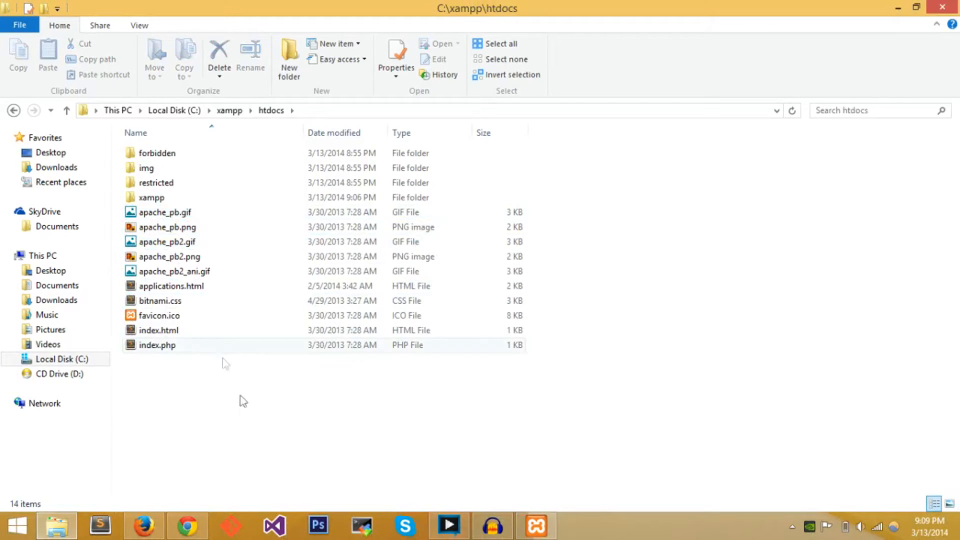
pyautogui.click(180, 407)
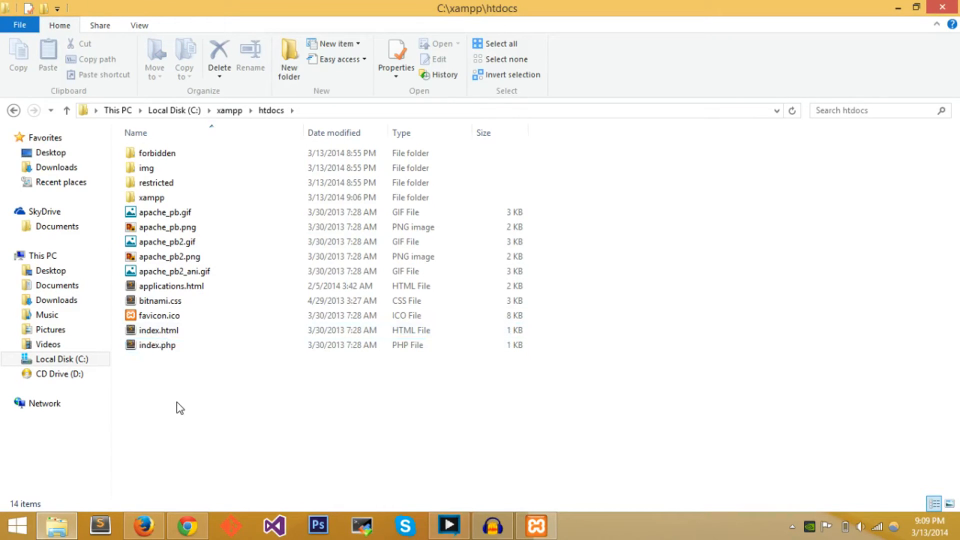
pyautogui.moveTo(178, 413)
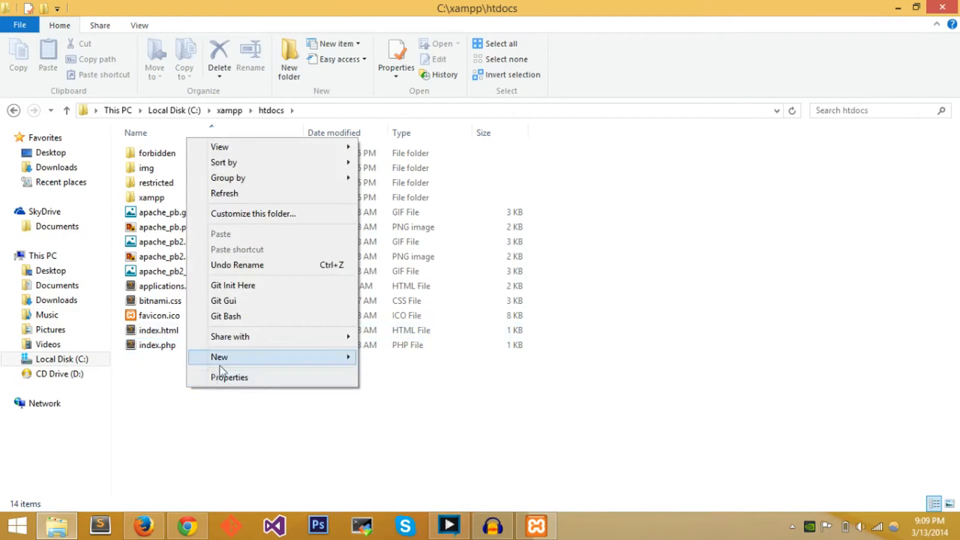
pyautogui.moveTo(219, 357)
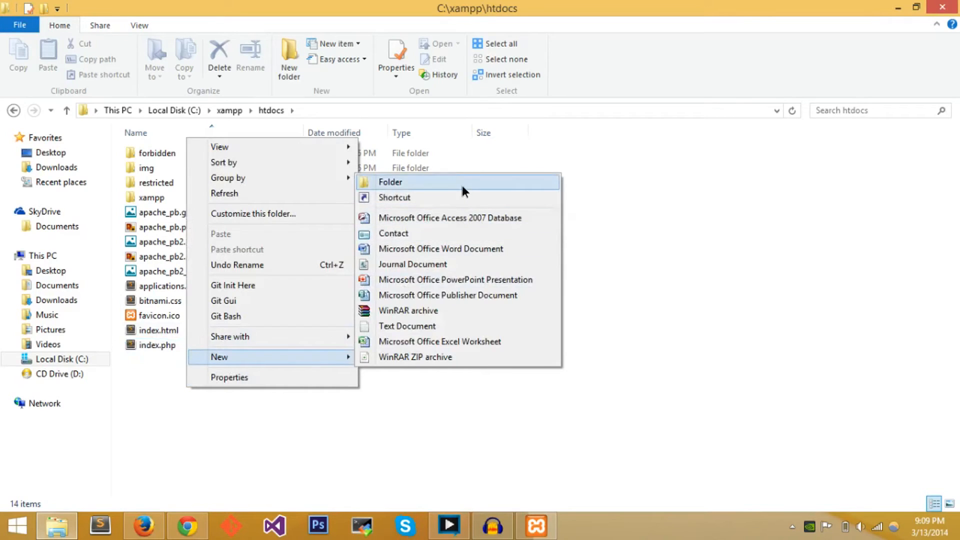
# Step: Create a testwebsite folder inside htdocs and go into it
pyautogui.click(391, 182)
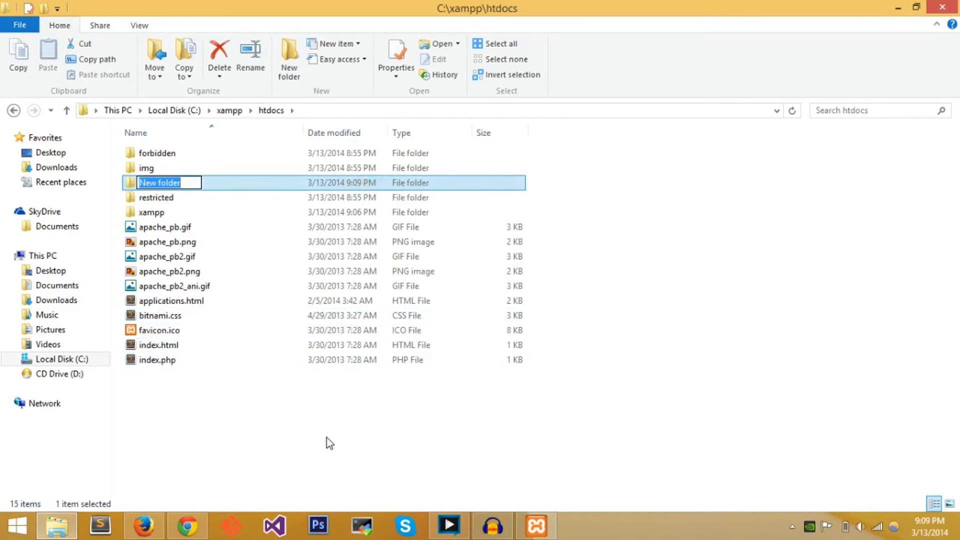
pyautogui.write('testwebsite')
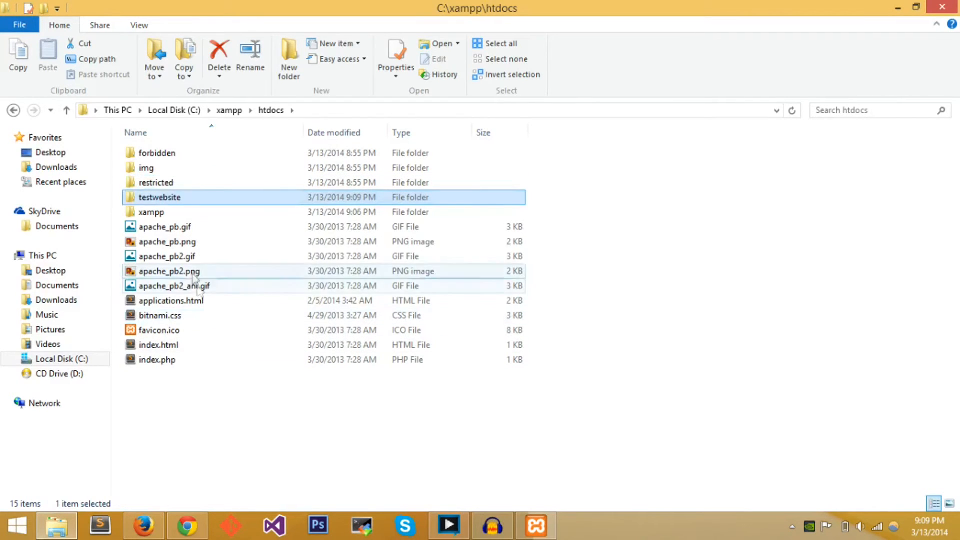
pyautogui.doubleClick(159, 197)
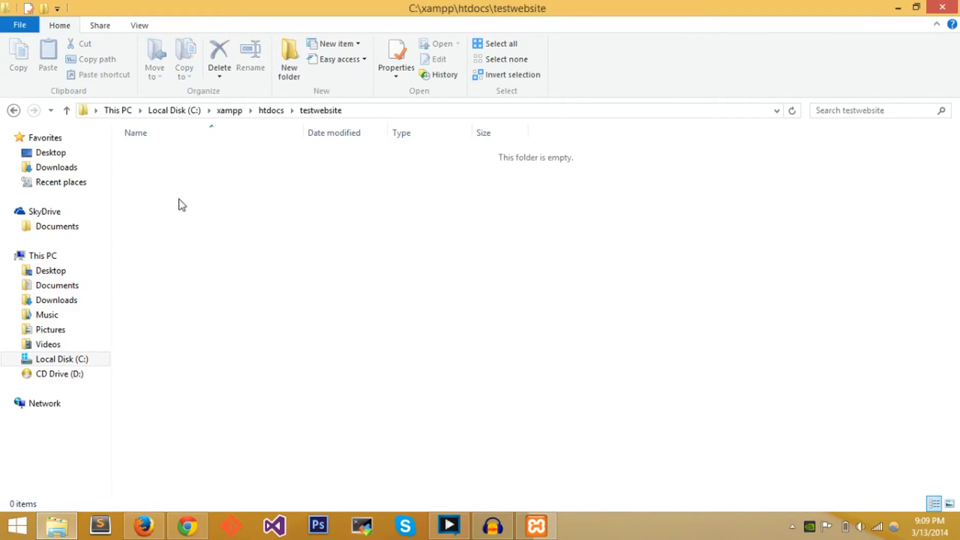
pyautogui.rightClick(182, 204)
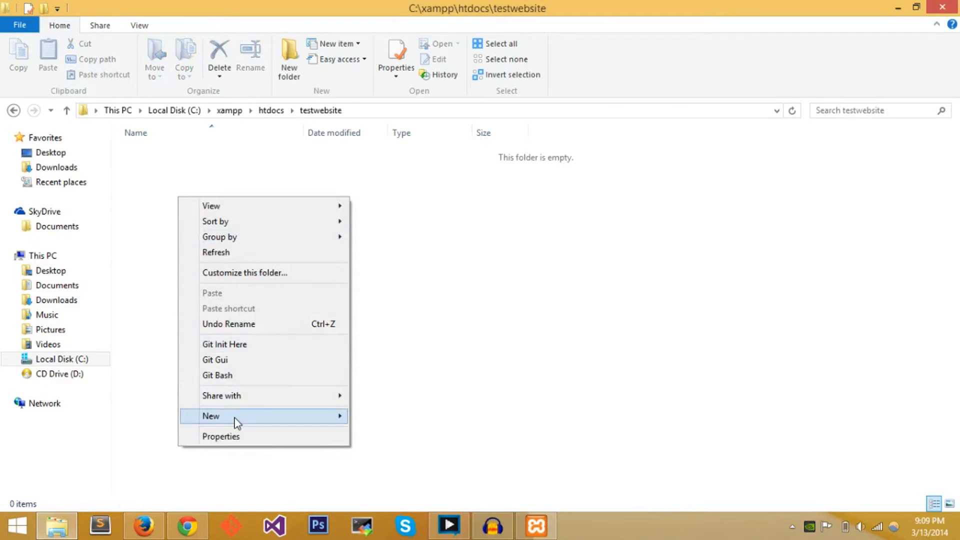
pyautogui.moveTo(211, 416)
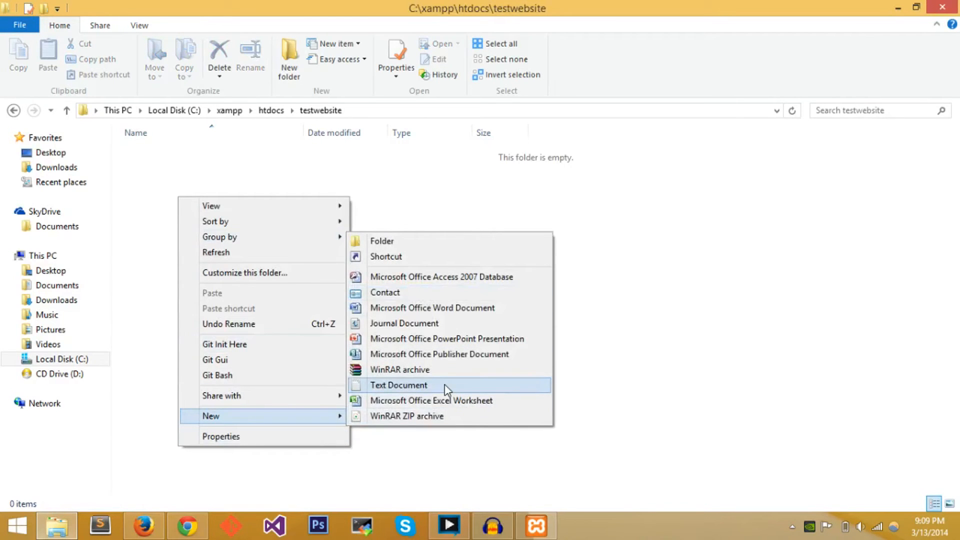
# Step: Create an empty text file testwebsite.txt in the testwebsite folder and open it in Notepad
pyautogui.click(399, 385)
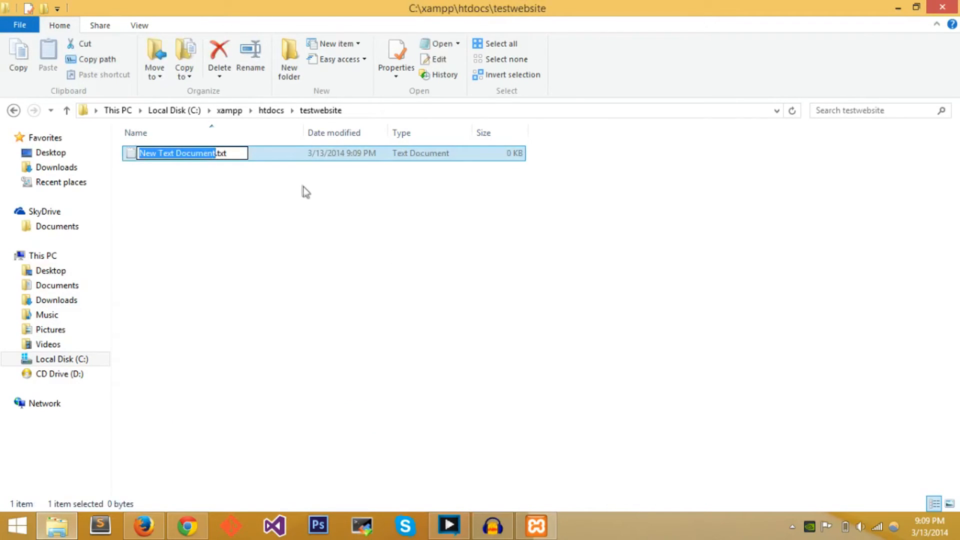
pyautogui.write('testweb.txt')
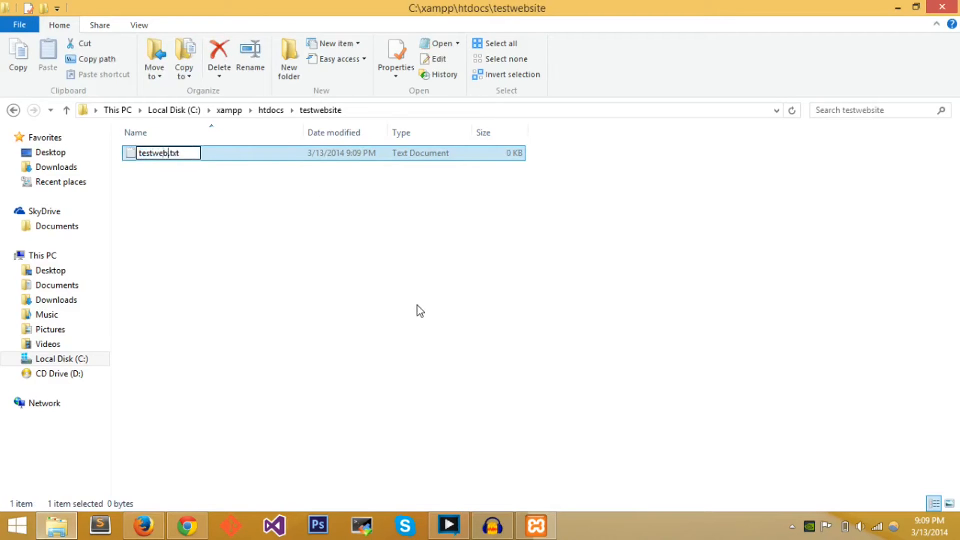
pyautogui.press('Enter')
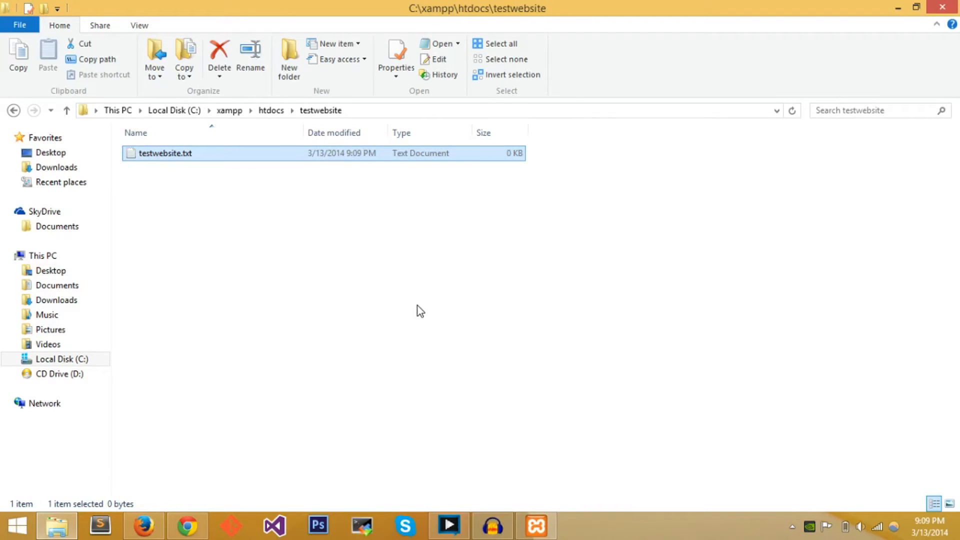
pyautogui.doubleClick(164, 153)
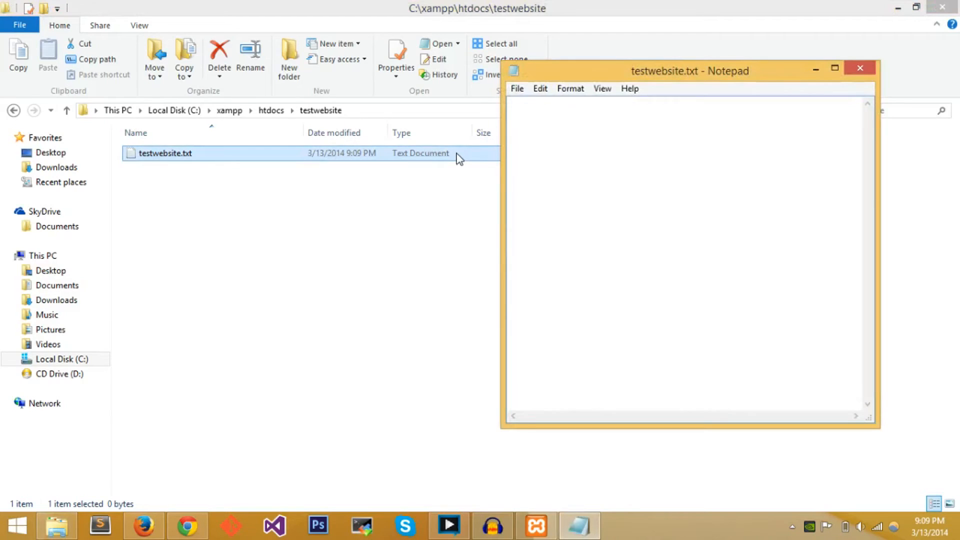
# Step: Write "This text file contains the test text for XAMPP", correcting the XAMPP typo, then save and close Notepad
pyautogui.write('This')
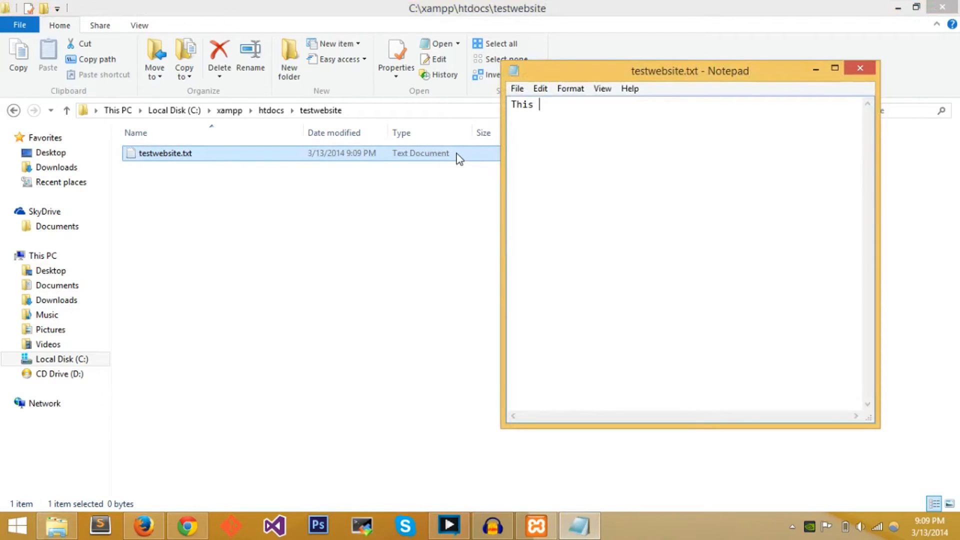
pyautogui.write('text file')
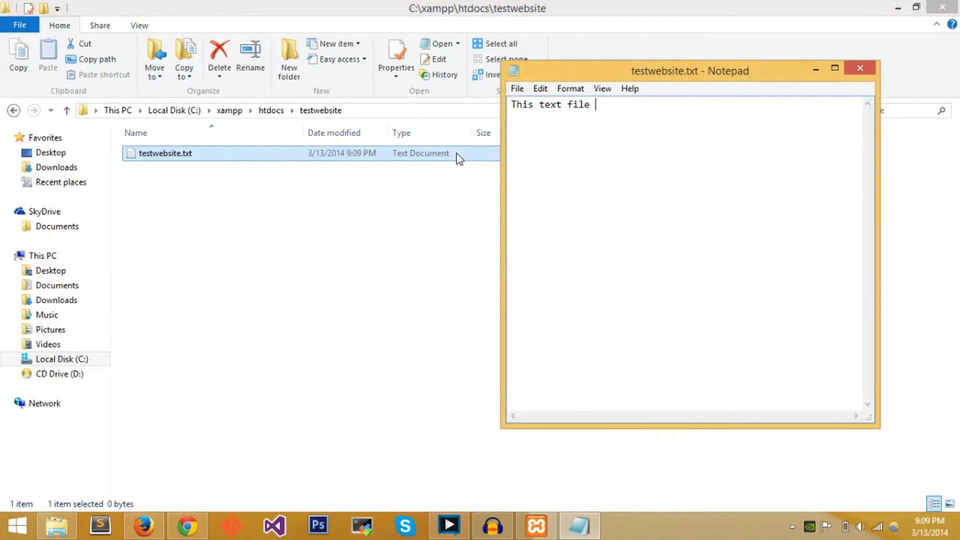
pyautogui.write('contains the t')
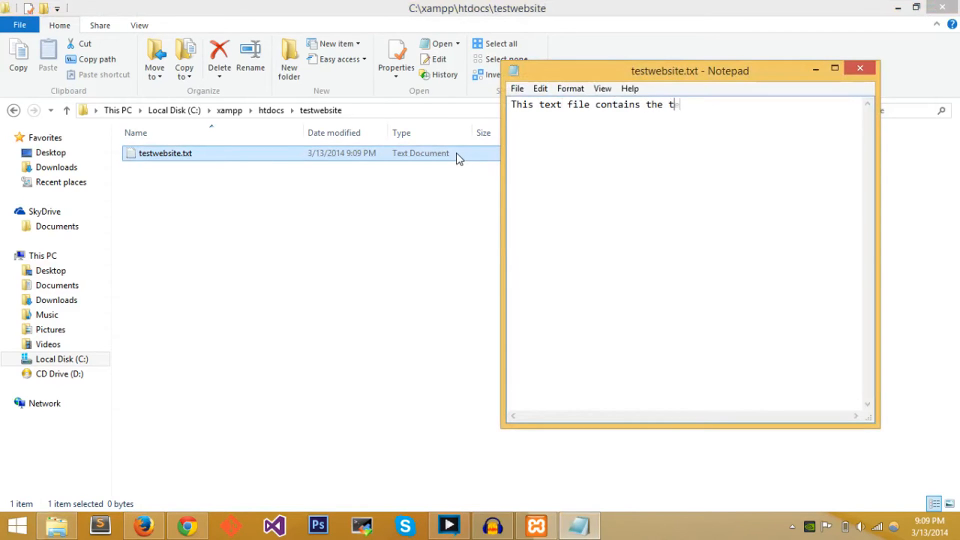
pyautogui.write('est text')
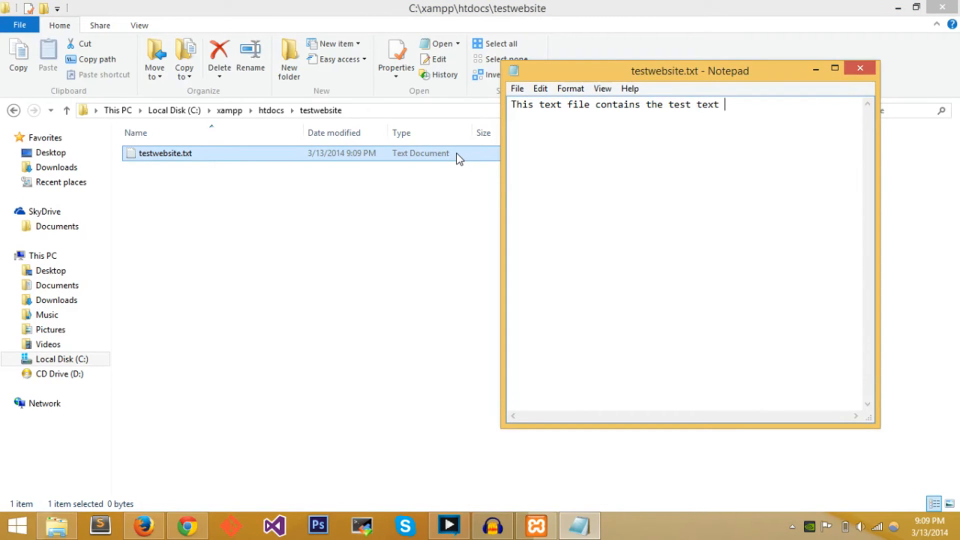
pyautogui.write('for X')
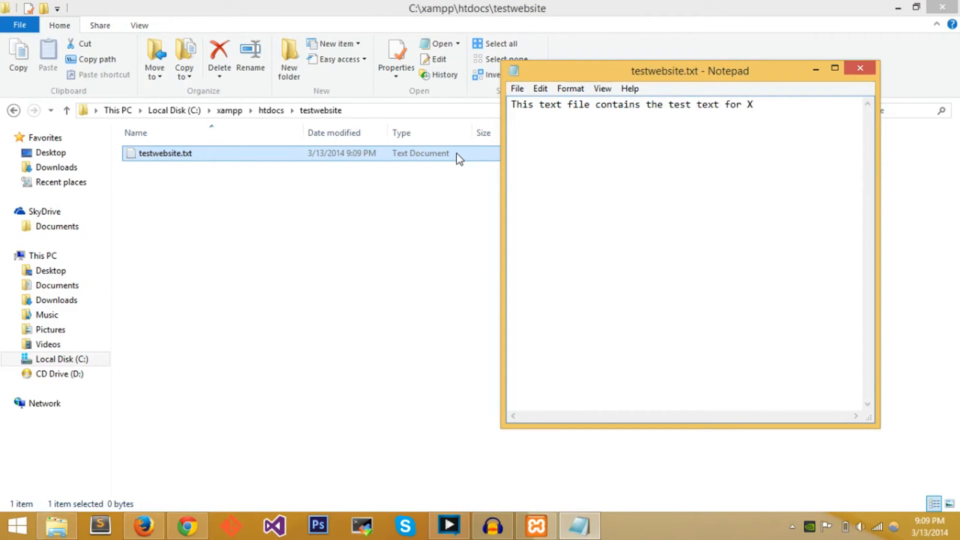
pyautogui.write('AAMP')
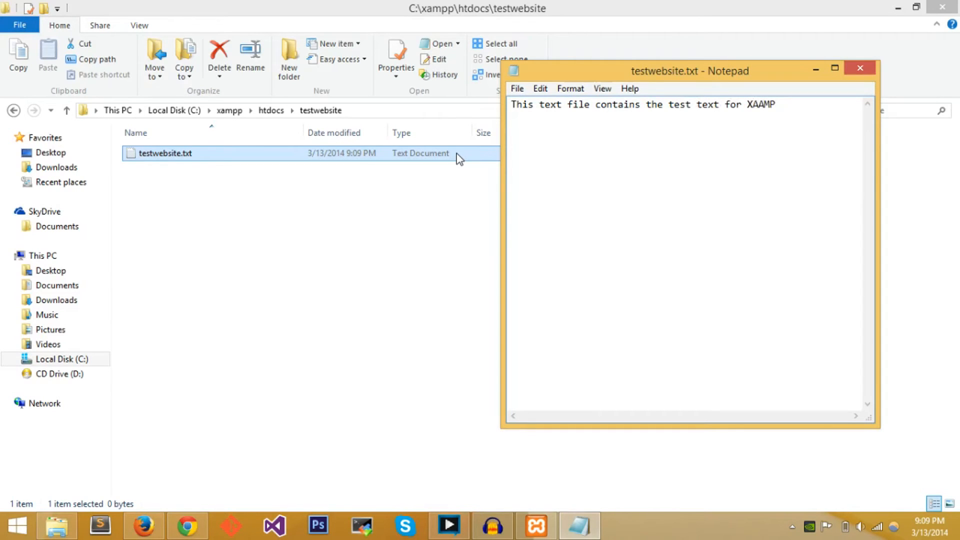
pyautogui.press('Backspace')
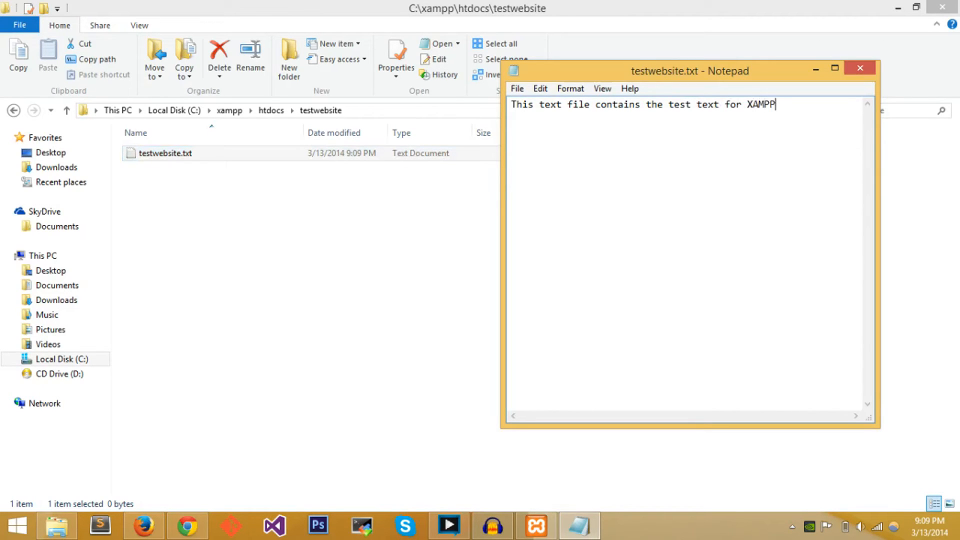
pyautogui.click(517, 88)
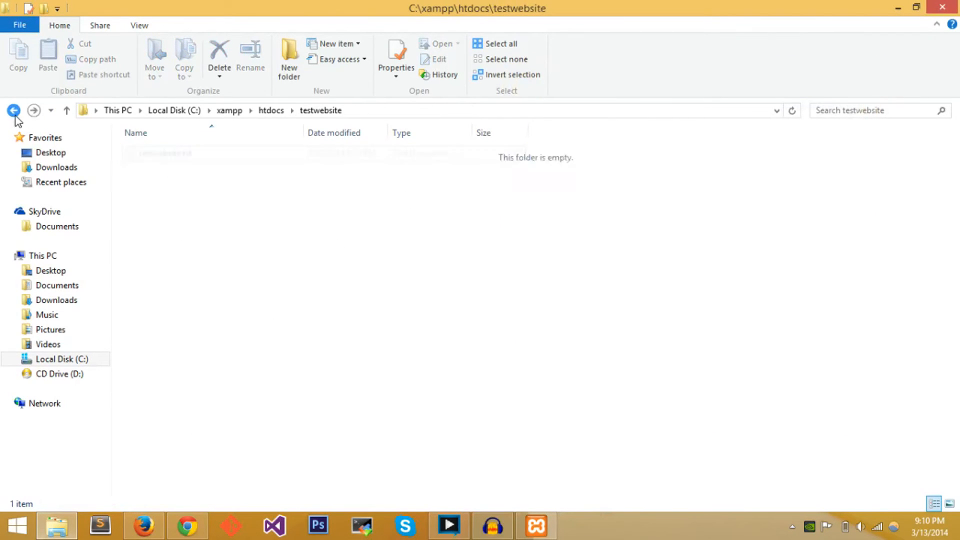
# Step: Navigate Chrome to localhost/testwebsite to show the Apache index listing testwebsite.txt
pyautogui.click(13, 110)
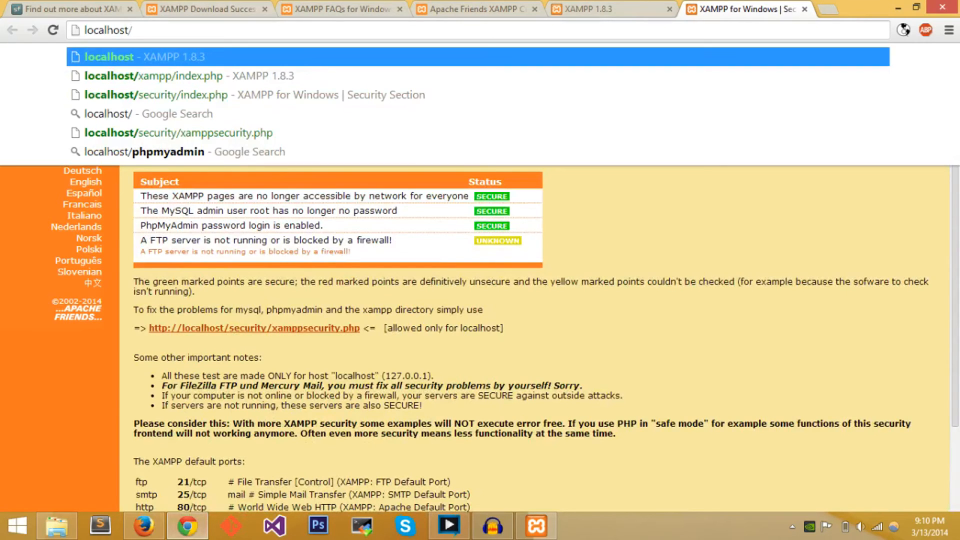
pyautogui.moveTo(290, 463)
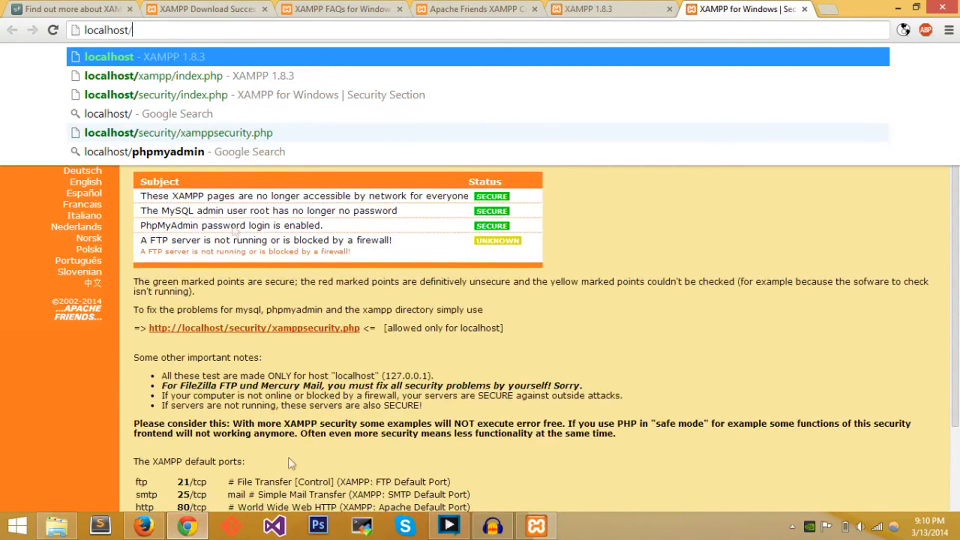
pyautogui.click(56, 525)
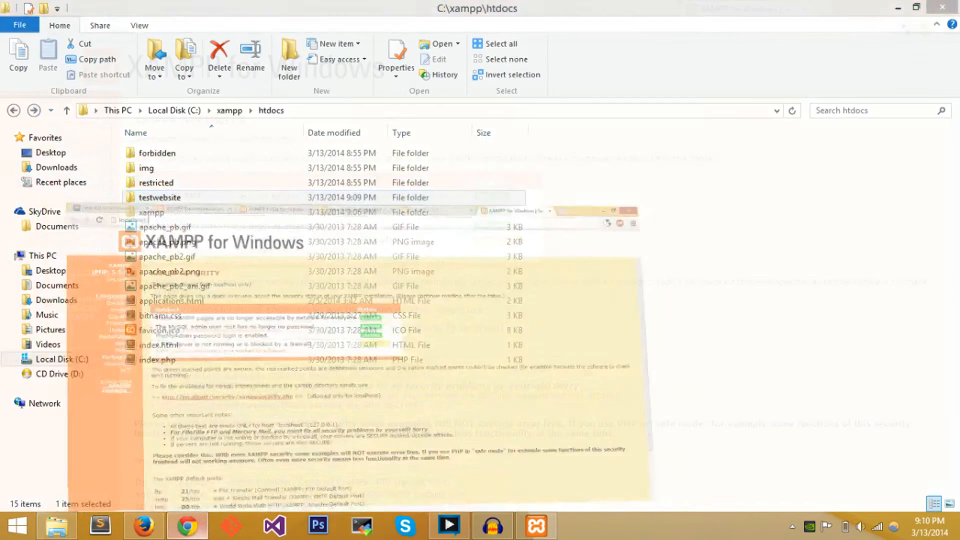
pyautogui.write('localhost/testwebsite/')
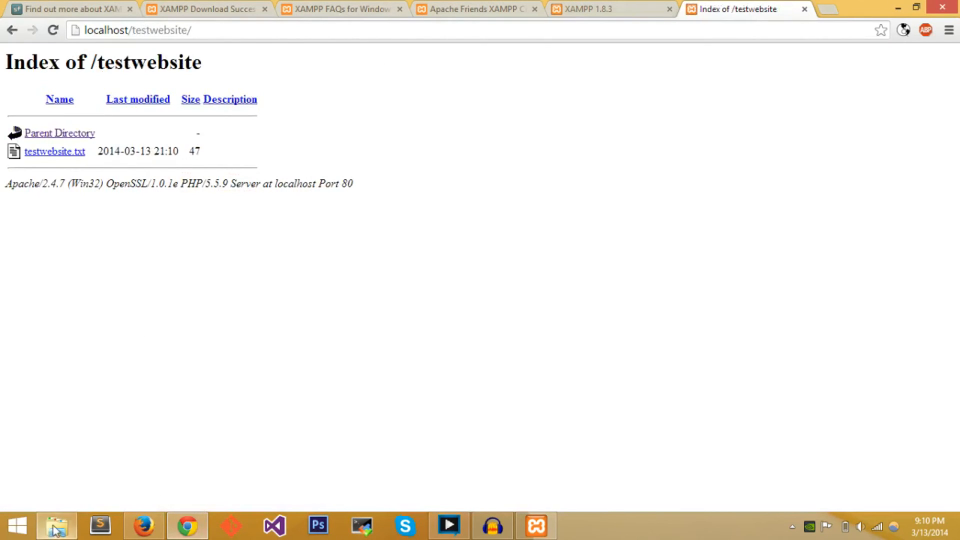
# Step: Open testwebsite.txt from the /testwebsite listing so its test line displays in Chrome
pyautogui.click(56, 525)
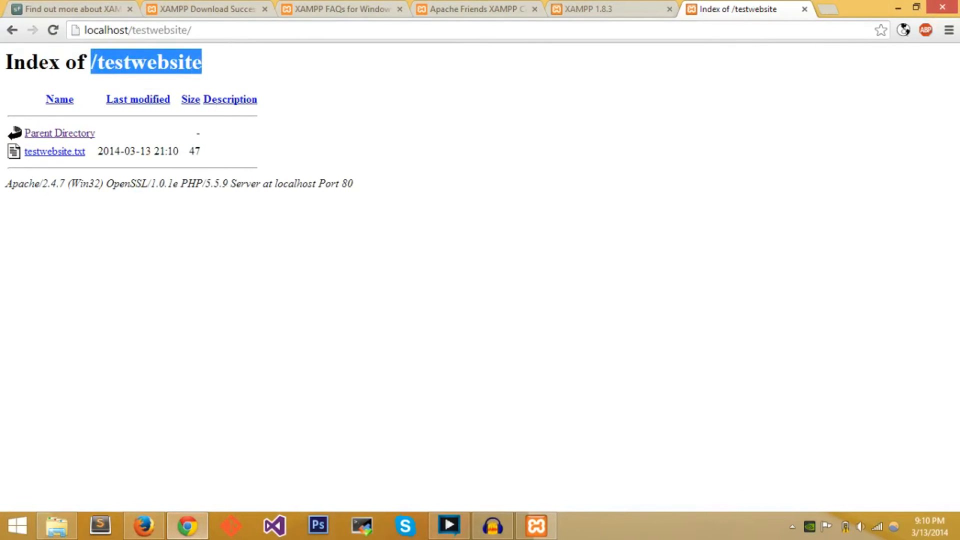
pyautogui.click(54, 151)
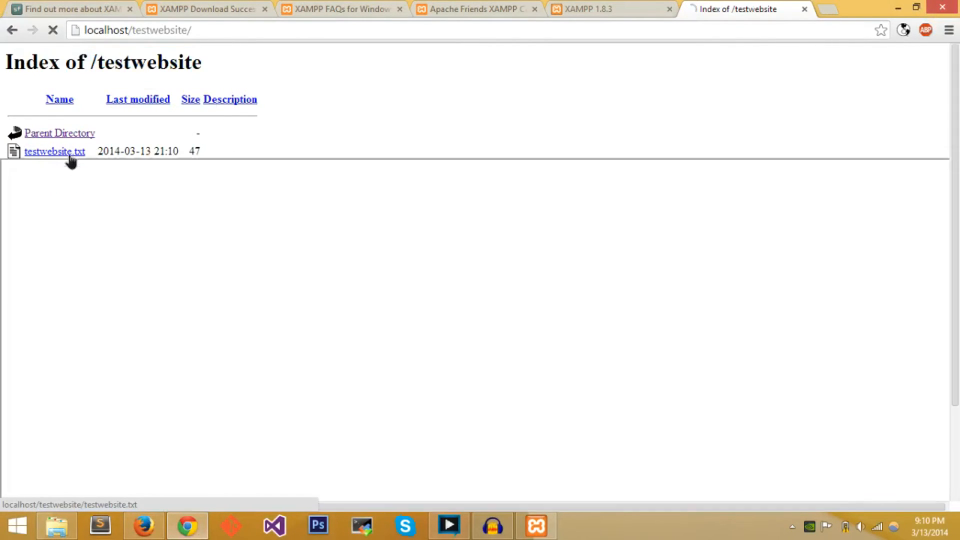
pyautogui.click(54, 151)
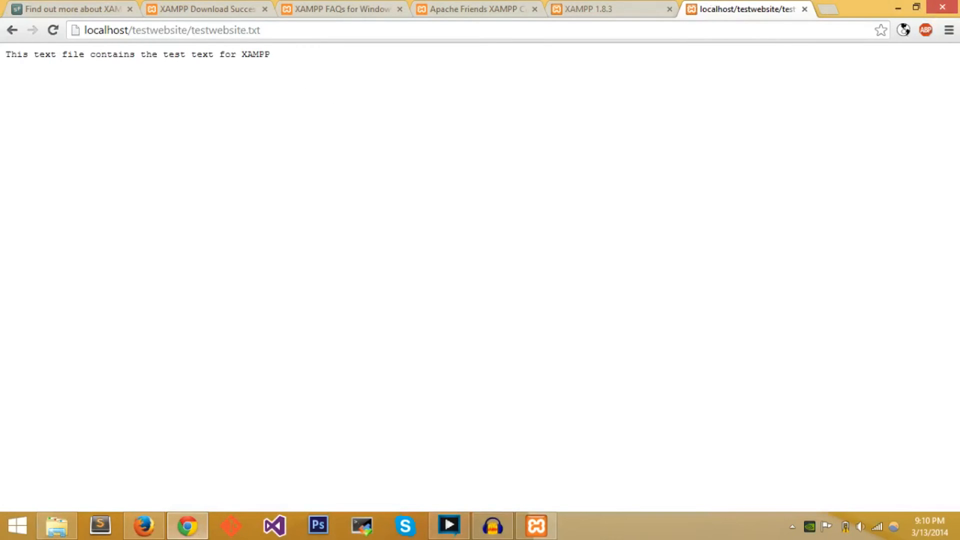
pyautogui.moveTo(444, 107)
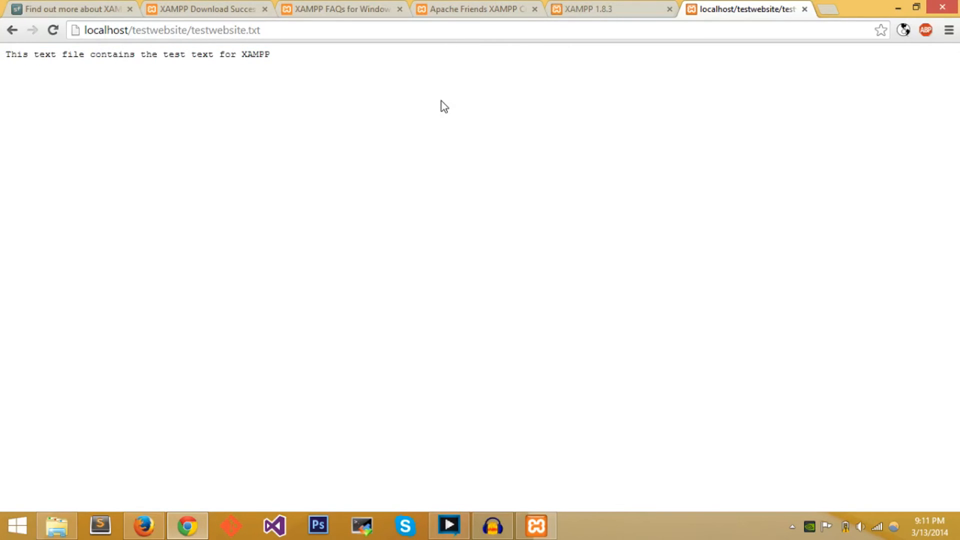
pyautogui.moveTo(605, 498)
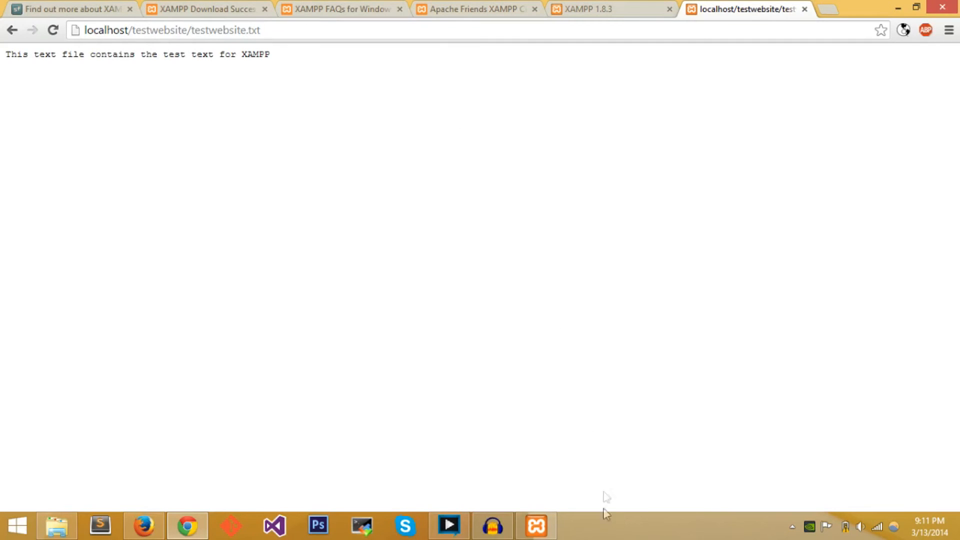
# Step: Restore the XAMPP Control Panel window showing Apache and MySQL running
pyautogui.click(535, 525)
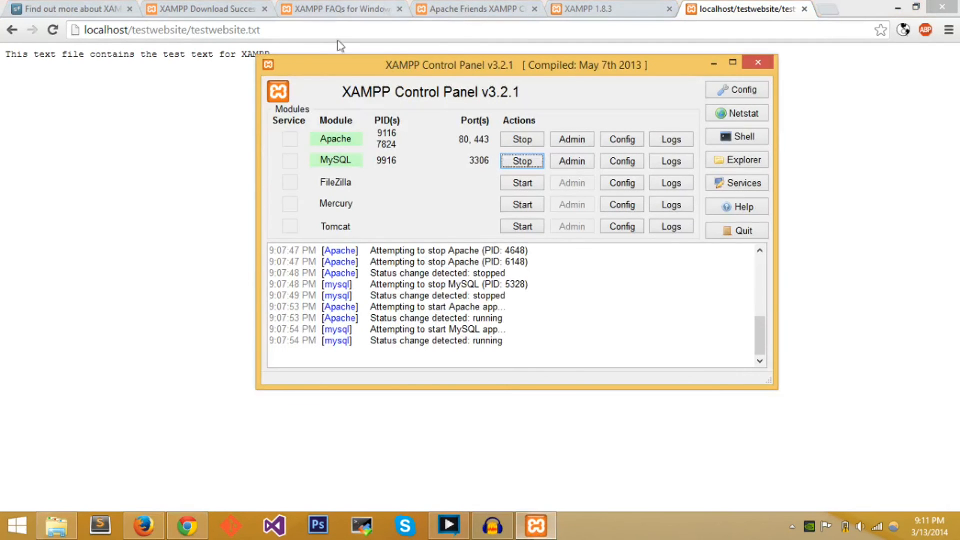
pyautogui.moveTo(528, 168)
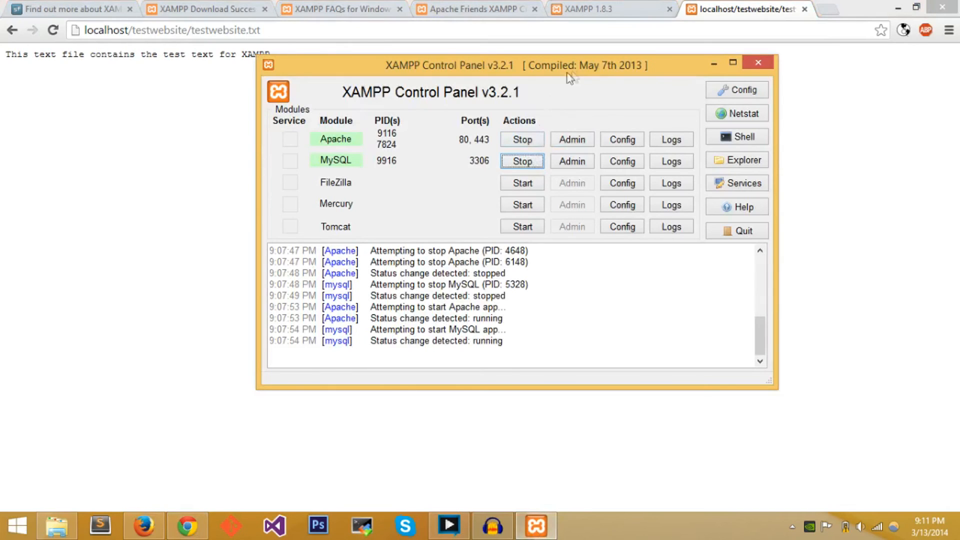
pyautogui.moveTo(713, 62)
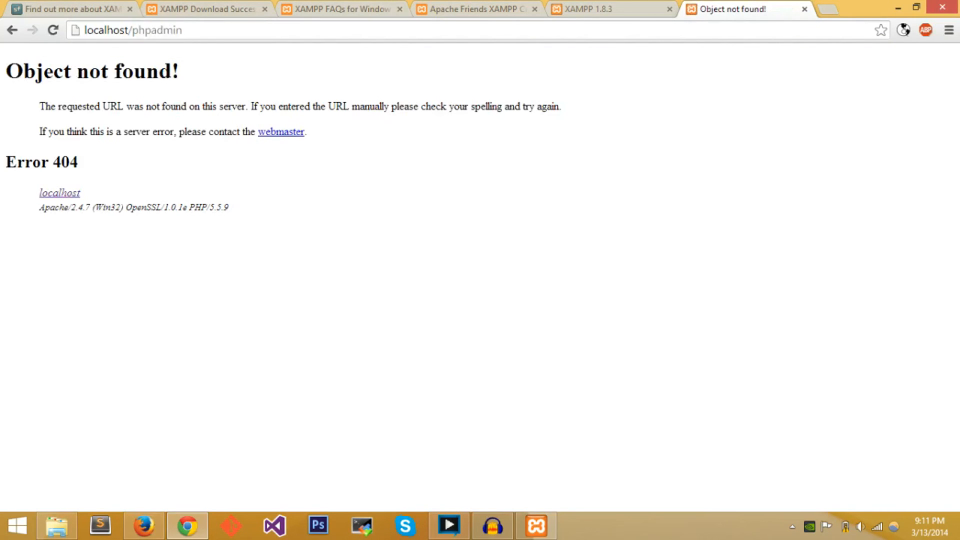
# Step: Correct the address to localhost/phpmyadmin and submit the root login to reach the server home page
pyautogui.click(150, 30)
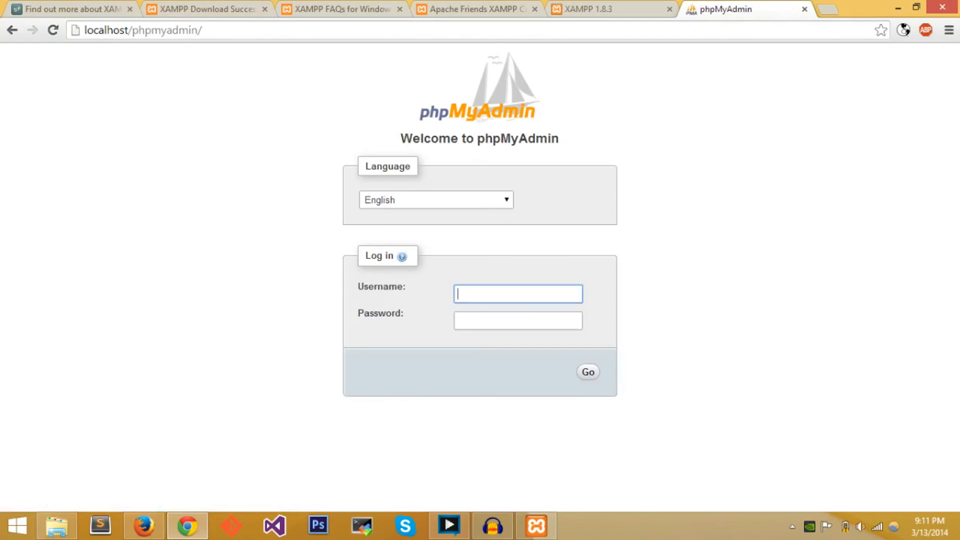
pyautogui.moveTo(512, 271)
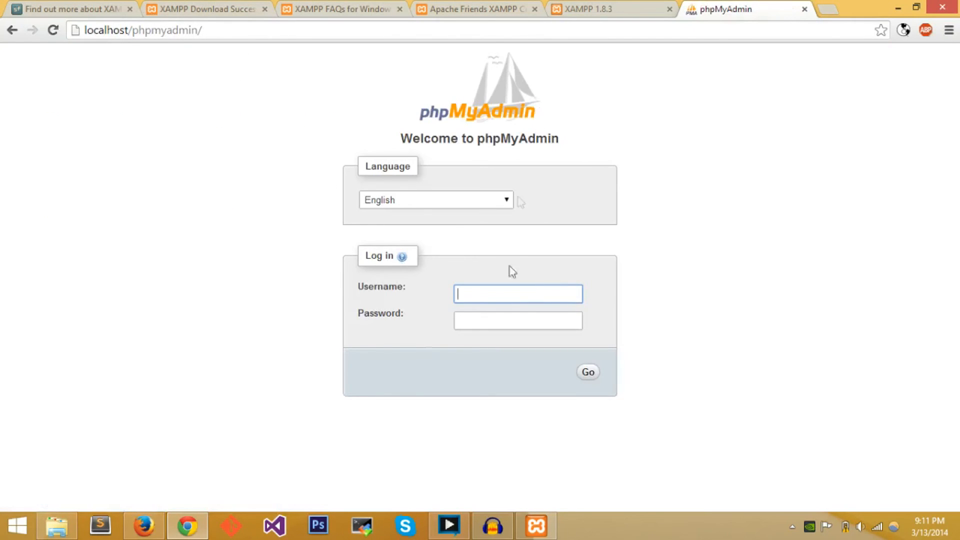
pyautogui.moveTo(656, 215)
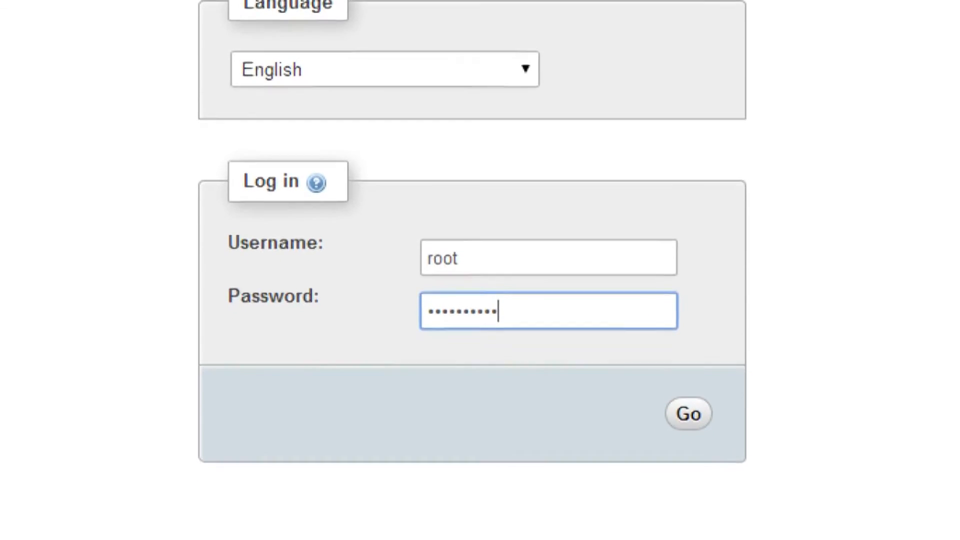
pyautogui.scroll(-3)
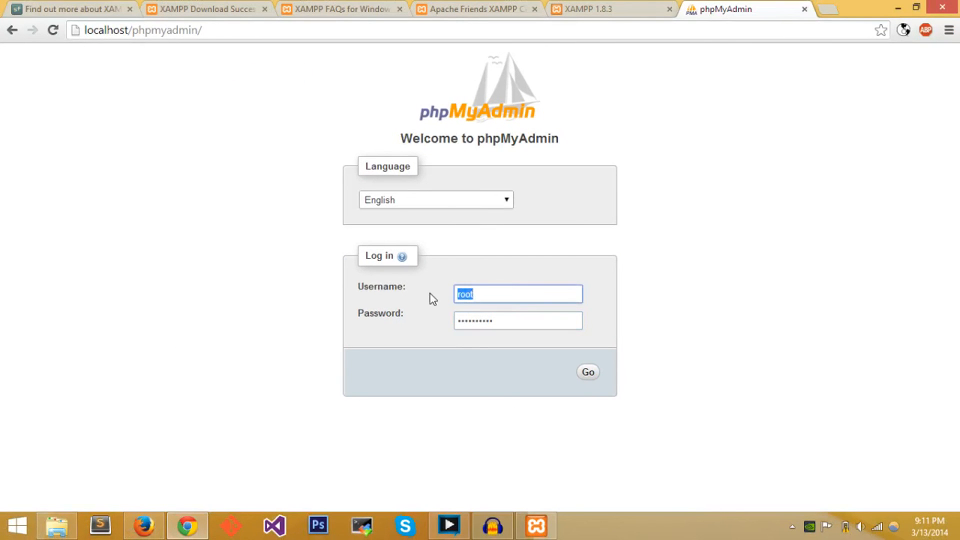
pyautogui.click(517, 320)
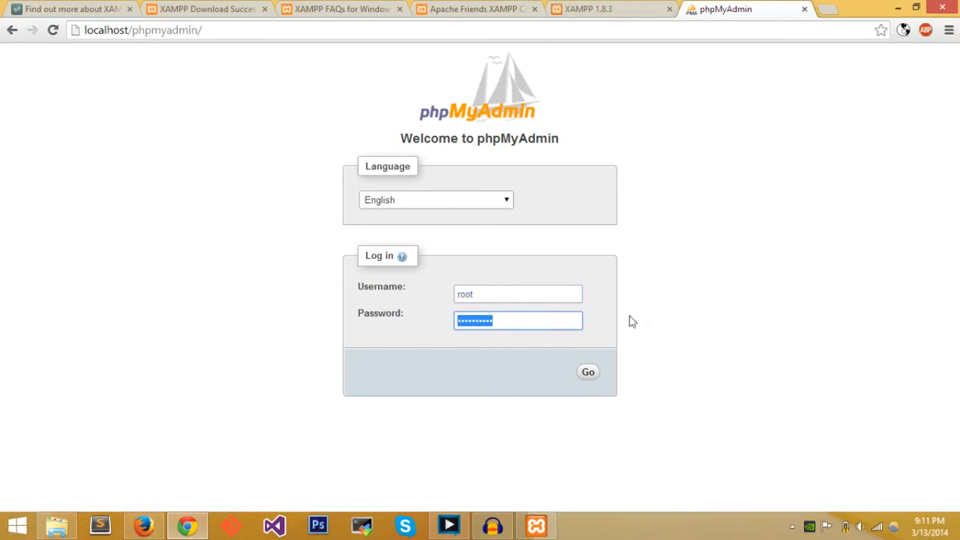
pyautogui.click(587, 372)
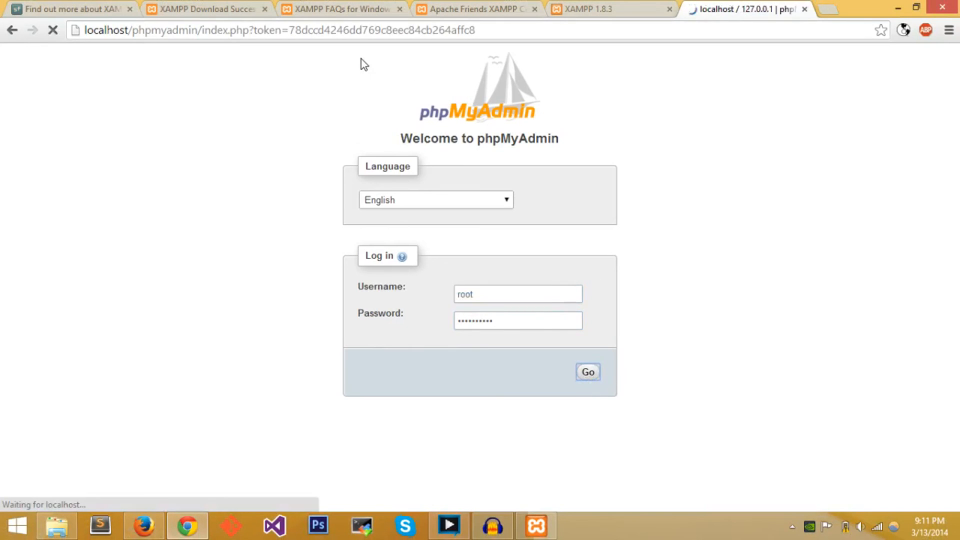
pyautogui.click(586, 372)
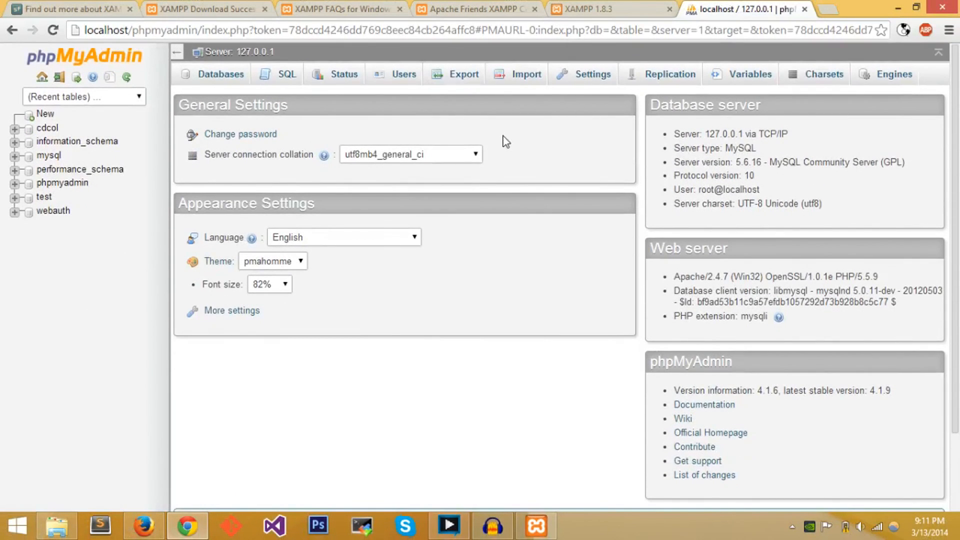
pyautogui.moveTo(490, 106)
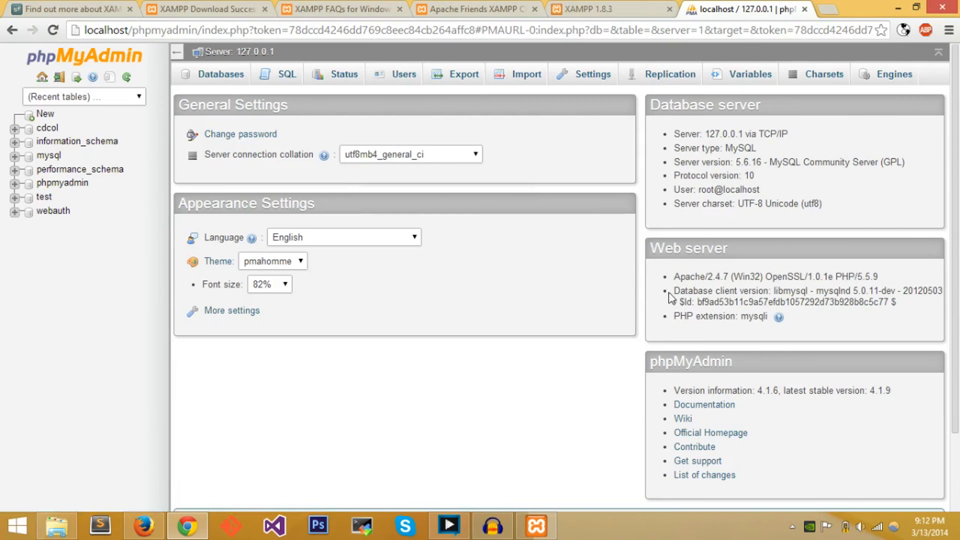
pyautogui.moveTo(721, 231)
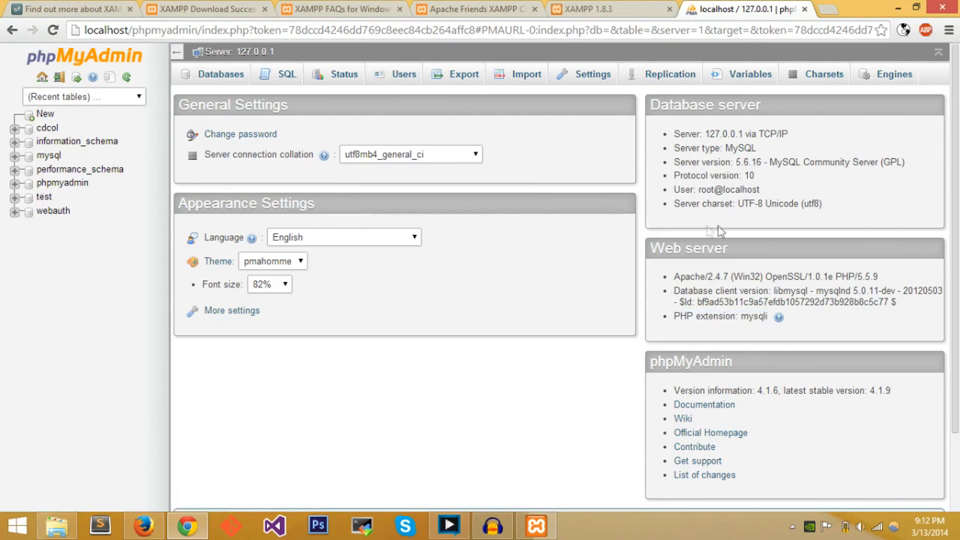
pyautogui.moveTo(590, 126)
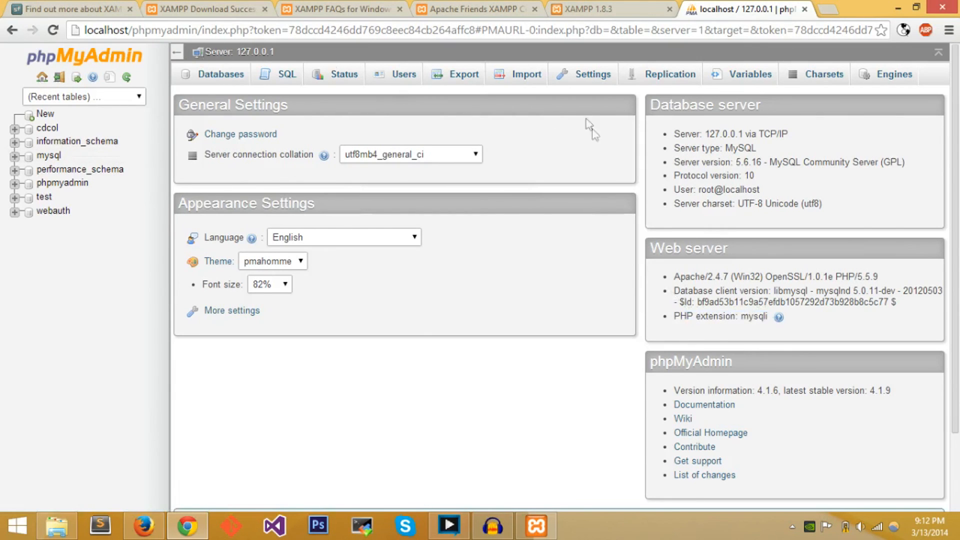
pyautogui.moveTo(594, 139)
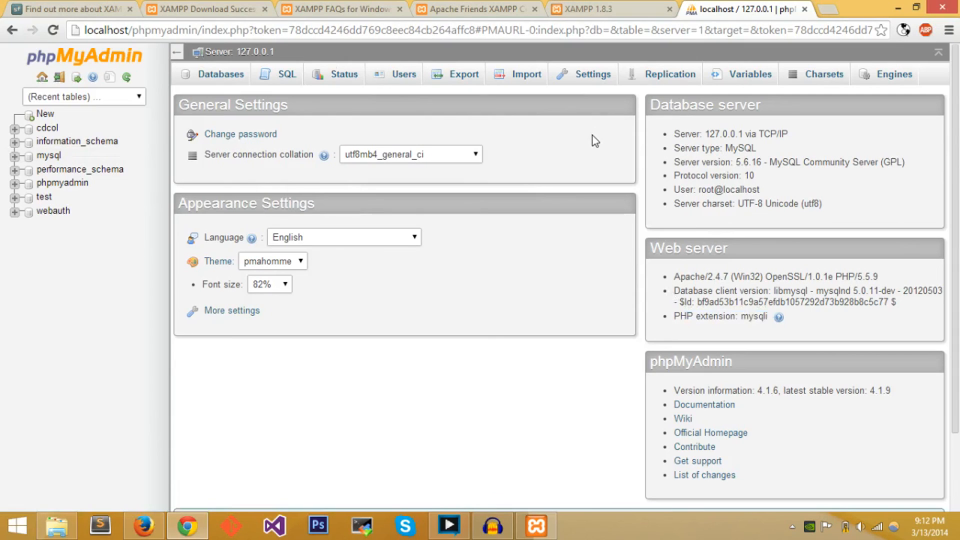
pyautogui.moveTo(590, 157)
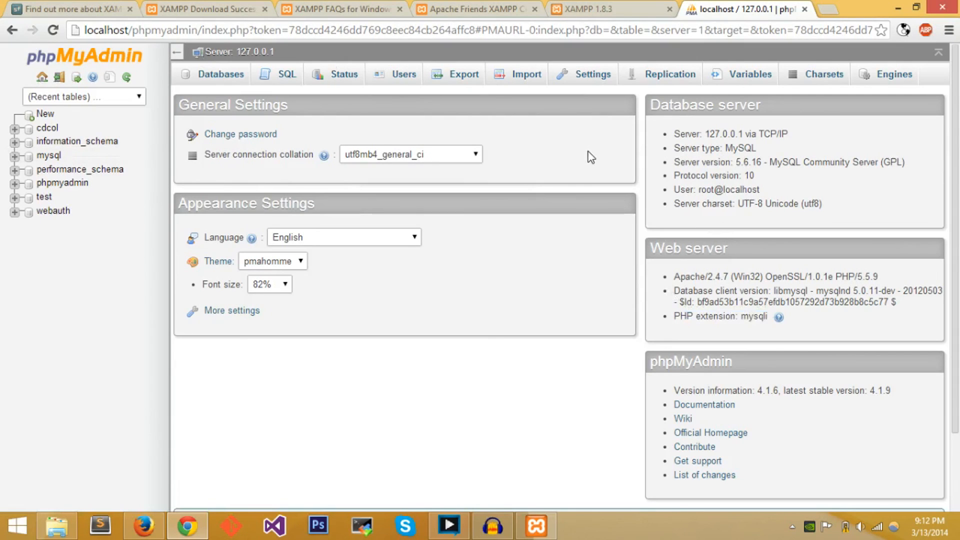
pyautogui.moveTo(593, 167)
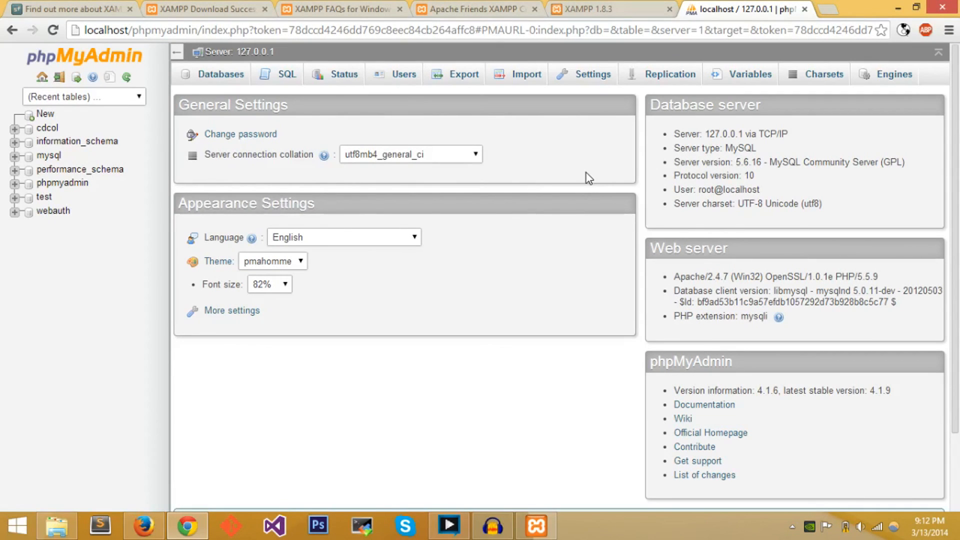
pyautogui.moveTo(939, 15)
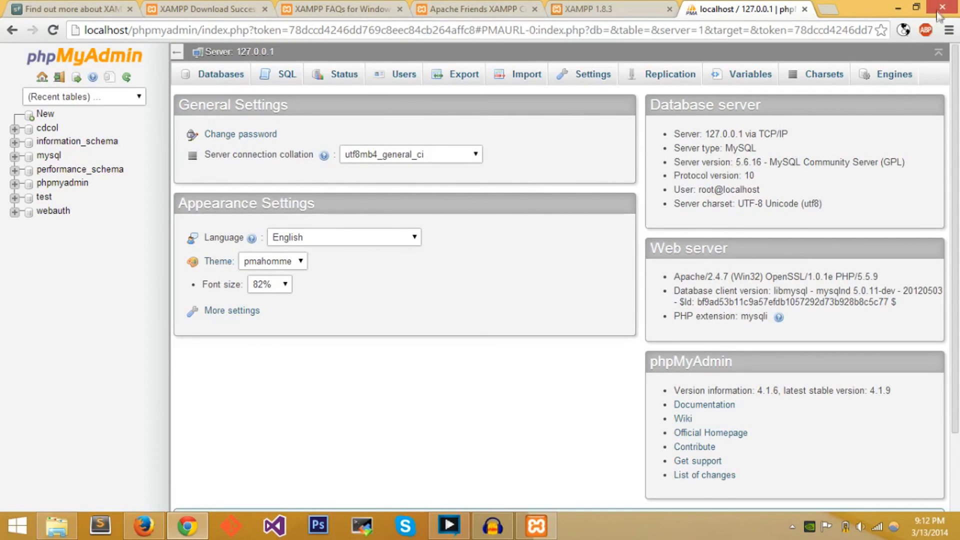
pyautogui.moveTo(532, 525)
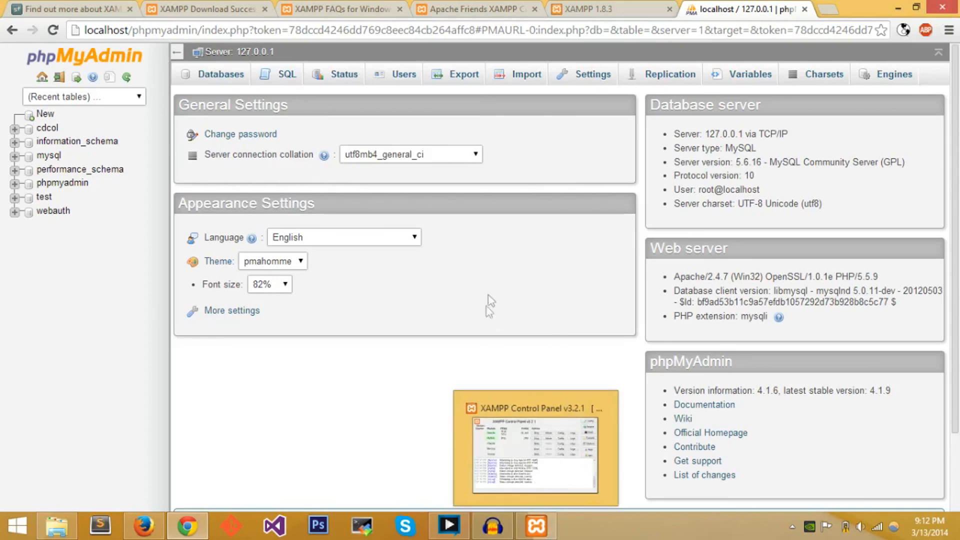